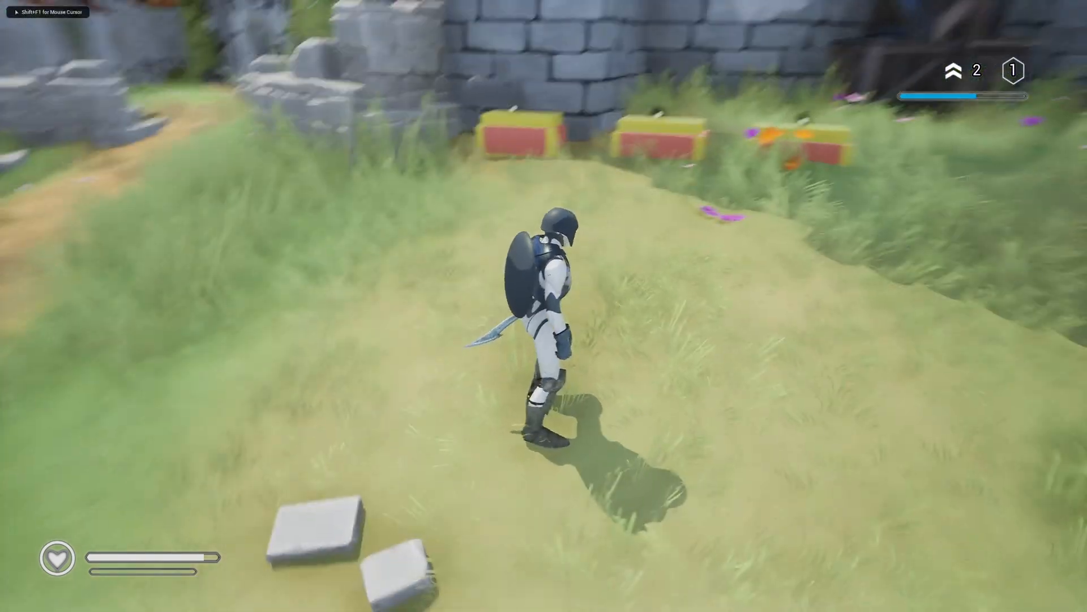
# - Play the action RPG demo, view the inventory, save the character, and run around the level
pyautogui.press('w')
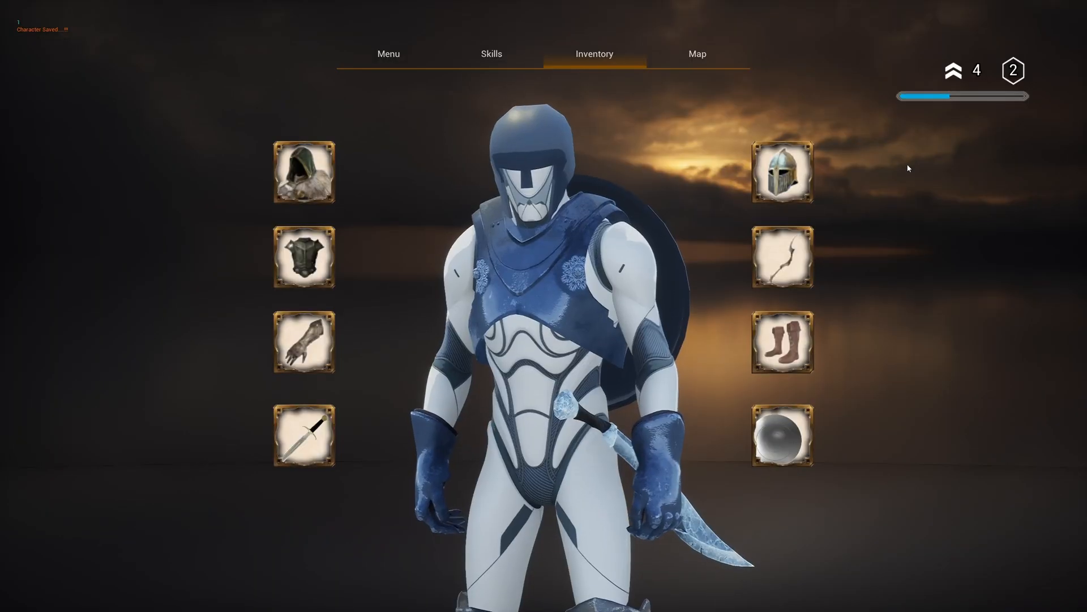
pyautogui.click(491, 53)
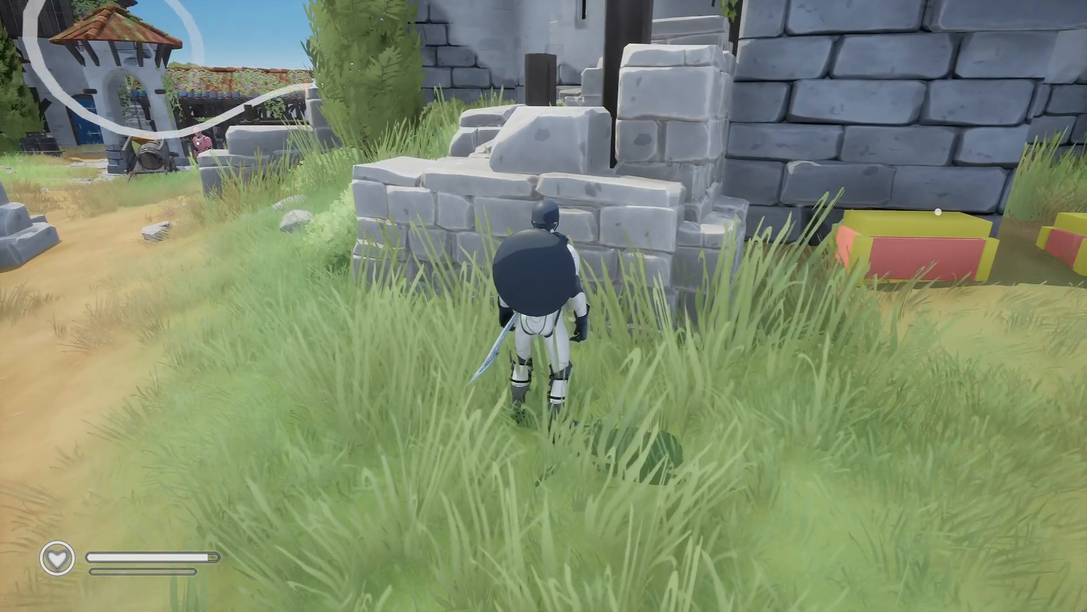
pyautogui.press('w')
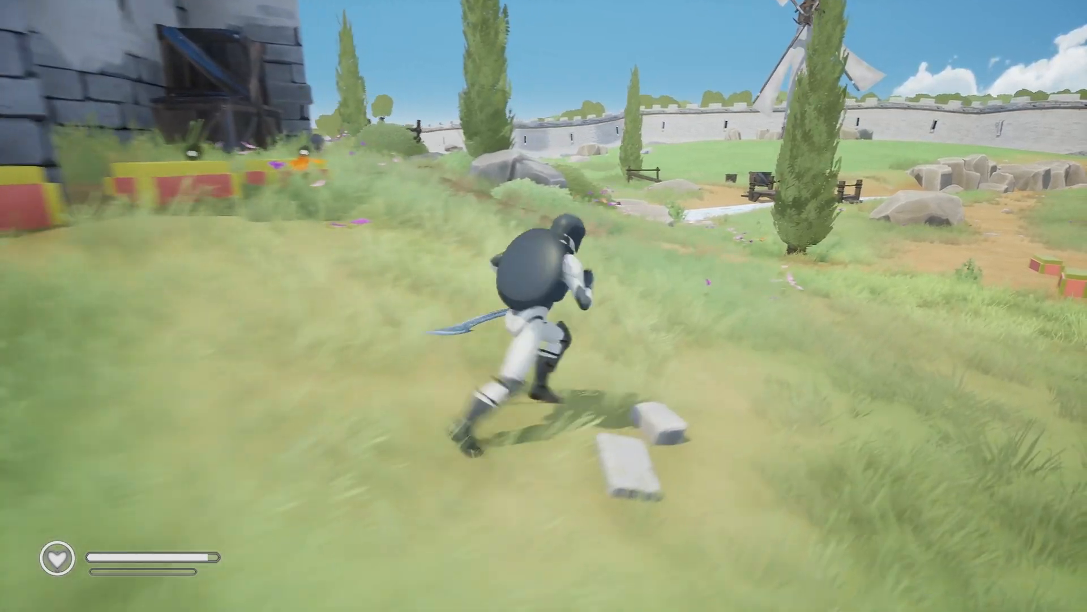
pyautogui.press('w')
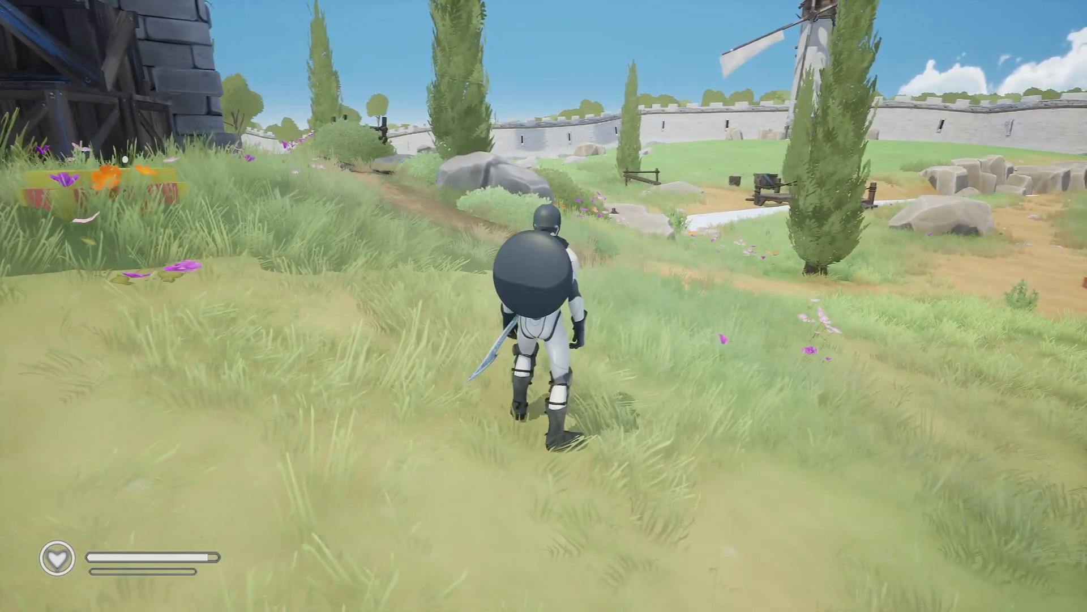
pyautogui.press('w')
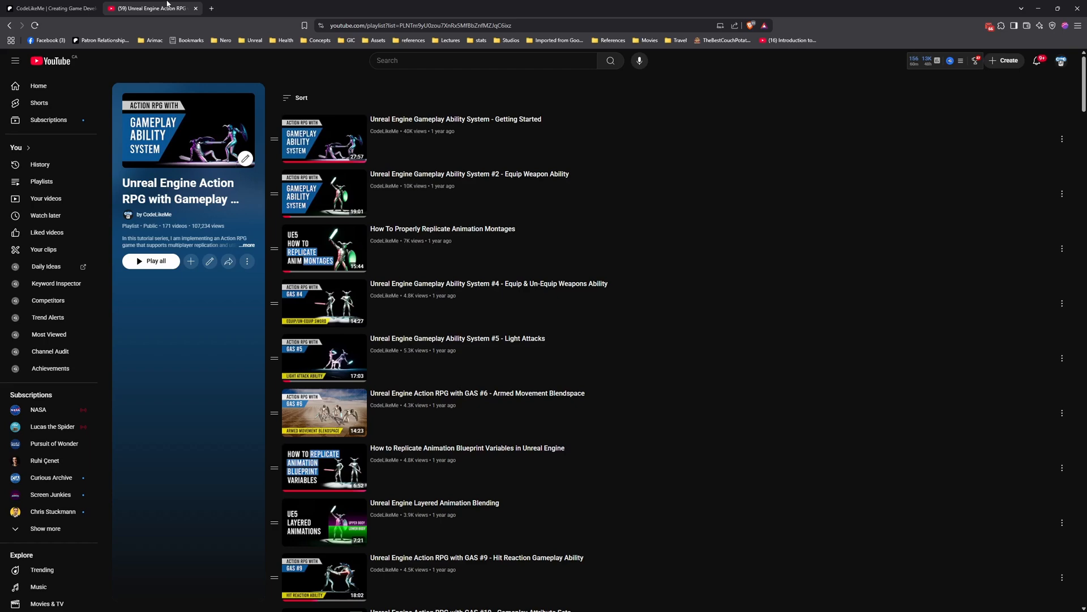
# - Scroll through the Unreal Engine action RPG tutorial playlist on YouTube
pyautogui.scroll(-3)
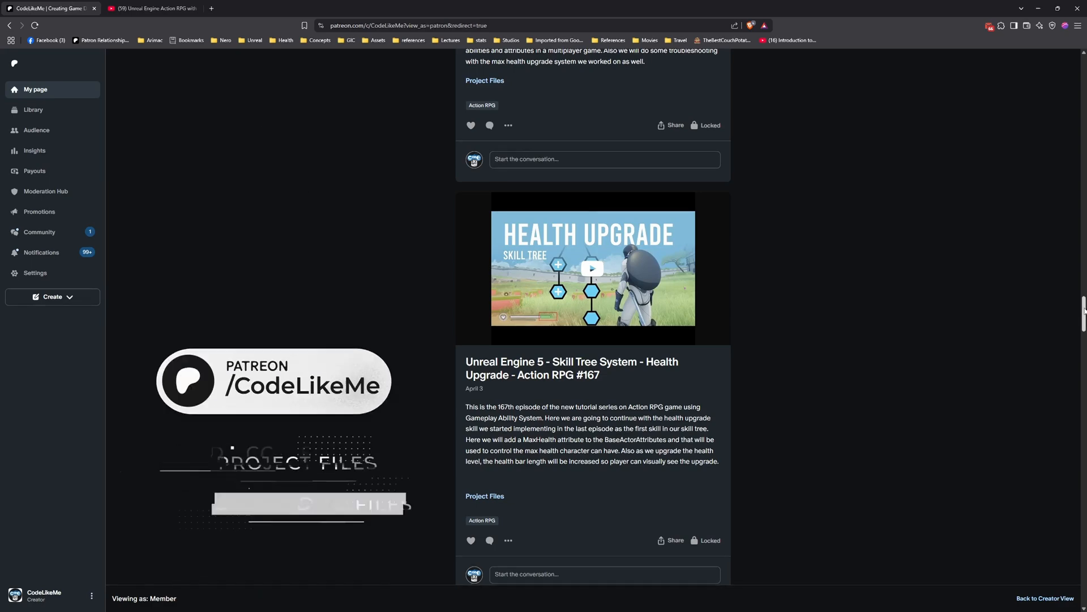
# - Scroll the CodeLikeMe Patreon feed past the skill tree and RTS C++ episodes
pyautogui.scroll(3)
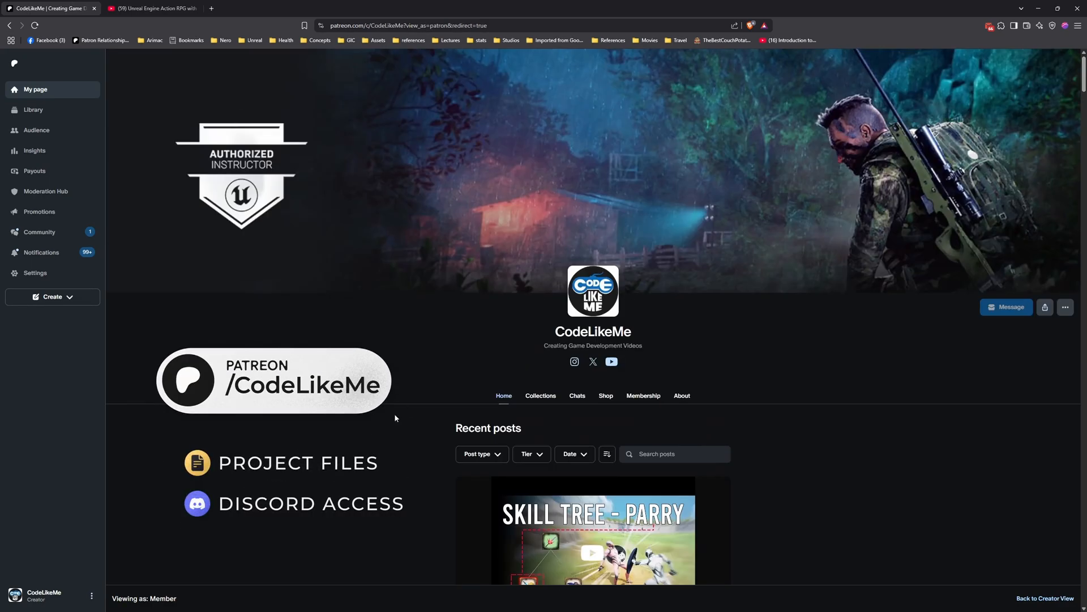
pyautogui.scroll(-3)
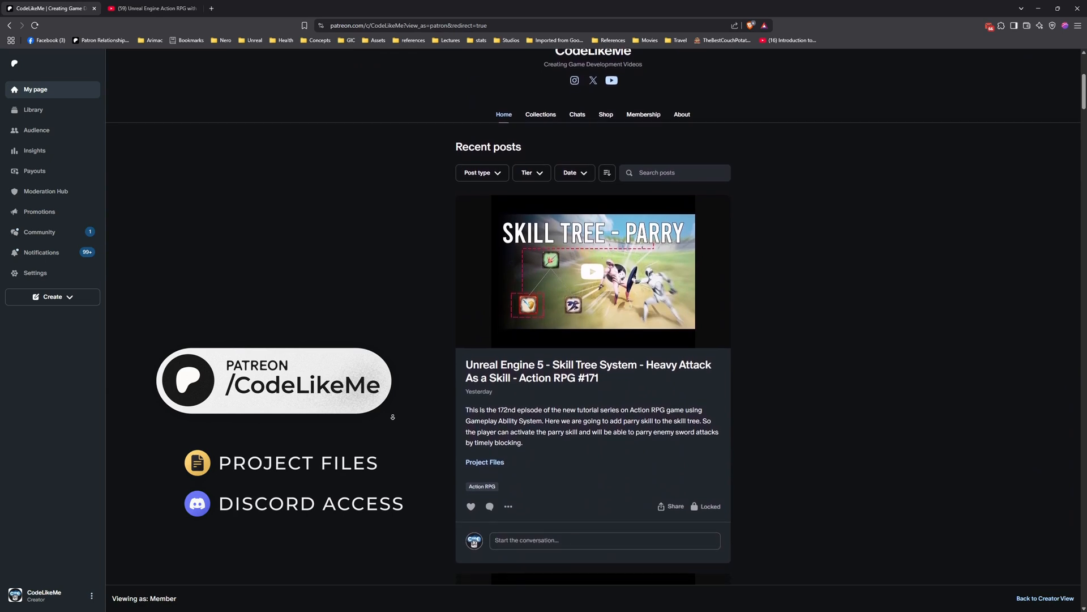
pyautogui.scroll(-3)
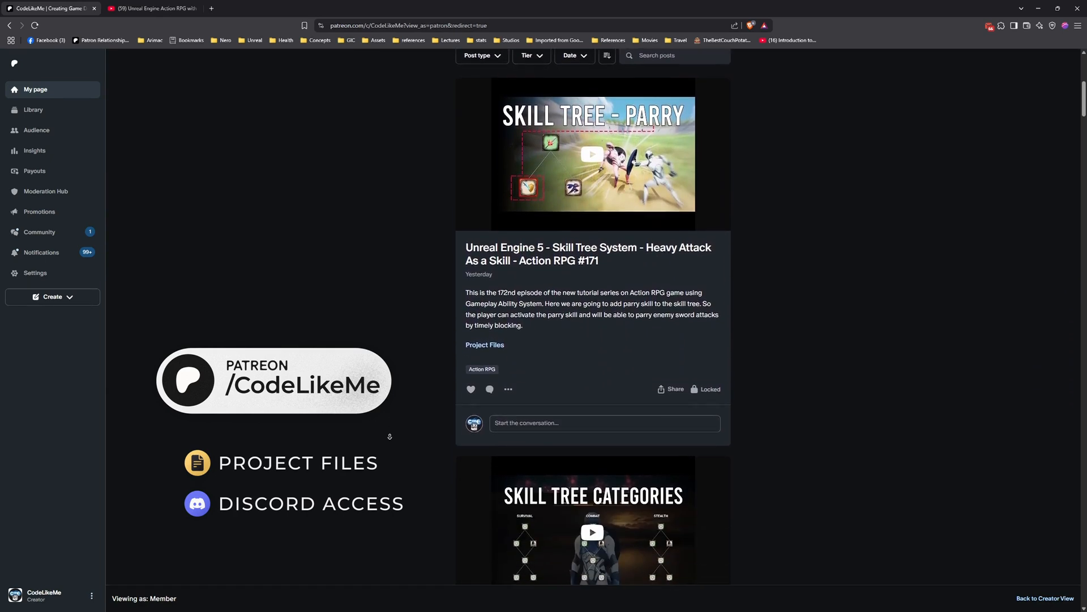
pyautogui.scroll(-3)
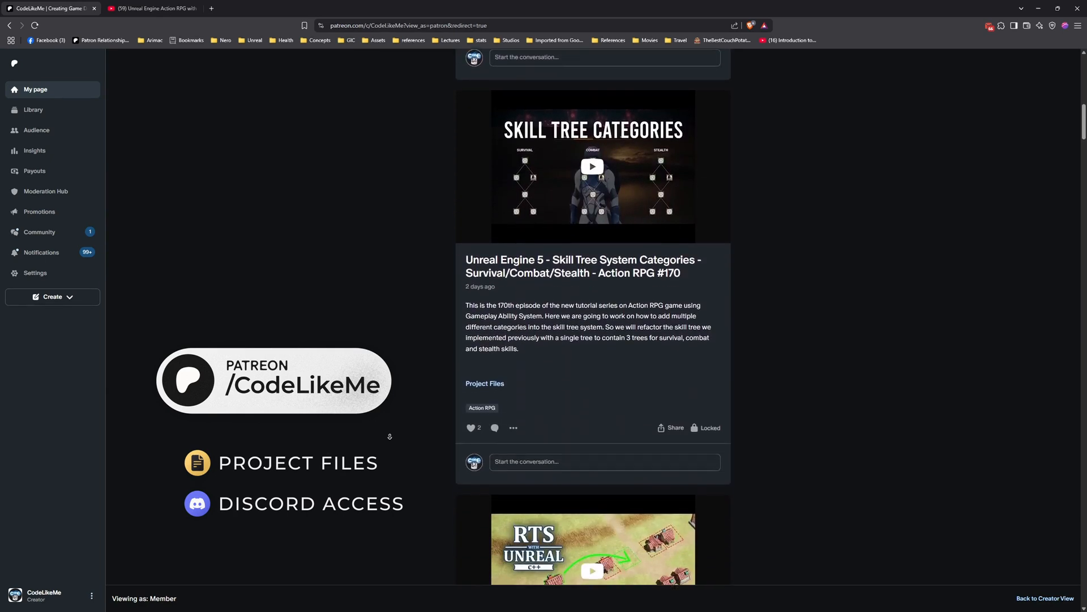
pyautogui.scroll(-3)
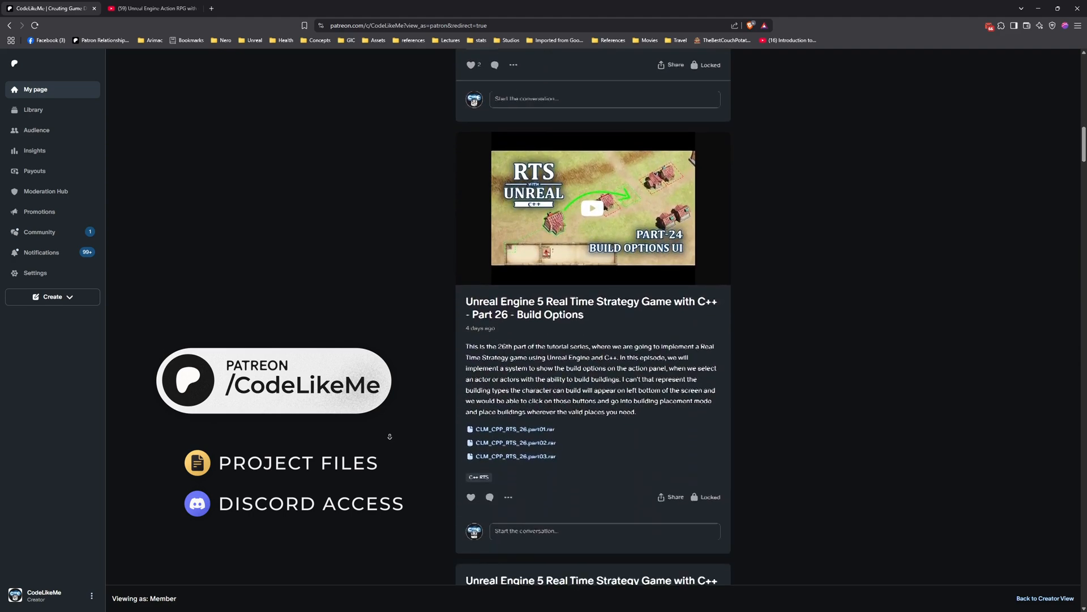
pyautogui.scroll(-3)
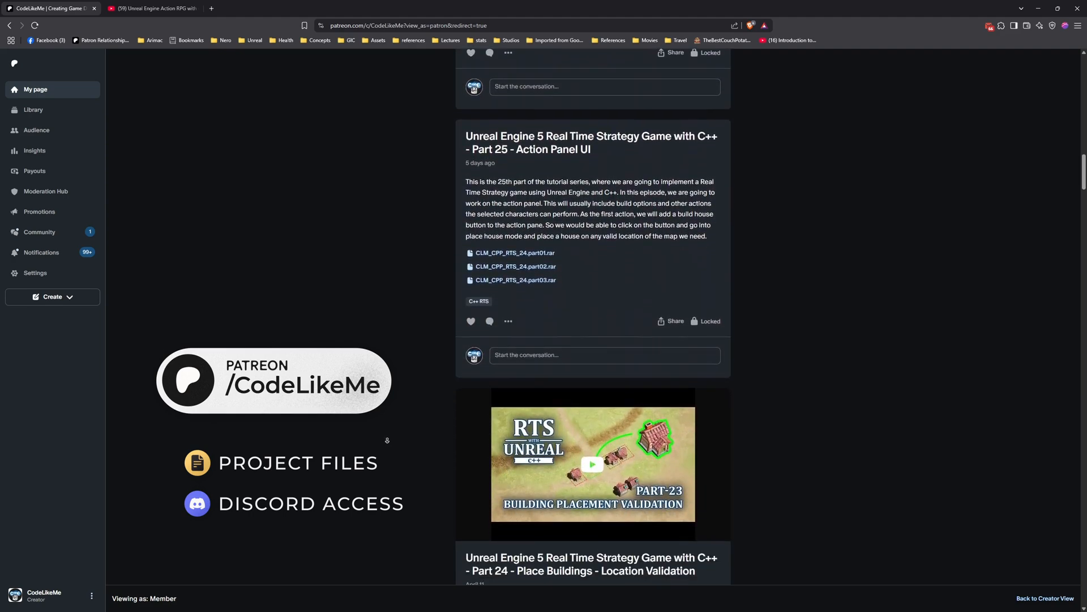
pyautogui.scroll(-3)
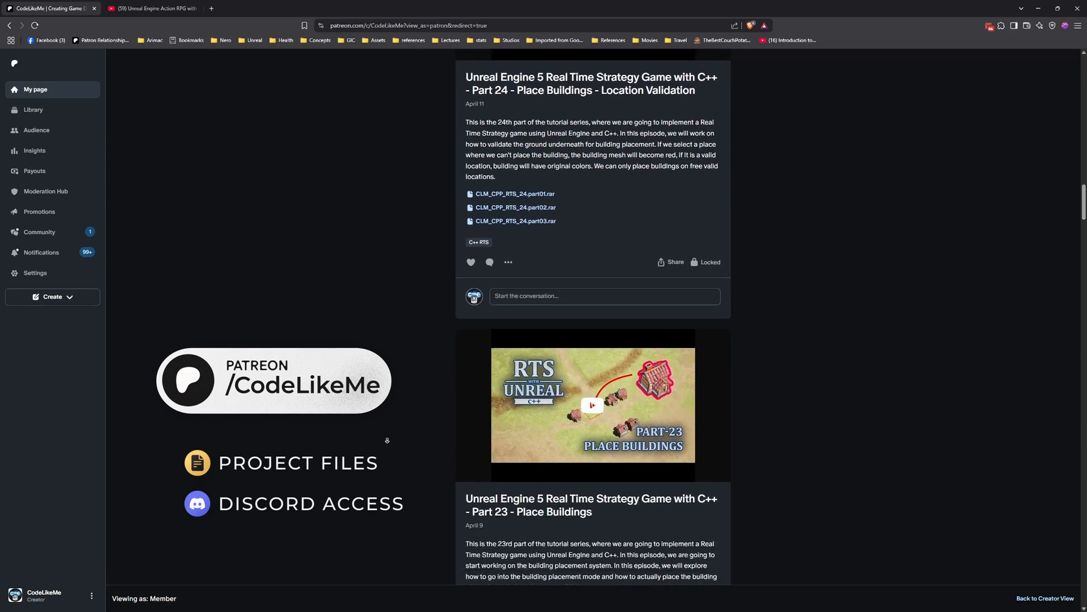
pyautogui.scroll(-3)
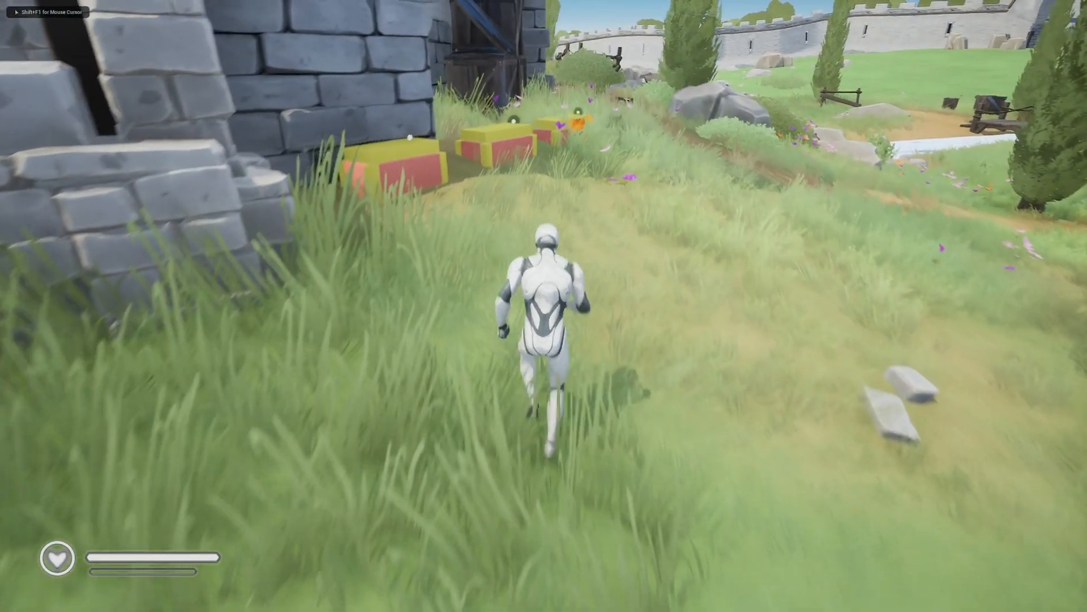
# - Walk to the chest and open it to equip platemail armor and a shield, then stop playing
pyautogui.press('w')
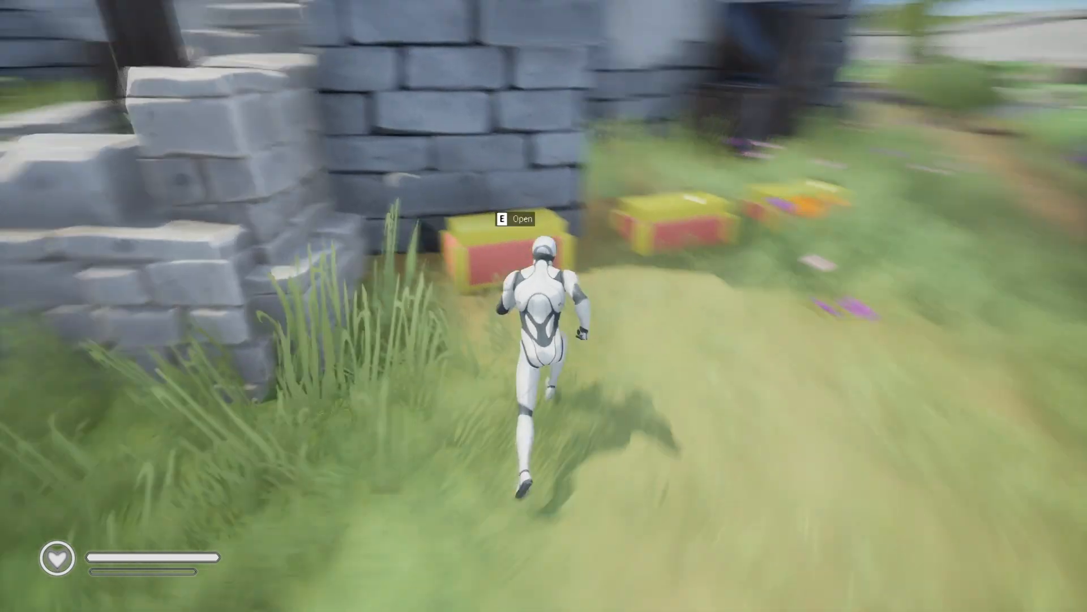
pyautogui.press('e')
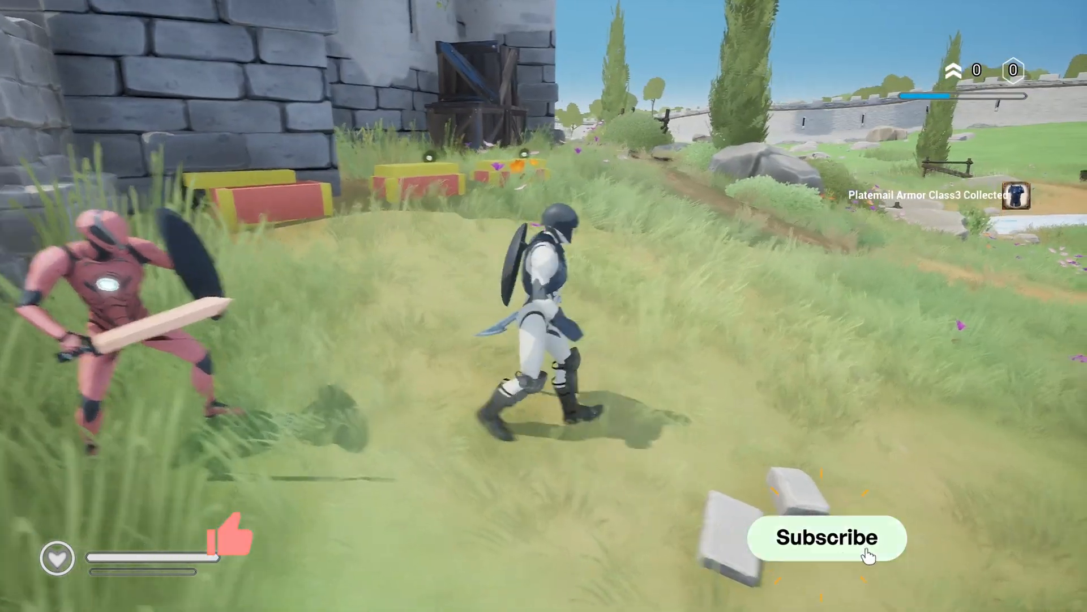
pyautogui.click(827, 537)
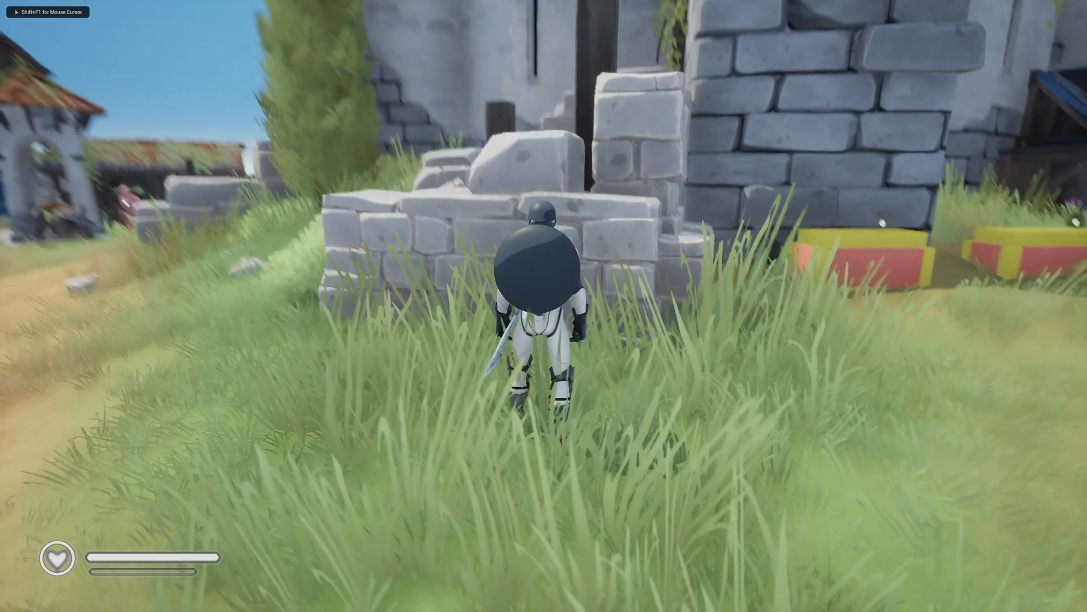
pyautogui.press('w')
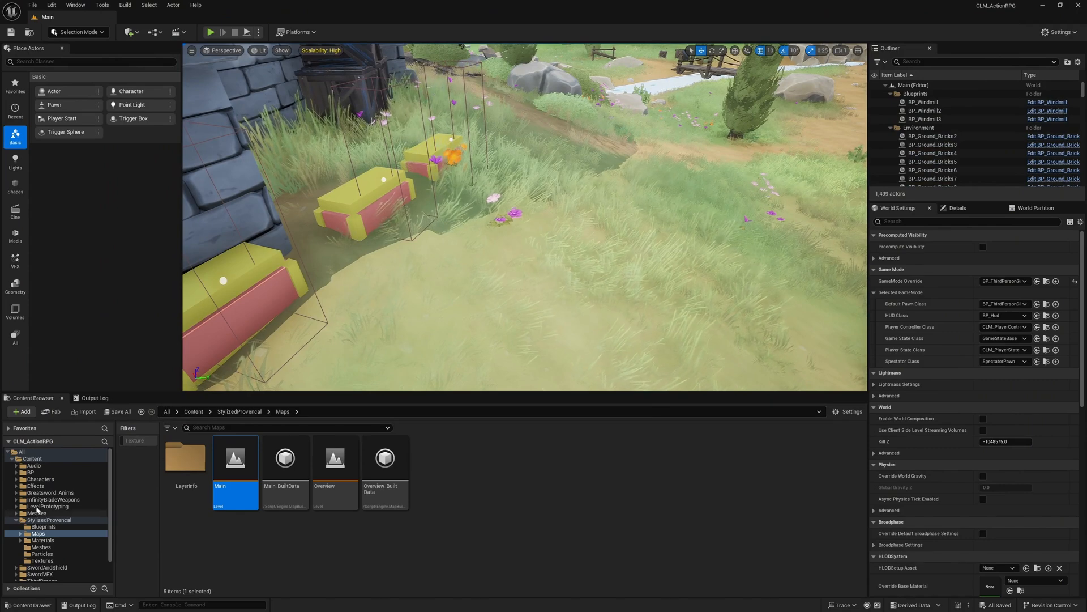
# - Open BP_ThirdPersonCharacter_Base from the ThirdPerson Blueprints folder
pyautogui.click(53, 520)
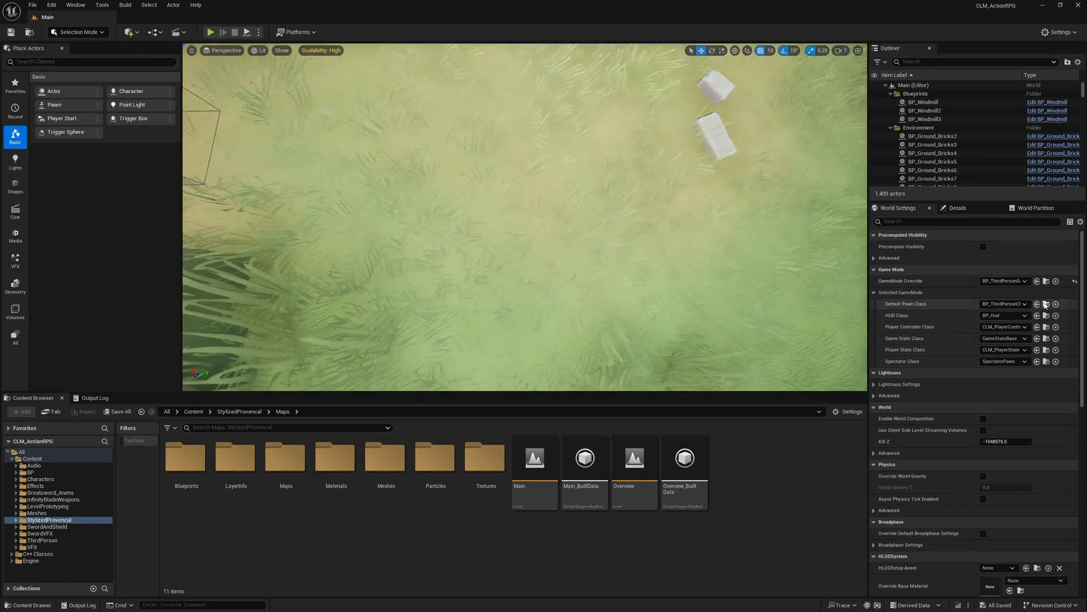
pyautogui.click(42, 547)
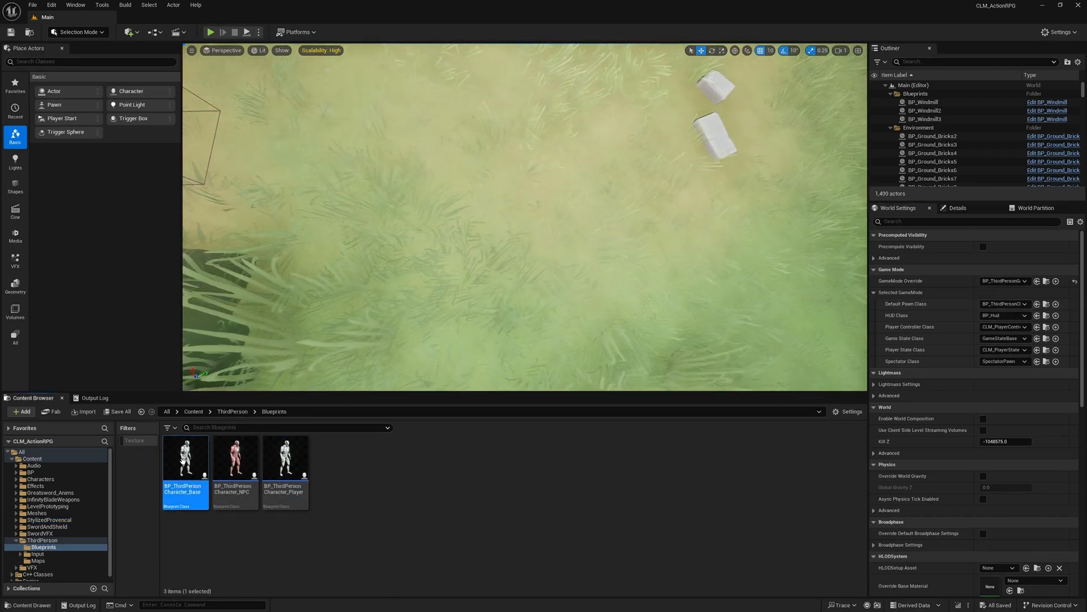
pyautogui.doubleClick(185, 455)
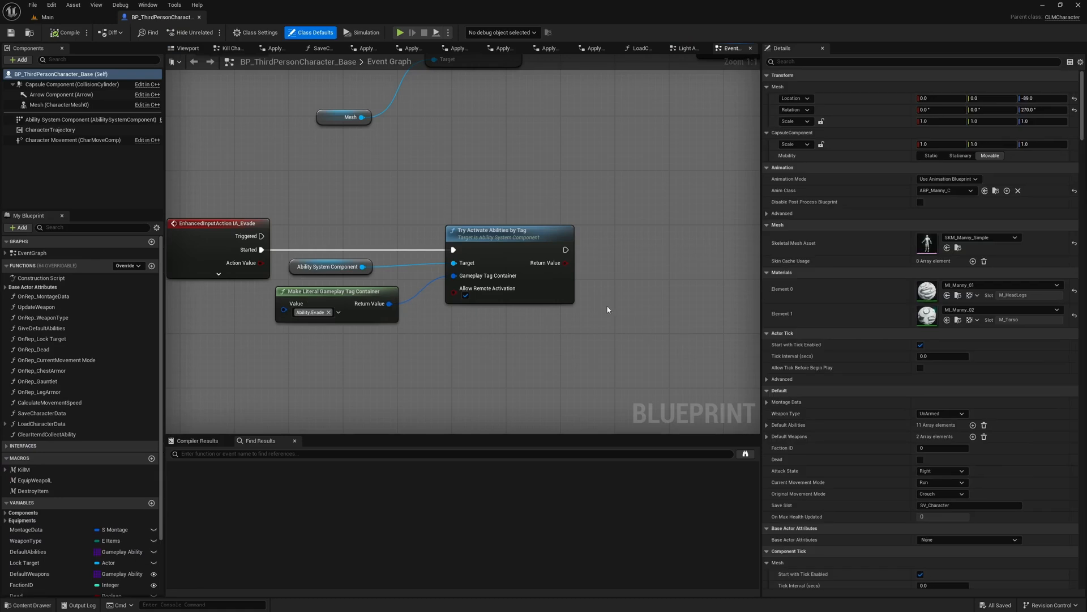
# - Search the character blueprint for 'save' and inspect the SaveCharacterData function
pyautogui.click(450, 453)
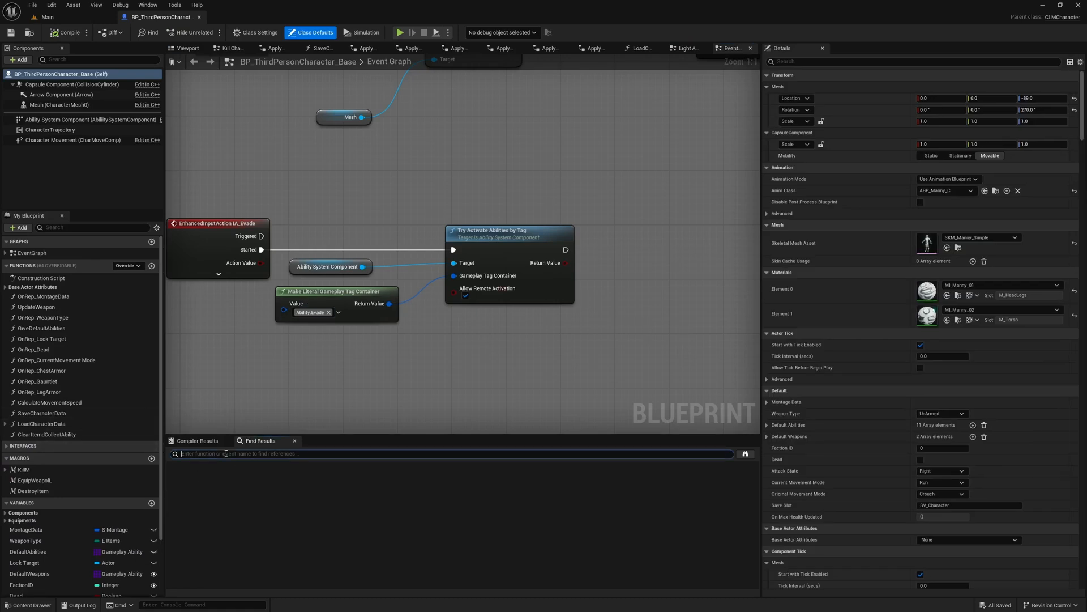
pyautogui.write('save')
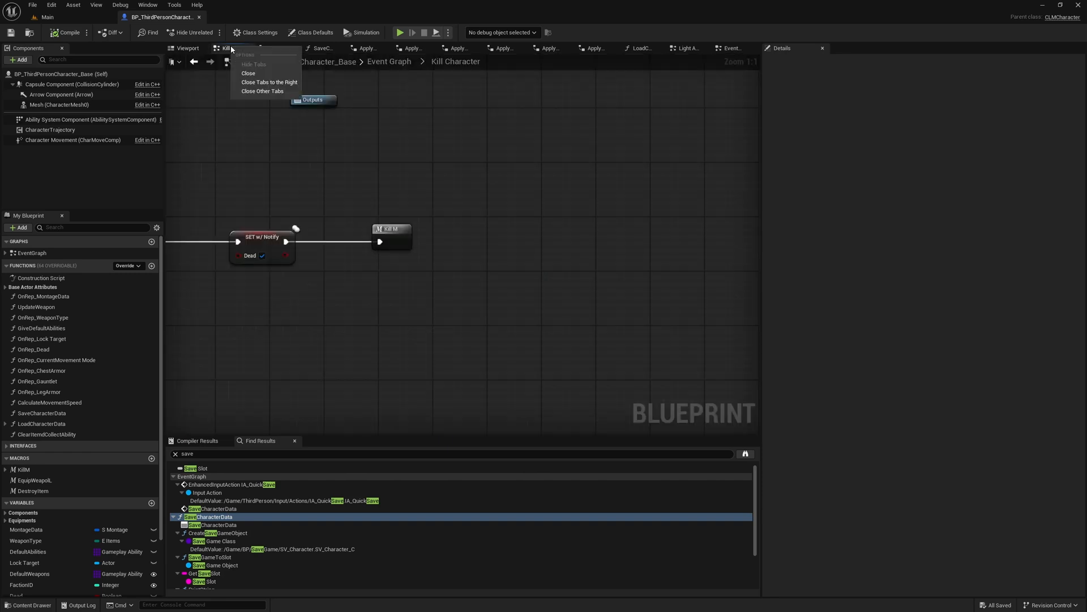
pyautogui.click(262, 91)
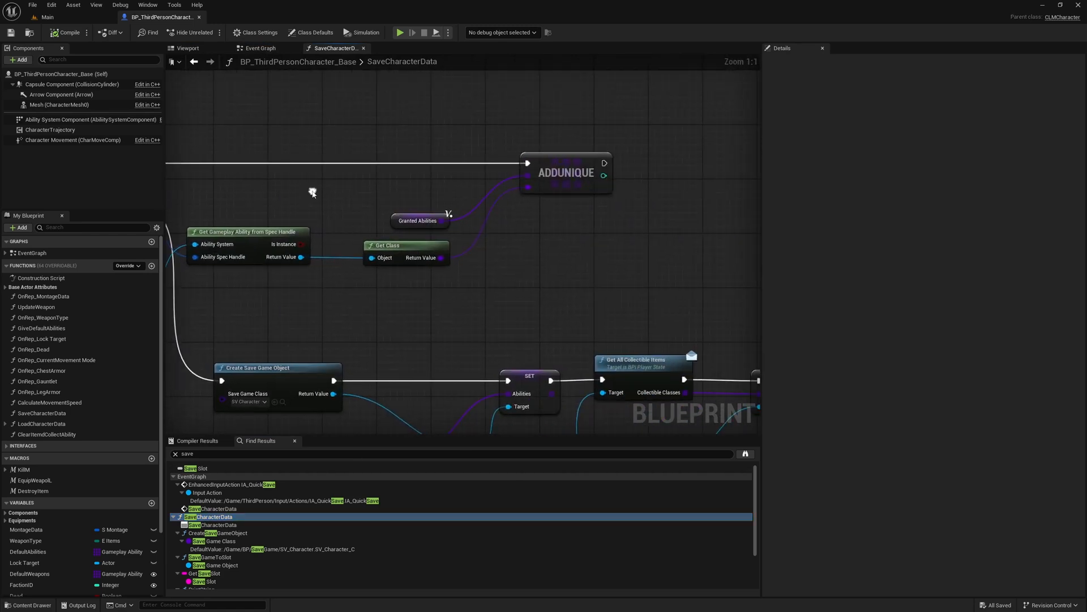
pyautogui.click(469, 149)
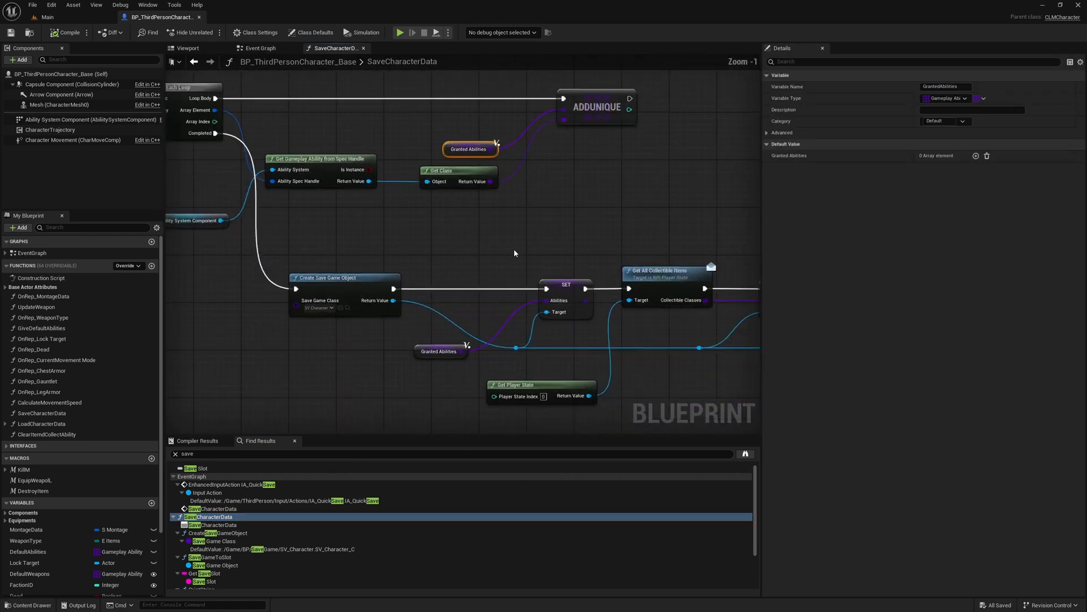
pyautogui.scroll(-3)
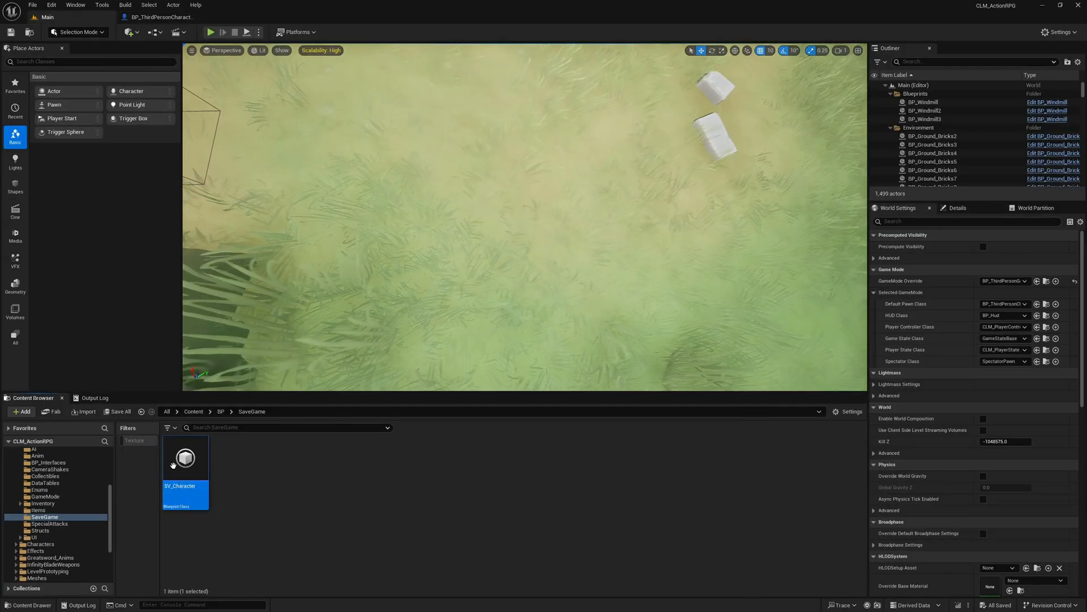
# - Add an AttributeMap variable of type Gameplay Attribute to SV_Character
pyautogui.doubleClick(184, 457)
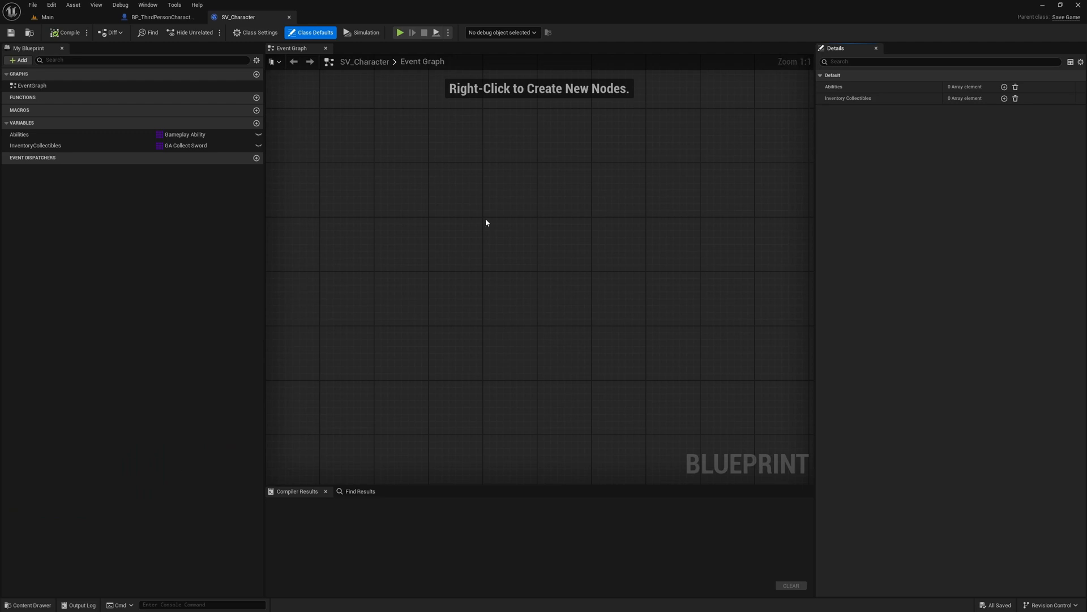
pyautogui.moveTo(241, 133)
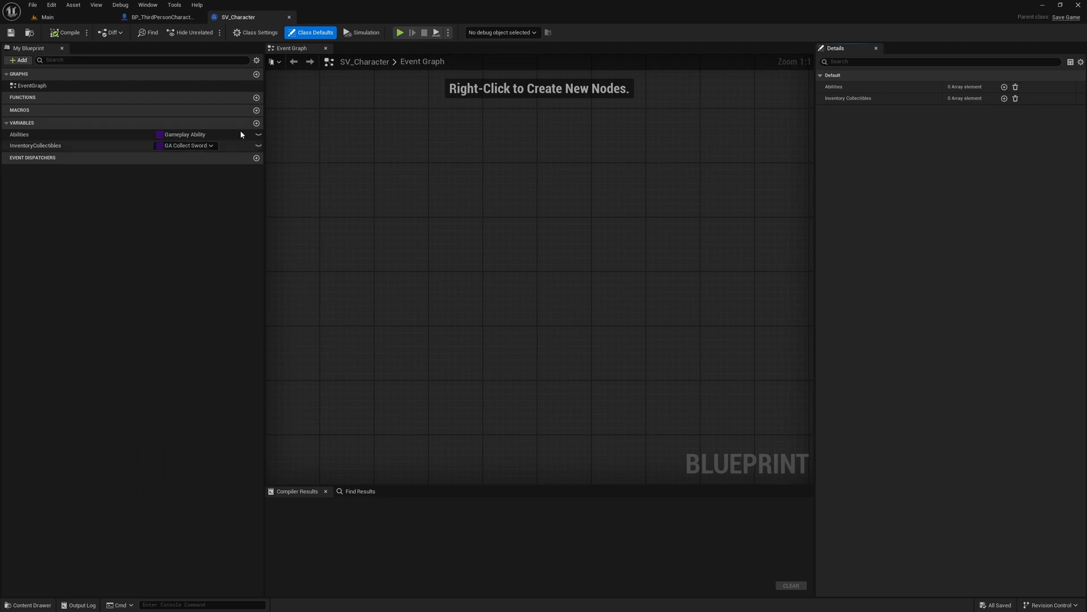
pyautogui.moveTo(256, 123)
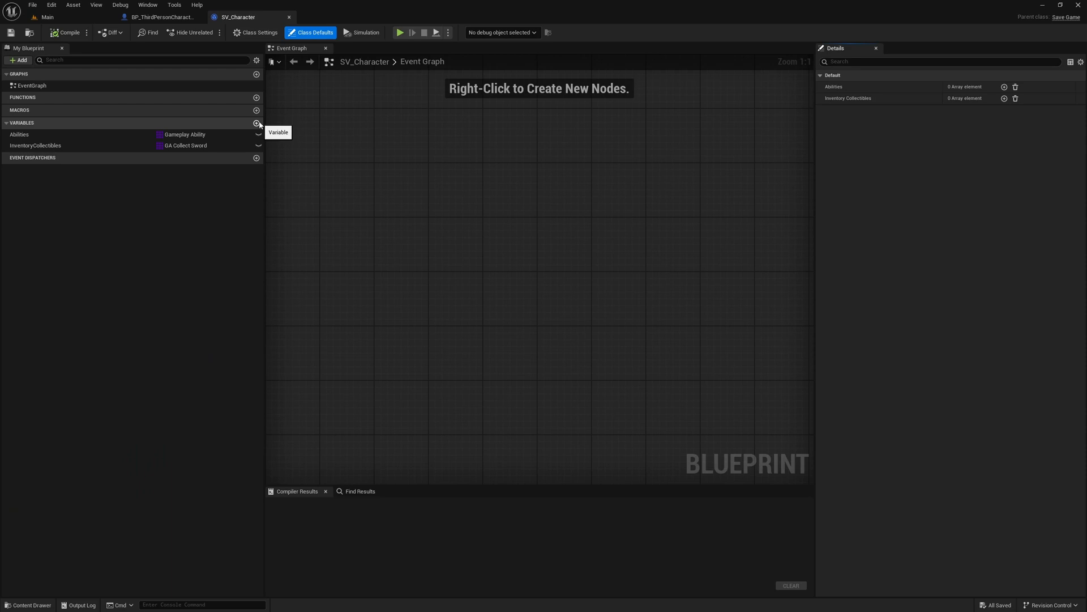
pyautogui.click(256, 123)
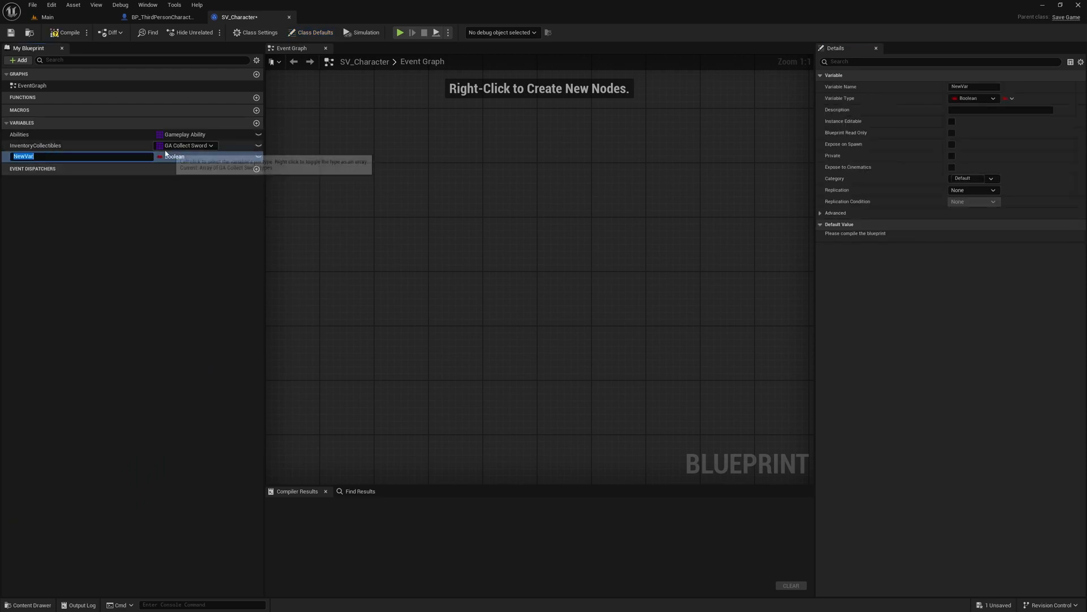
pyautogui.moveTo(160, 157)
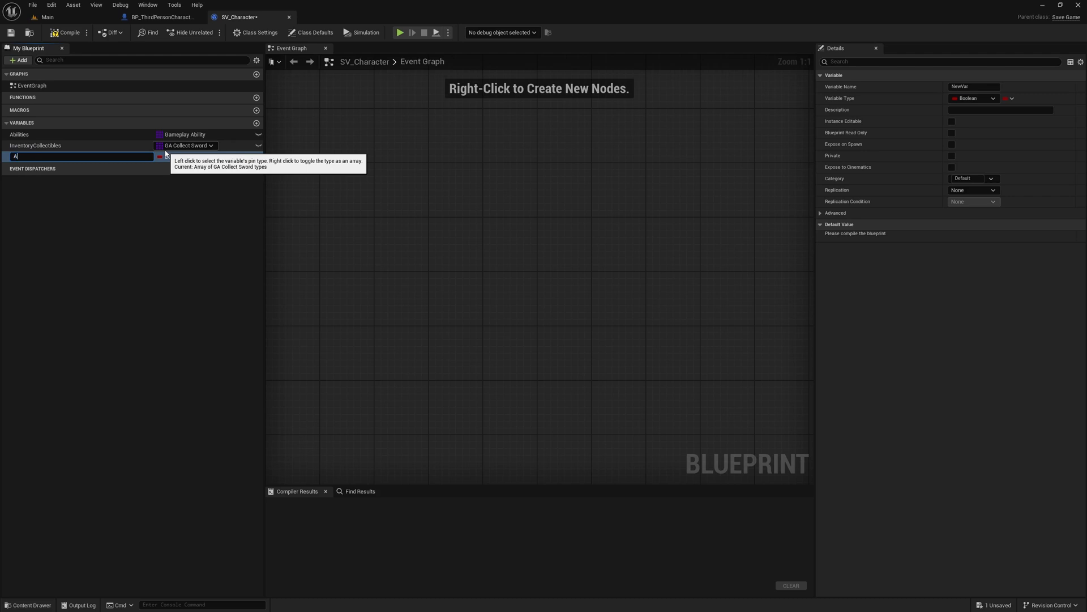
pyautogui.write('AttributeM')
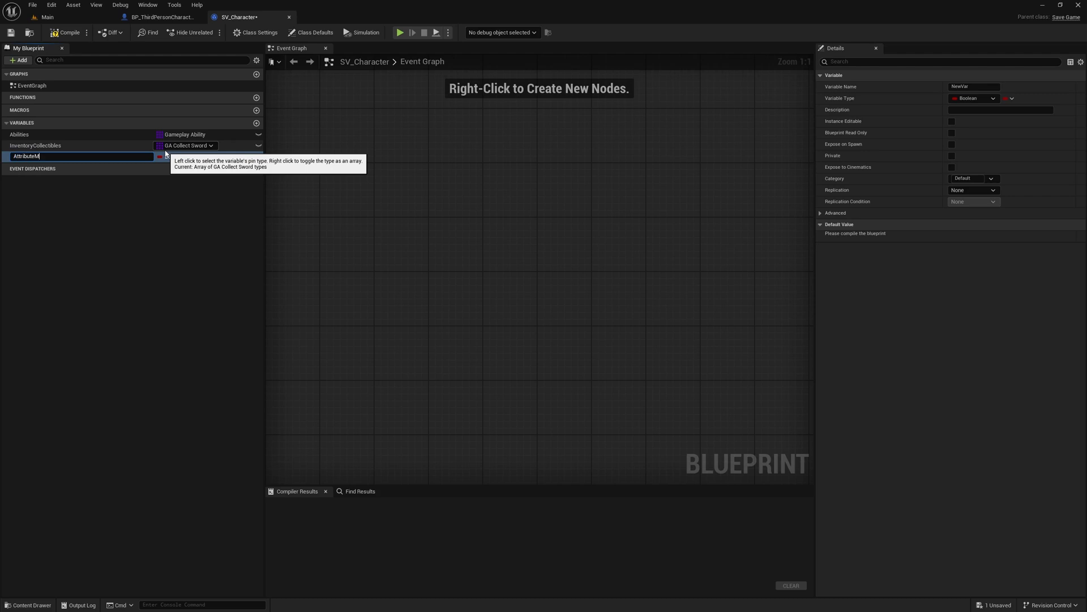
pyautogui.write('Map')
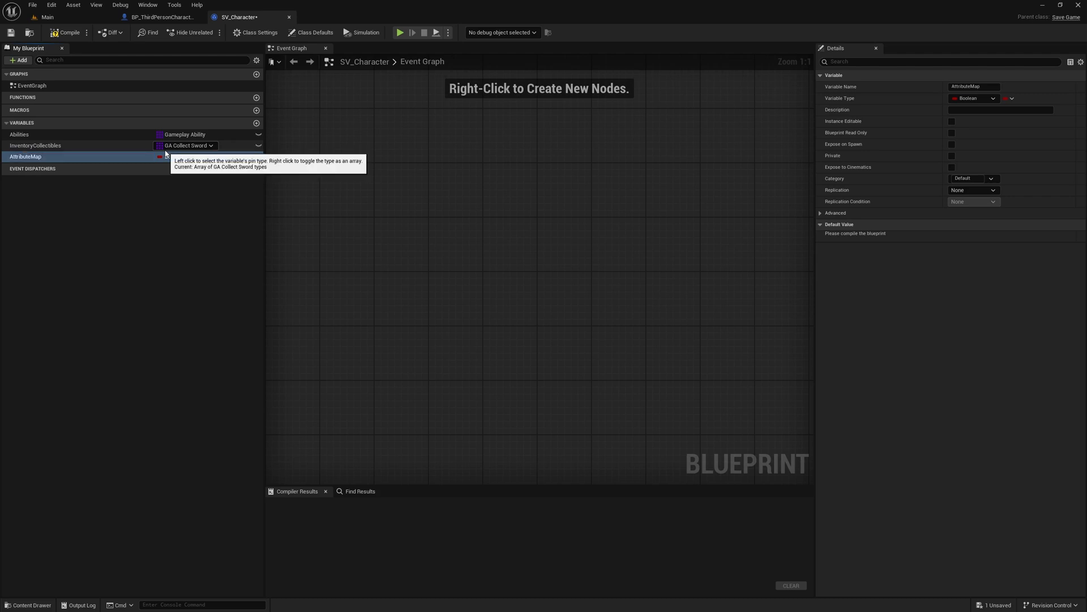
pyautogui.click(188, 156)
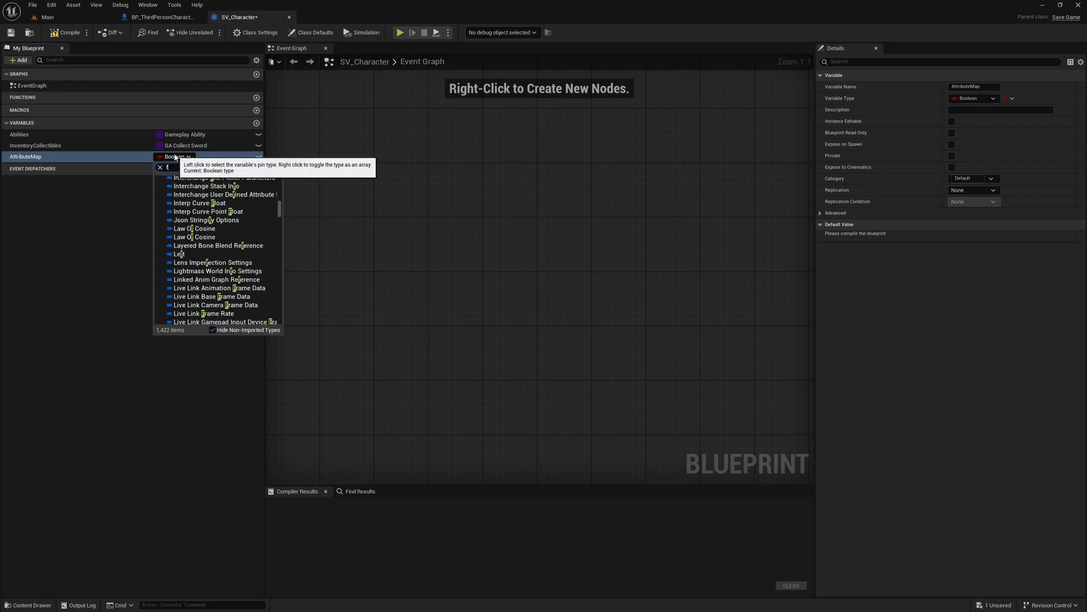
pyautogui.write('game')
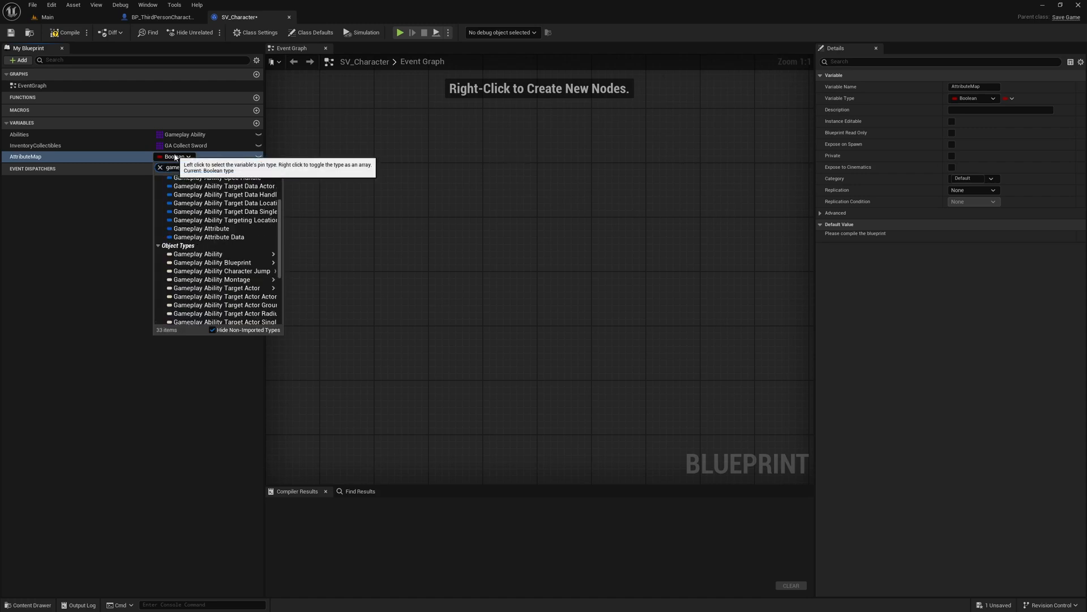
pyautogui.click(200, 228)
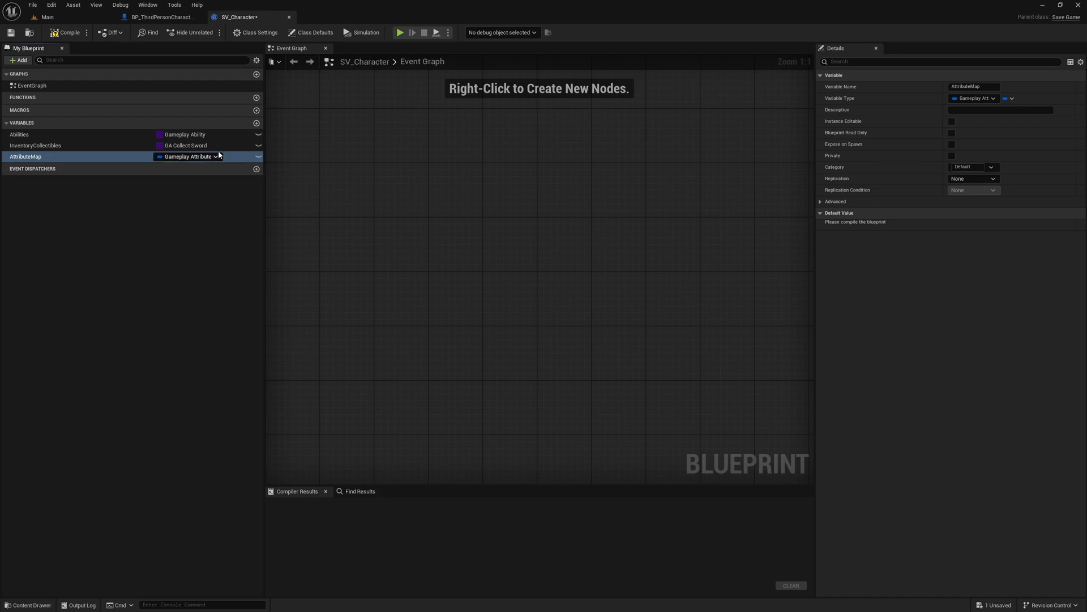
# - Make AttributeMap a map with Float values and compile SV_Character
pyautogui.click(66, 32)
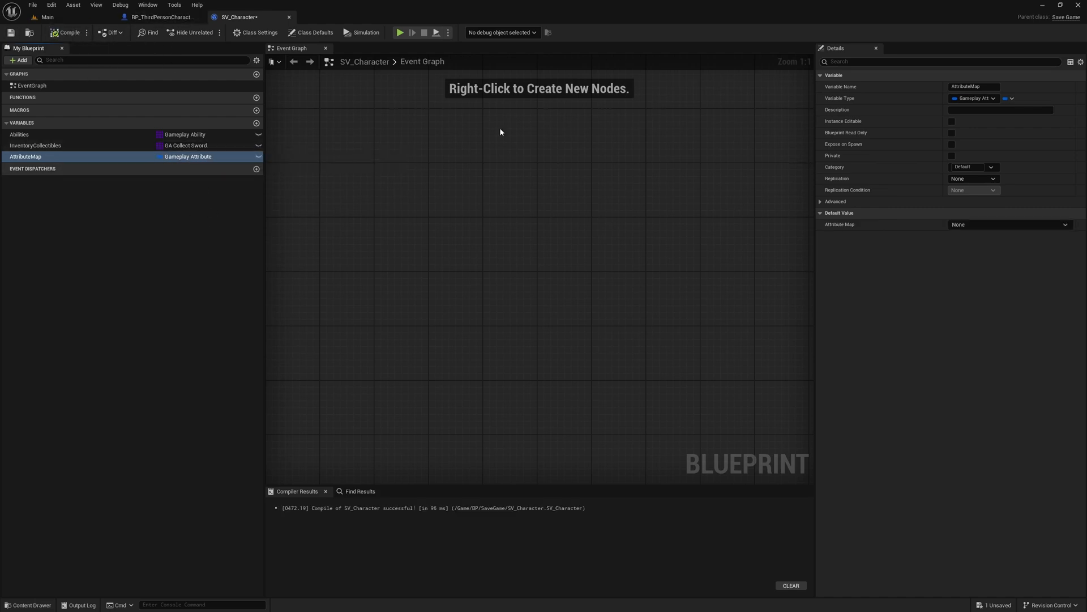
pyautogui.click(1006, 98)
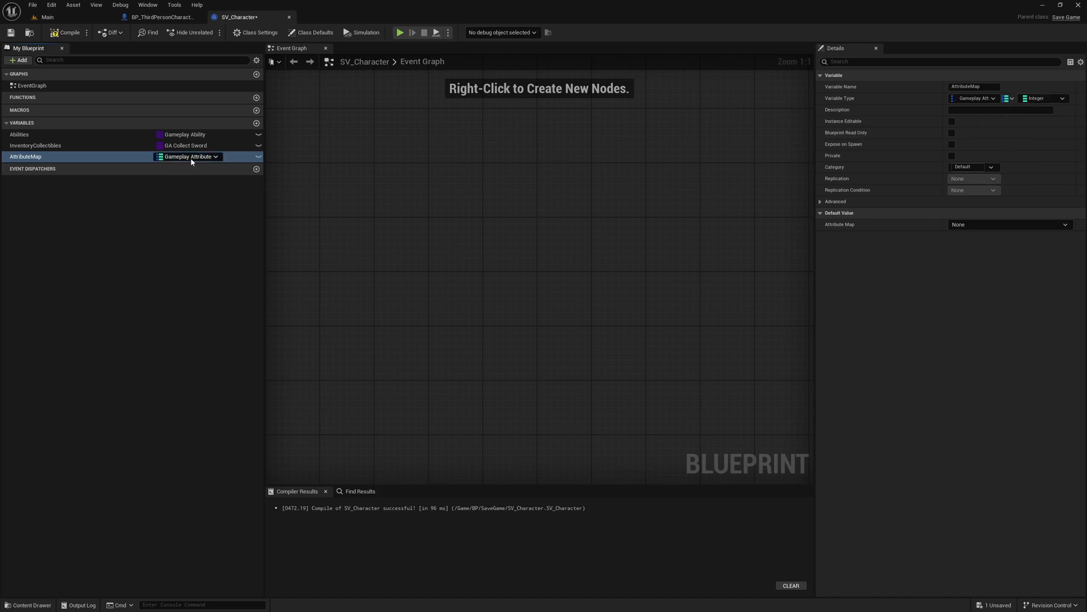
pyautogui.moveTo(766, 130)
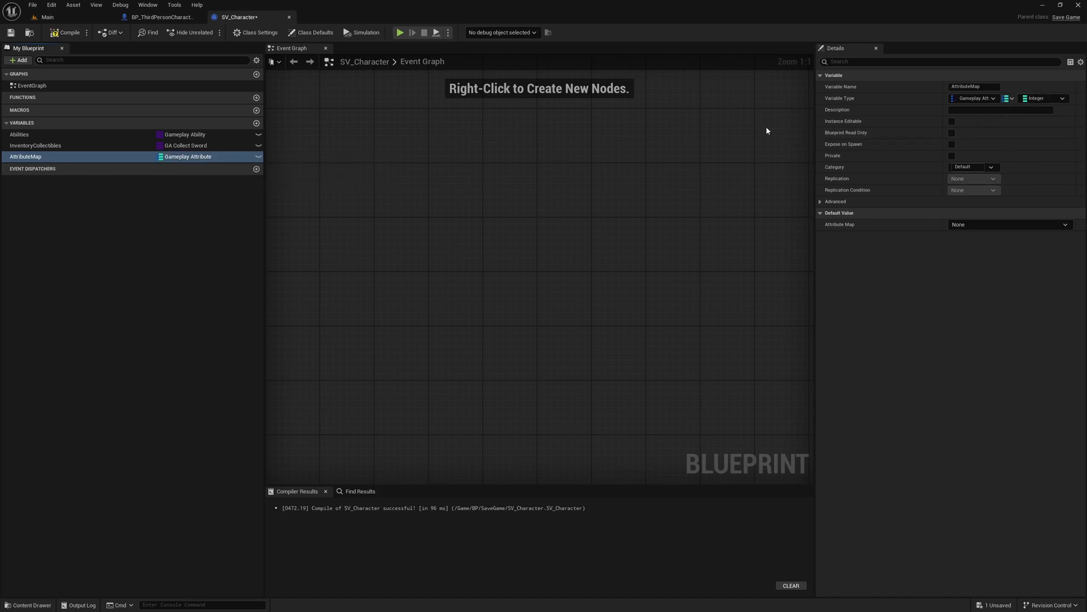
pyautogui.click(1044, 98)
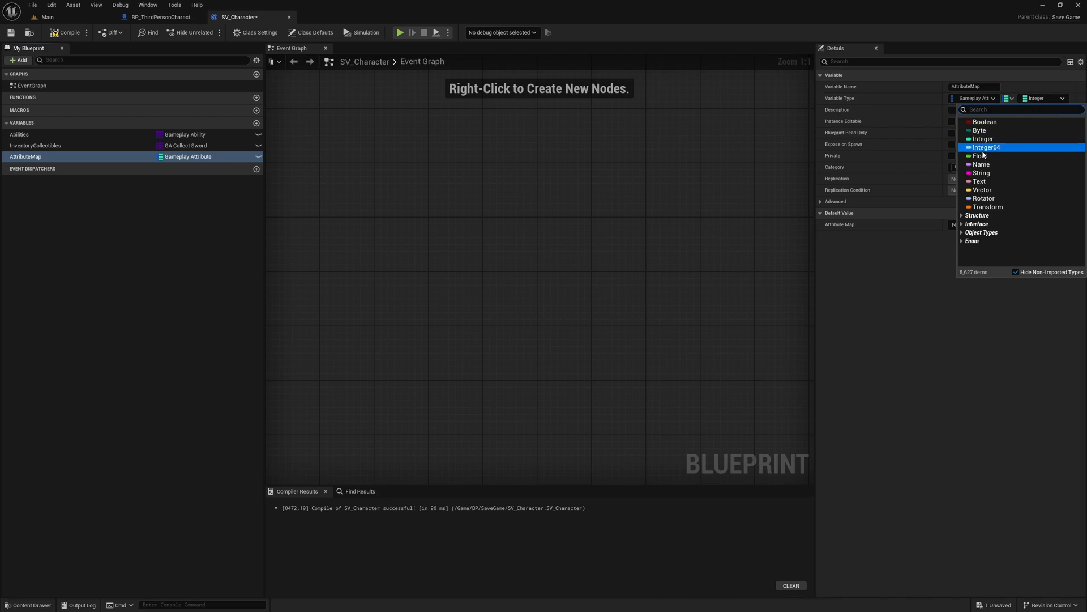
pyautogui.click(979, 156)
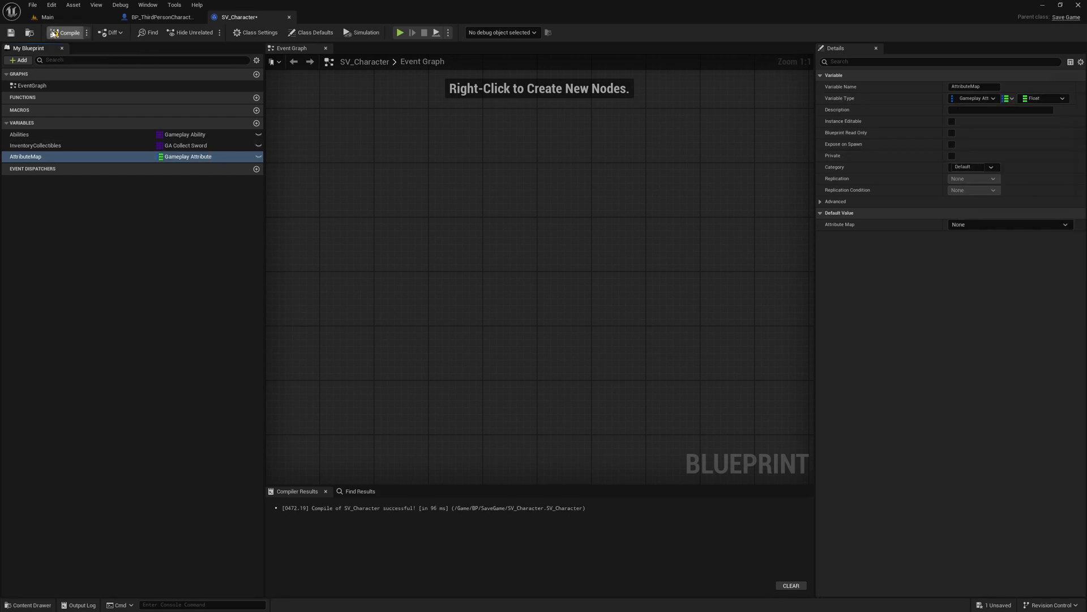
pyautogui.click(68, 32)
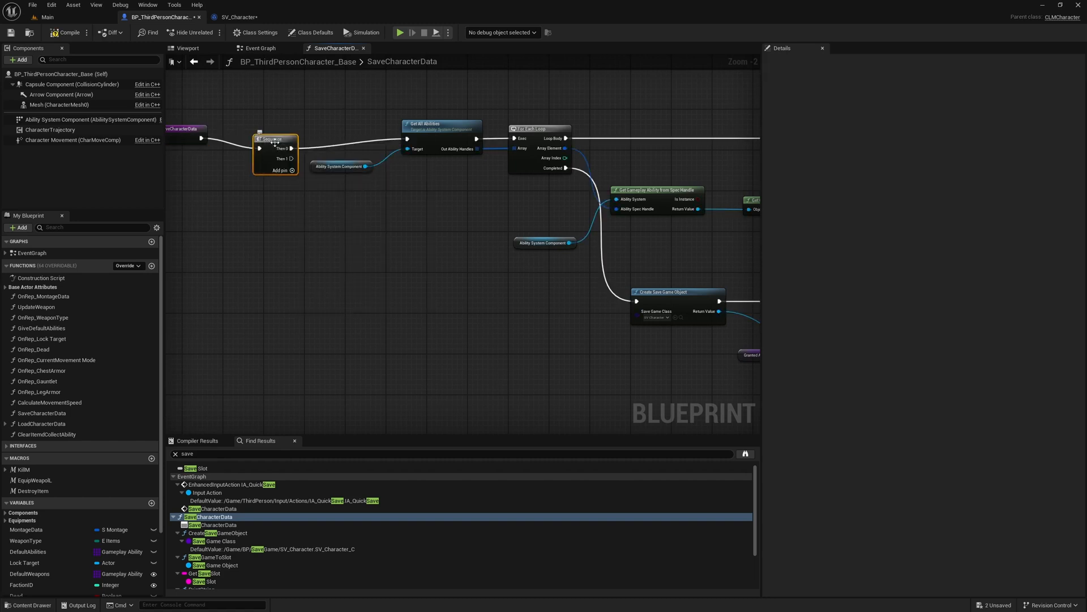
pyautogui.scroll(-3)
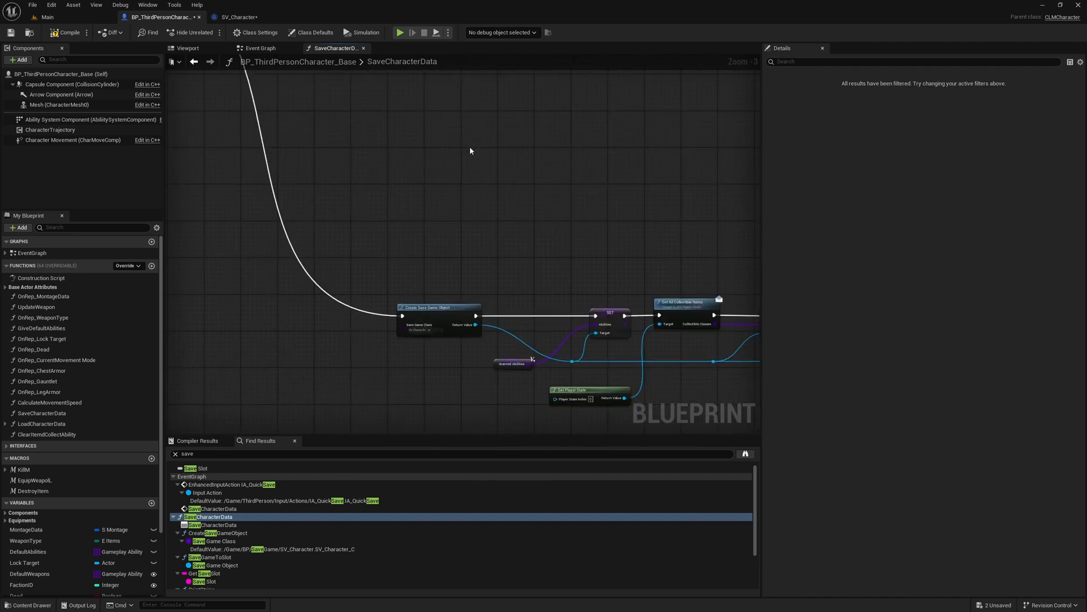
pyautogui.scroll(3)
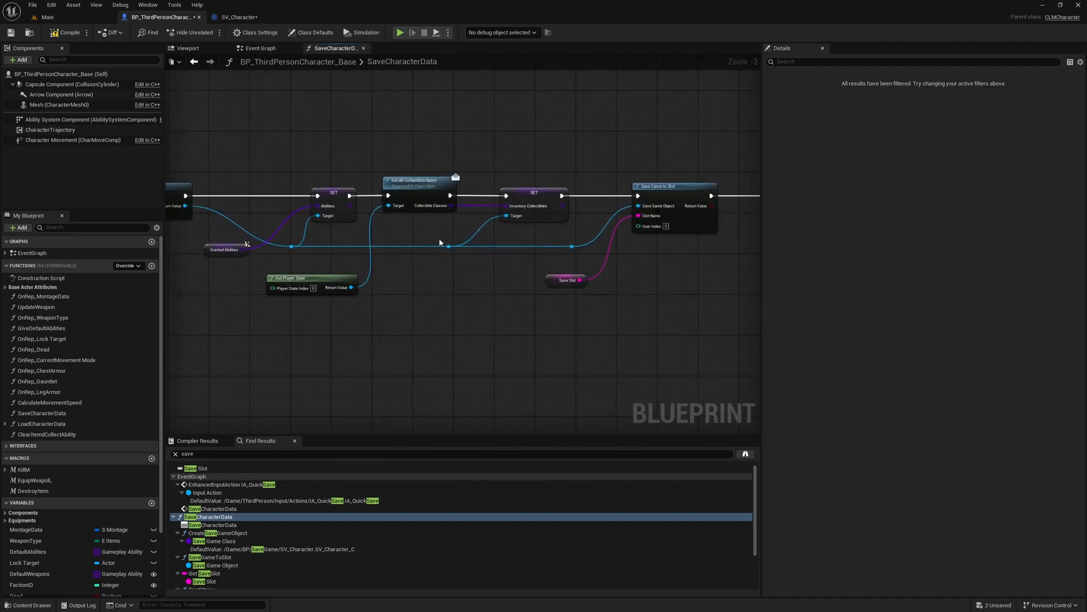
pyautogui.scroll(3)
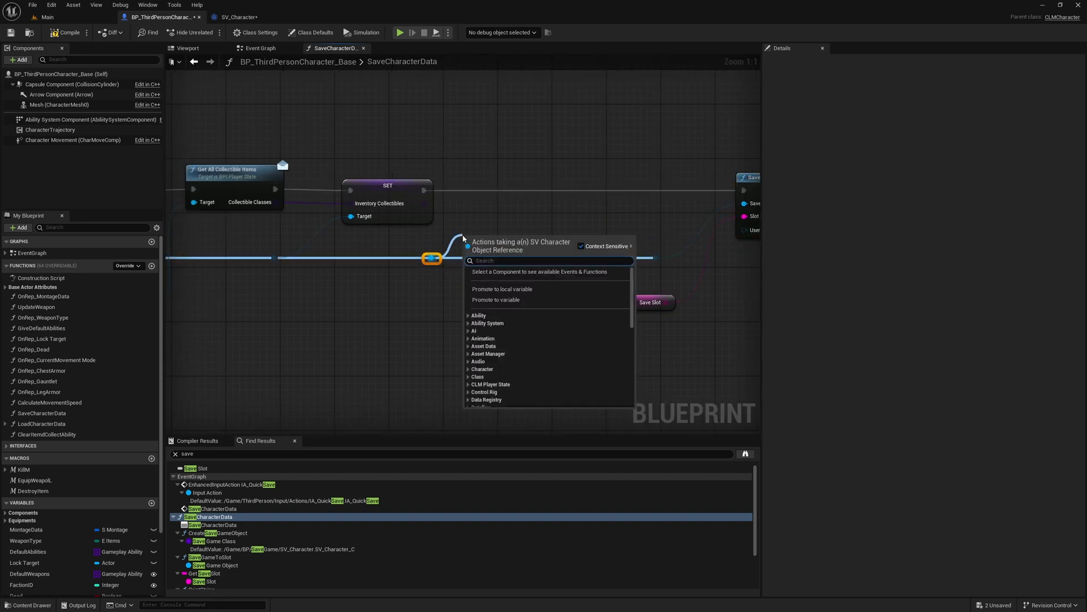
# - Add a Set Attribute Map node and promote its input to a local AttributeMap variable
pyautogui.write('attrib')
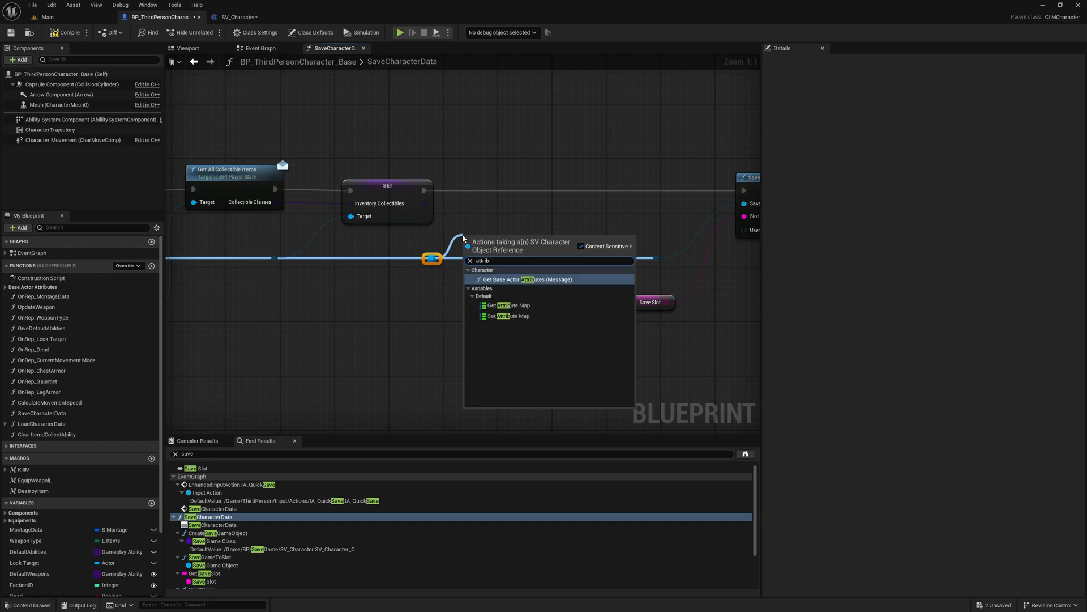
pyautogui.click(509, 315)
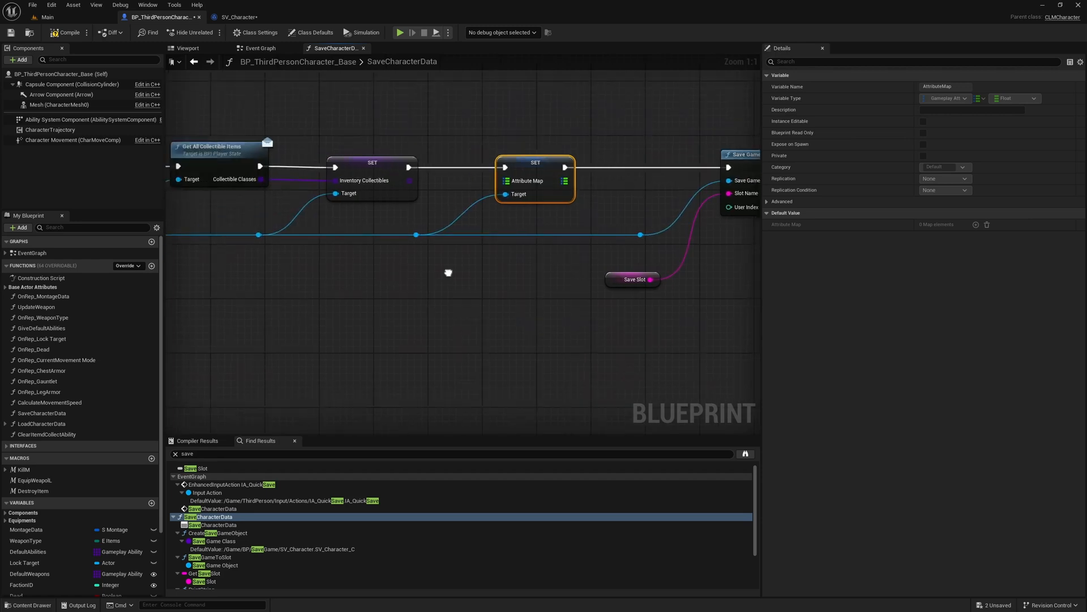
pyautogui.rightClick(589, 149)
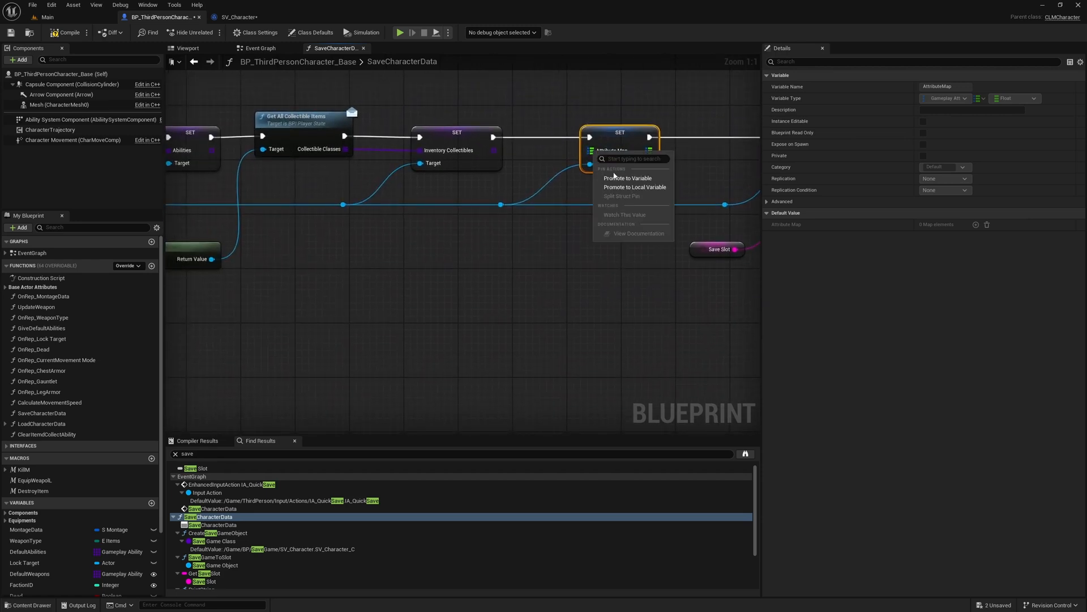
pyautogui.click(634, 186)
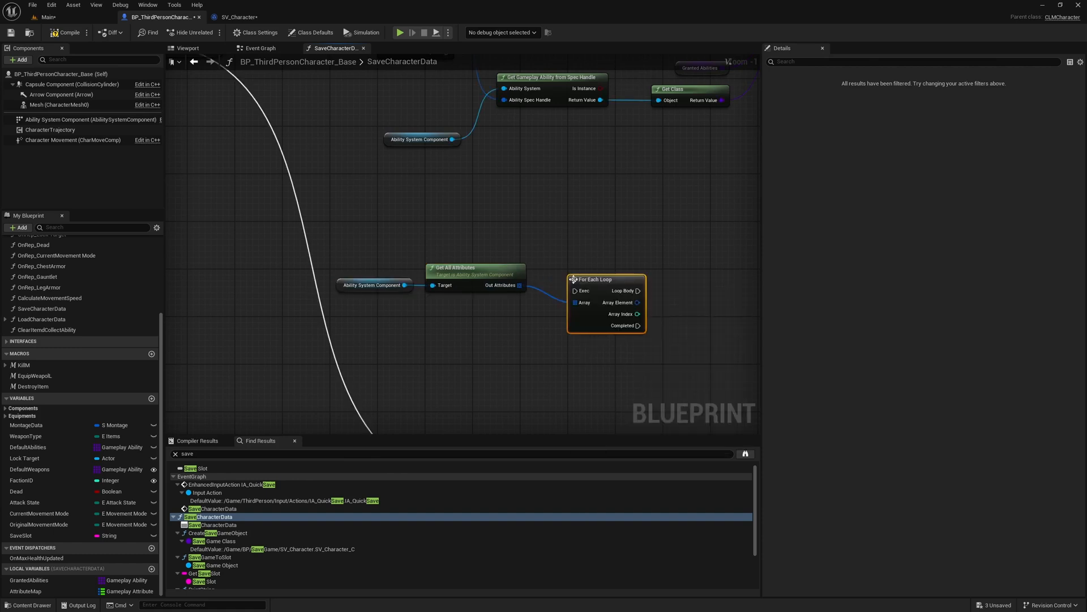
# - Add Get Gameplay Attribute Value for each looped attribute and a Branch on the loop body
pyautogui.scroll(-3)
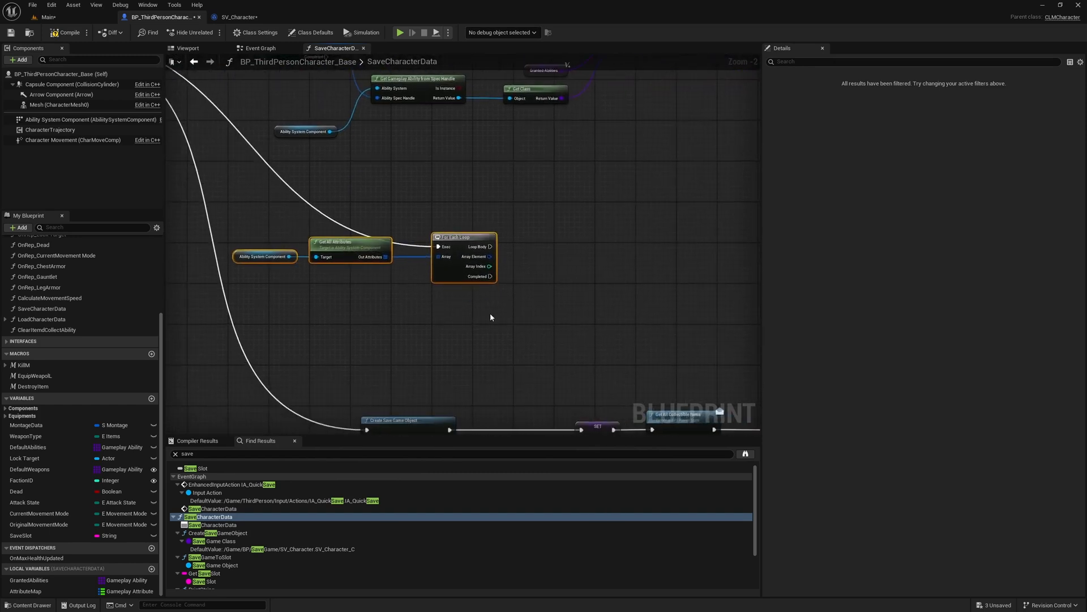
pyautogui.scroll(-3)
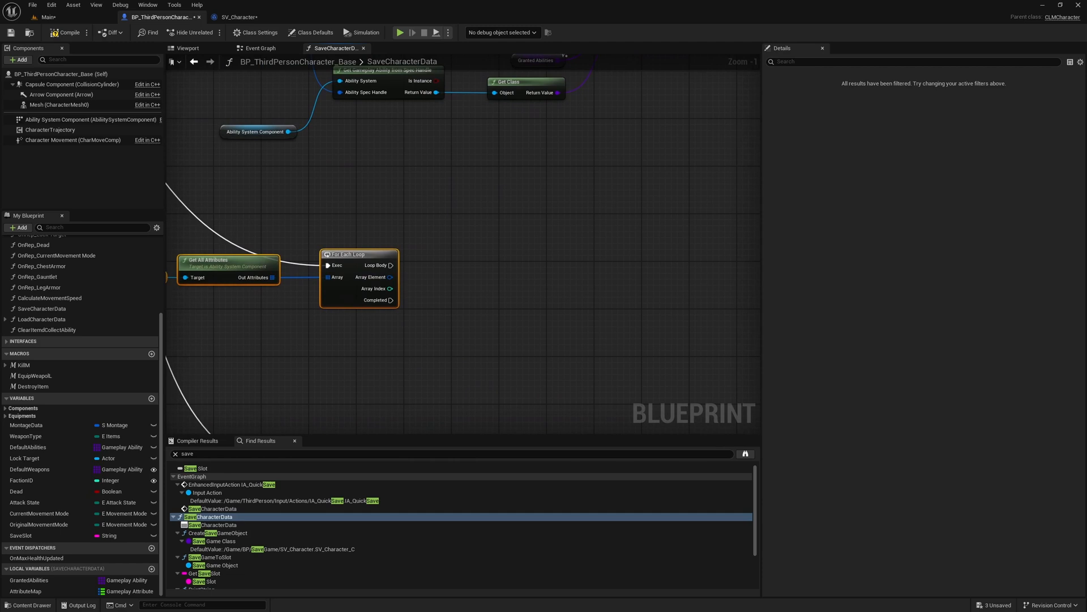
pyautogui.moveTo(42, 130)
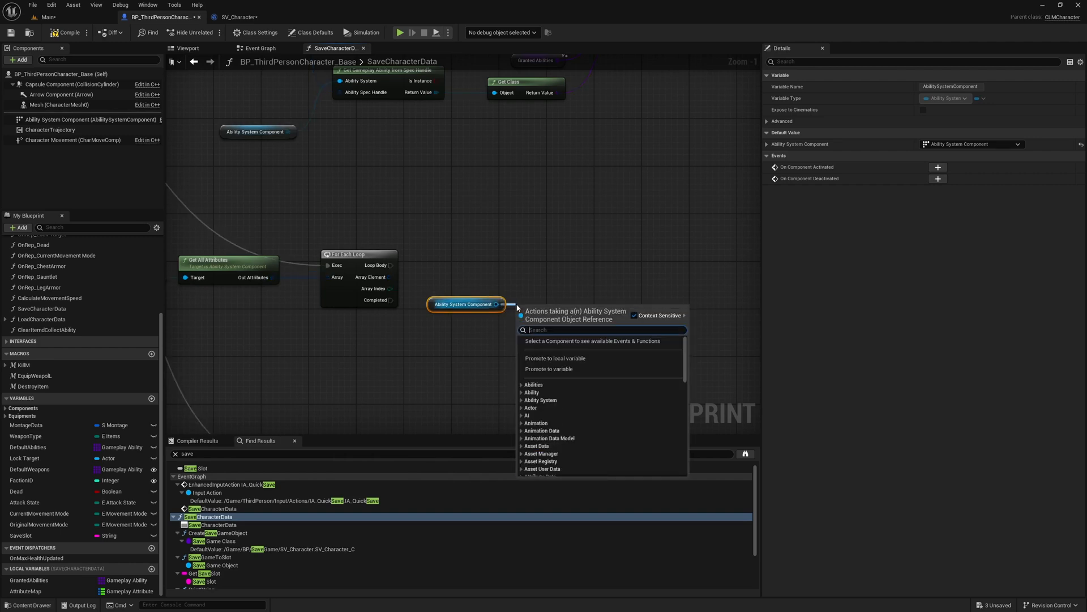
pyautogui.write('getgamep')
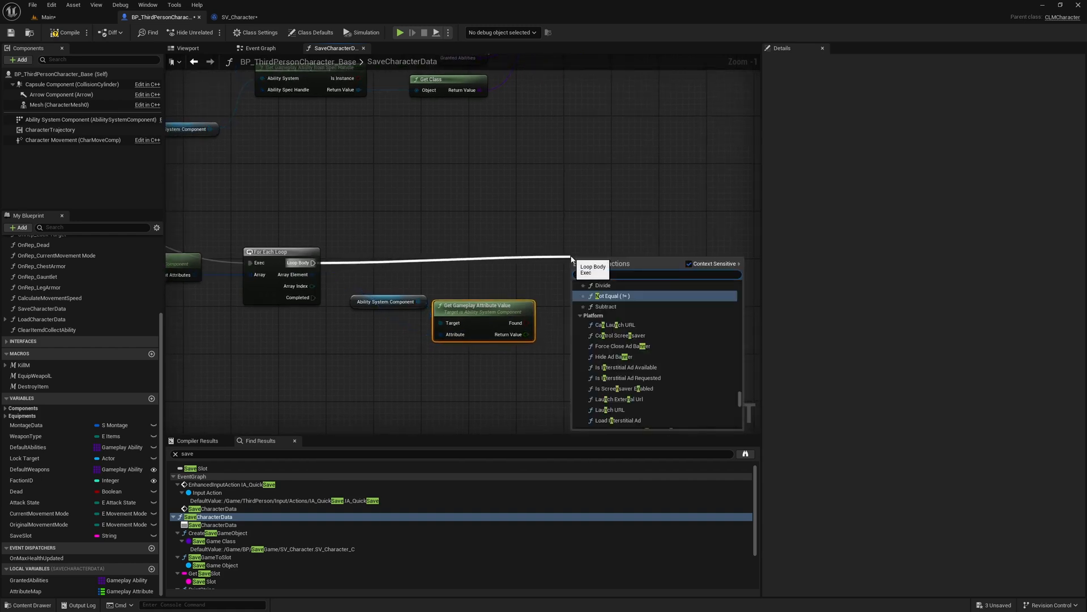
pyautogui.click(603, 306)
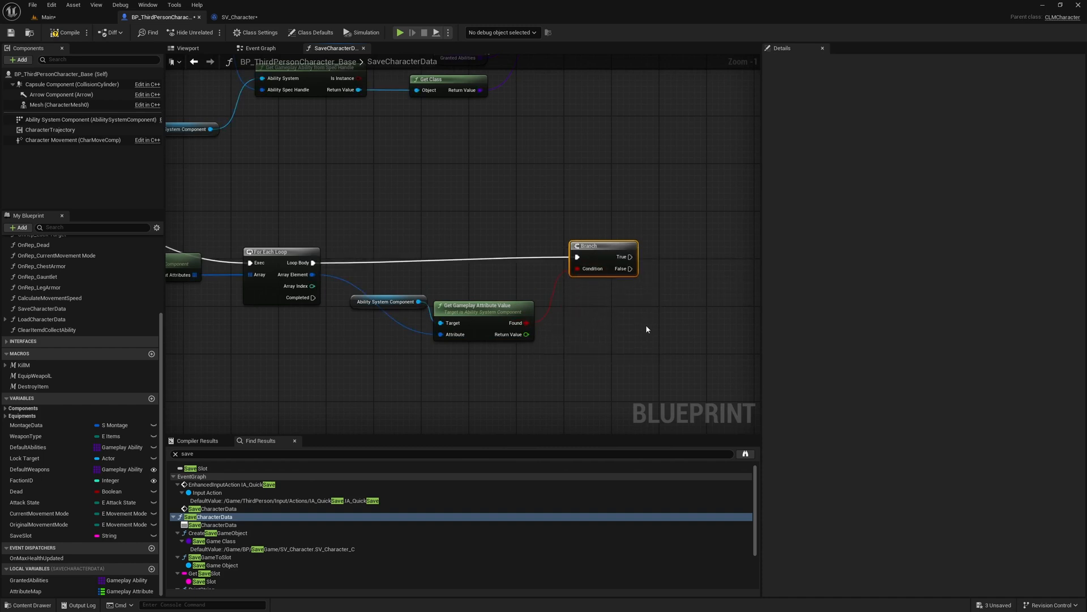
pyautogui.scroll(-3)
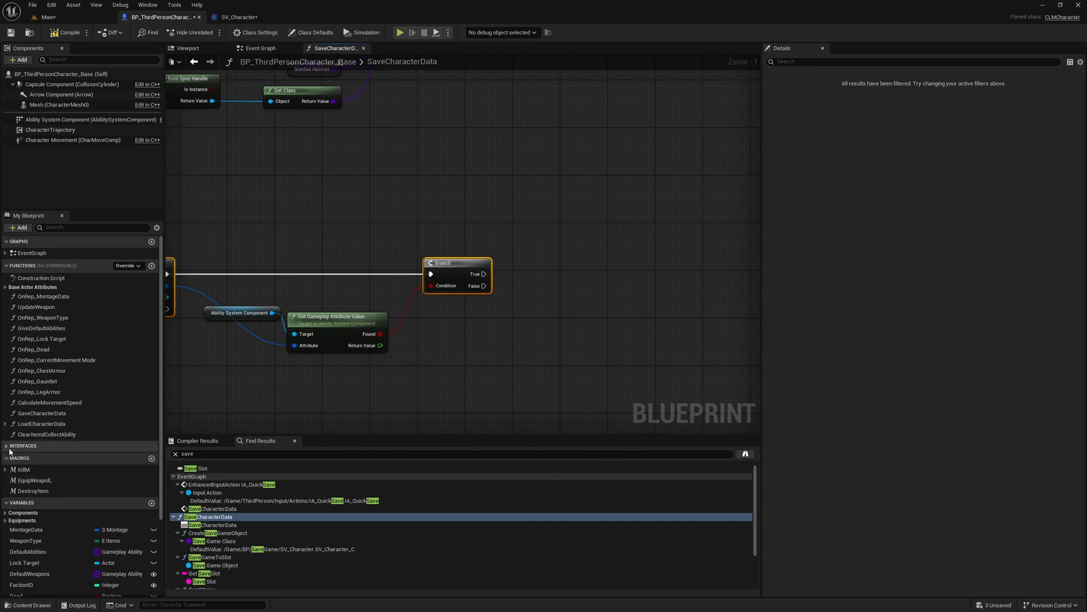
pyautogui.scroll(-3)
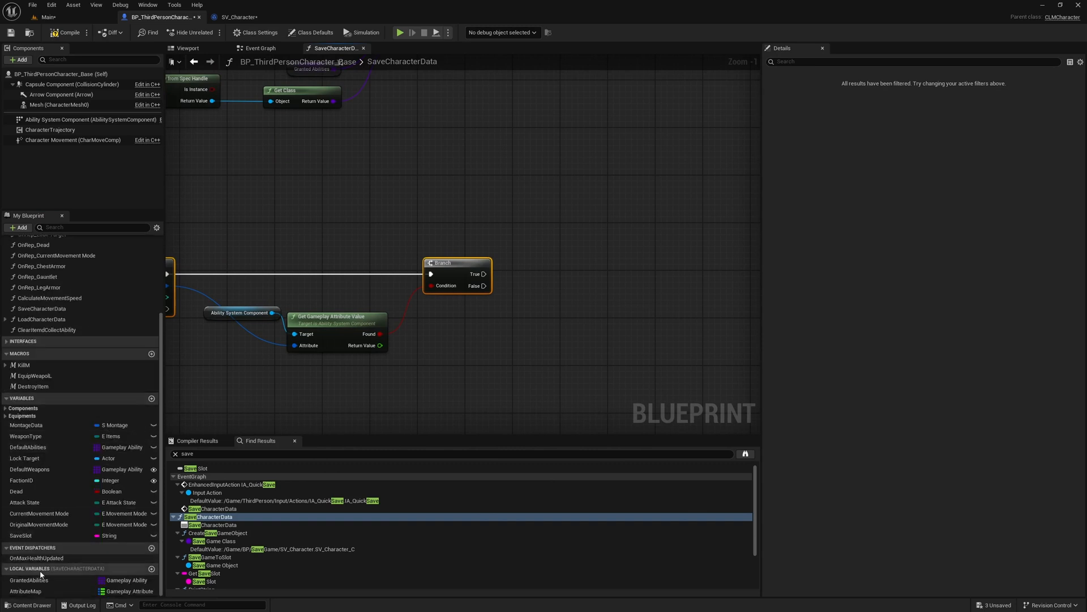
pyautogui.click(25, 590)
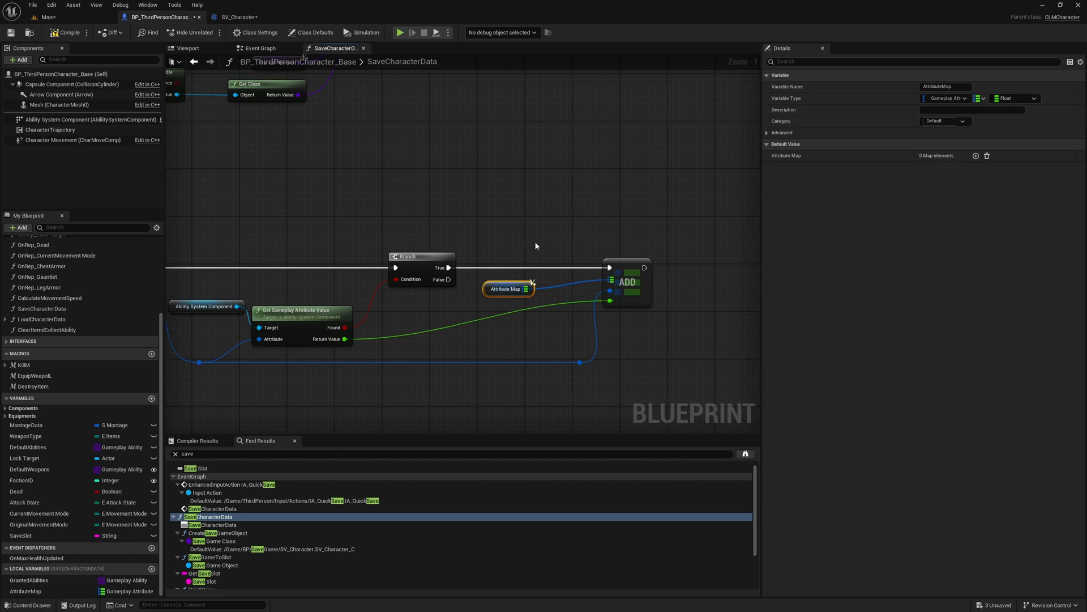
pyautogui.click(626, 281)
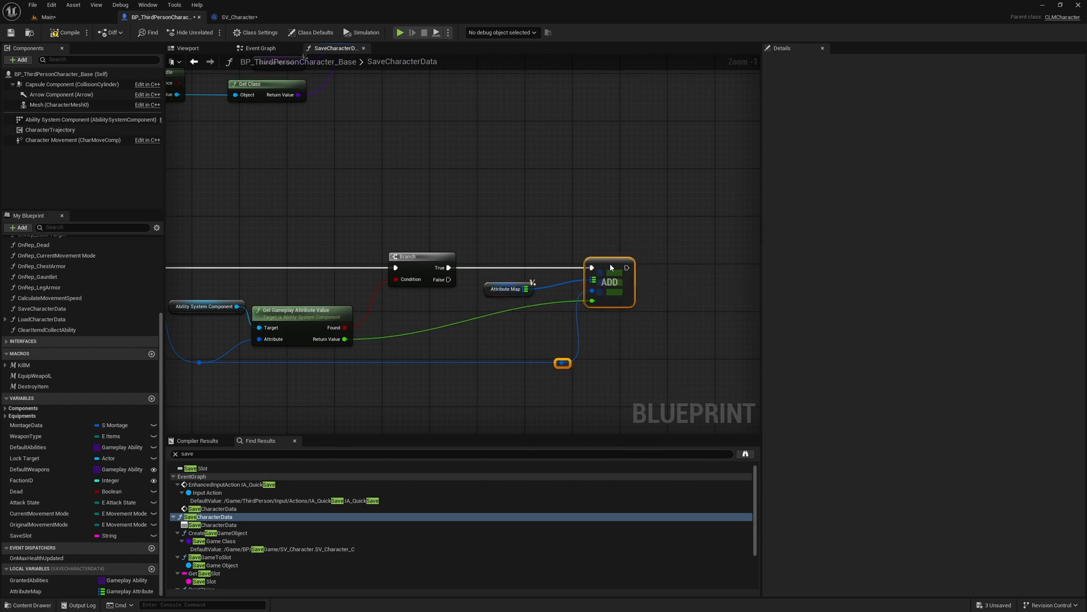
pyautogui.scroll(-3)
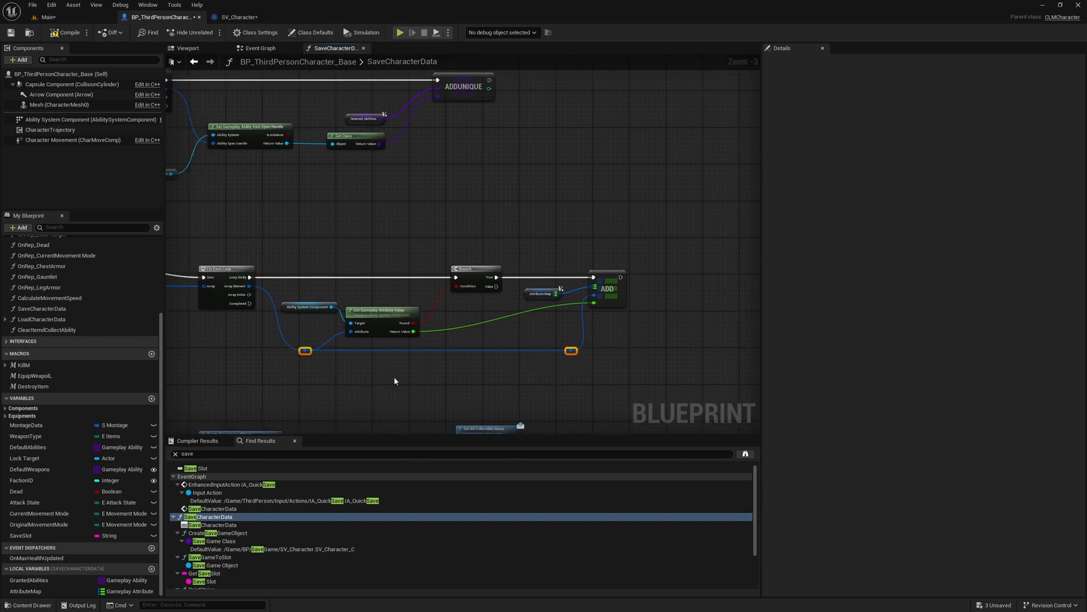
pyautogui.click(67, 32)
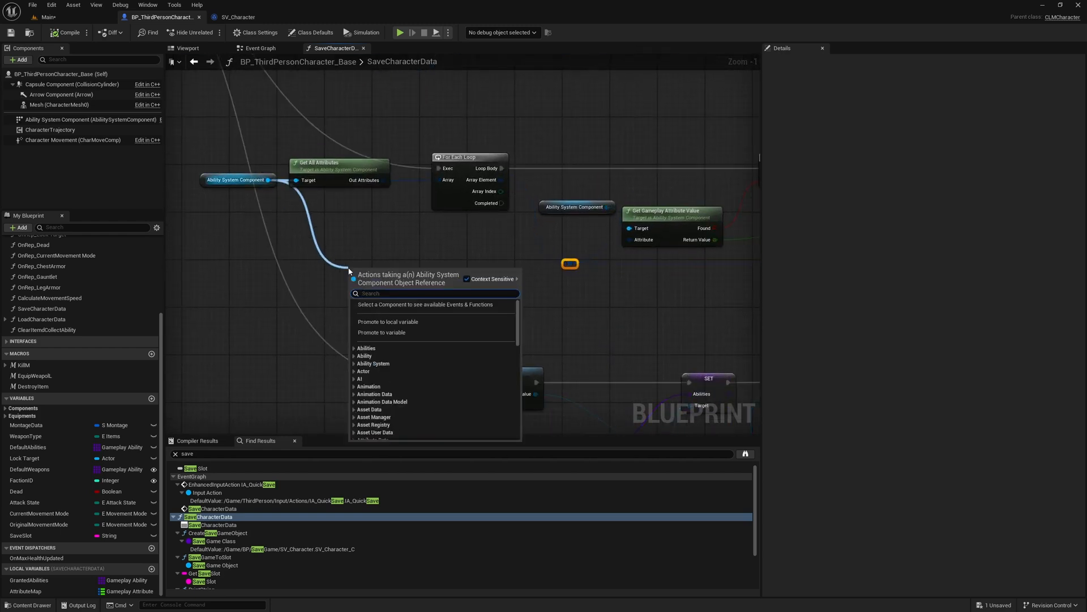
pyautogui.write('set')
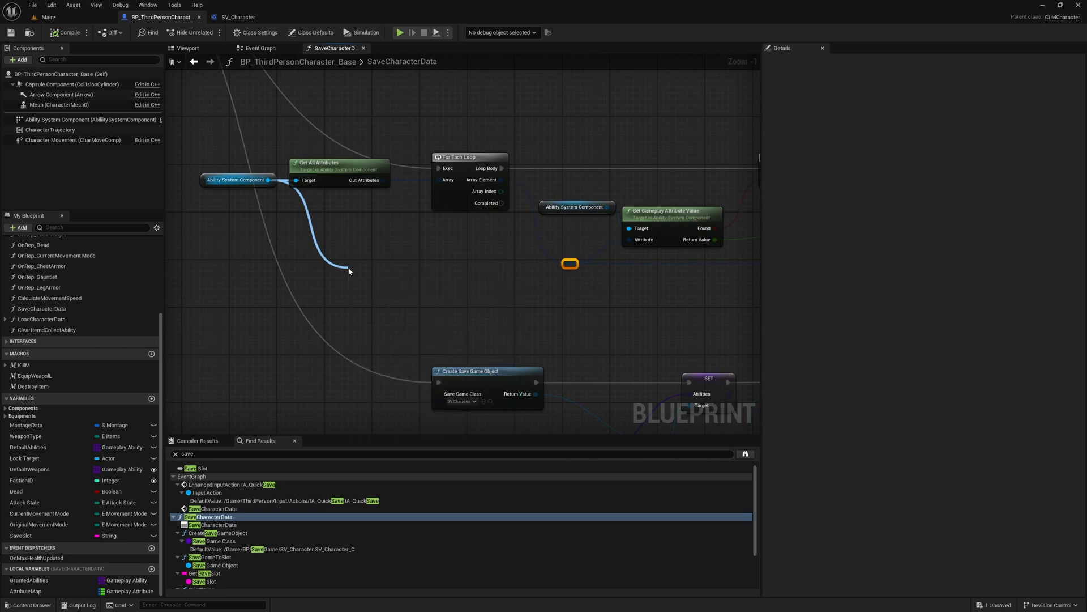
pyautogui.scroll(-3)
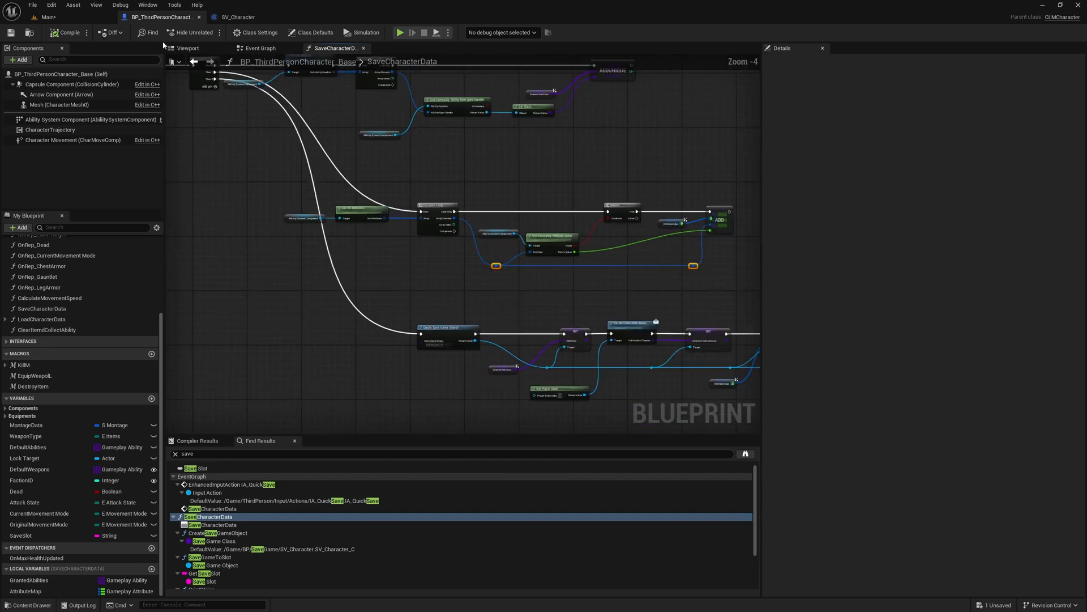
# - Open the project's C++ code via Tools > Open Visual Studio
pyautogui.click(175, 6)
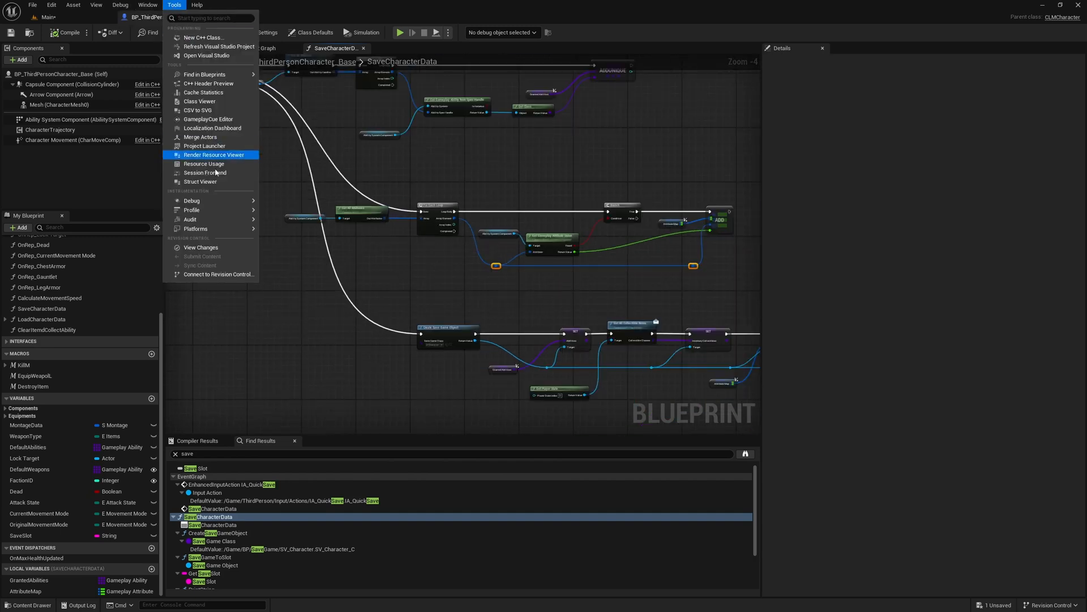
pyautogui.moveTo(206, 56)
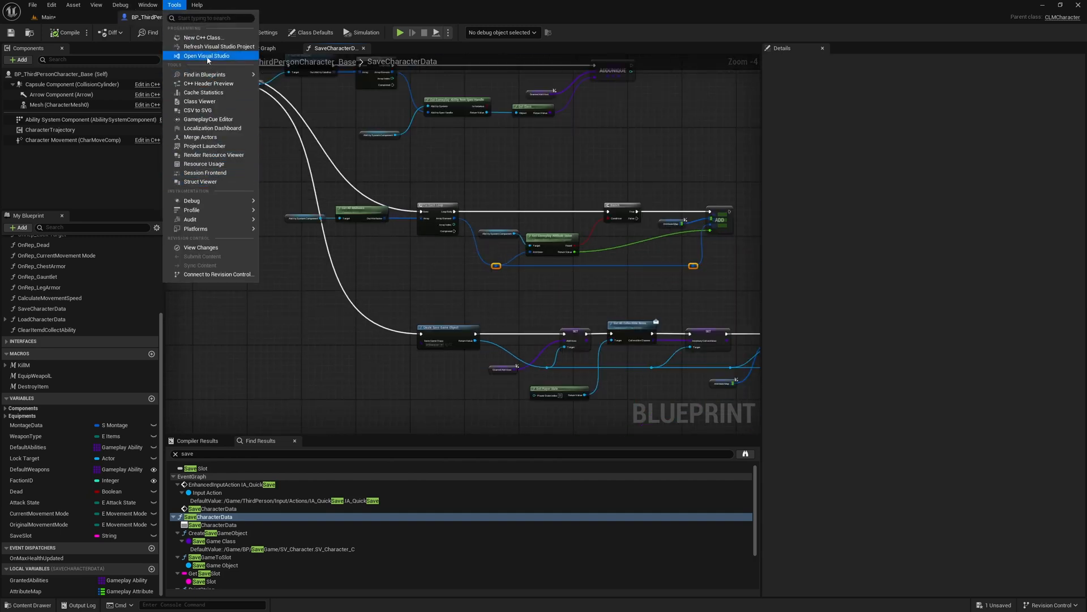
pyautogui.click(205, 56)
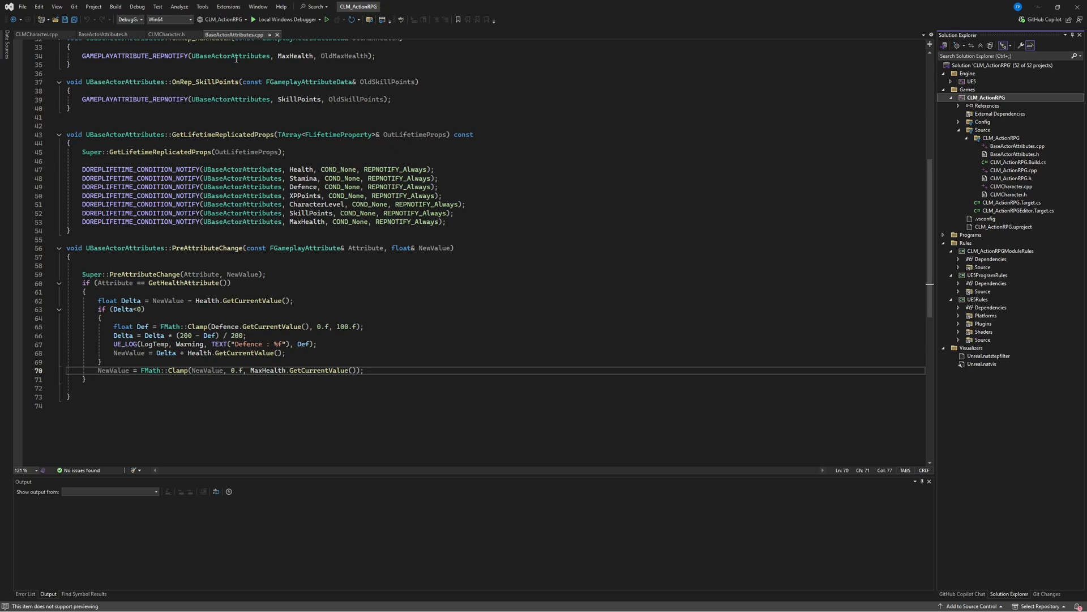
# - Declare UFUNCTION(BlueprintCallable) void LoadAttributes(TMap<FGameplayAttribute, float> SavedAttributesMap) in CLMCharacter.h
pyautogui.click(167, 34)
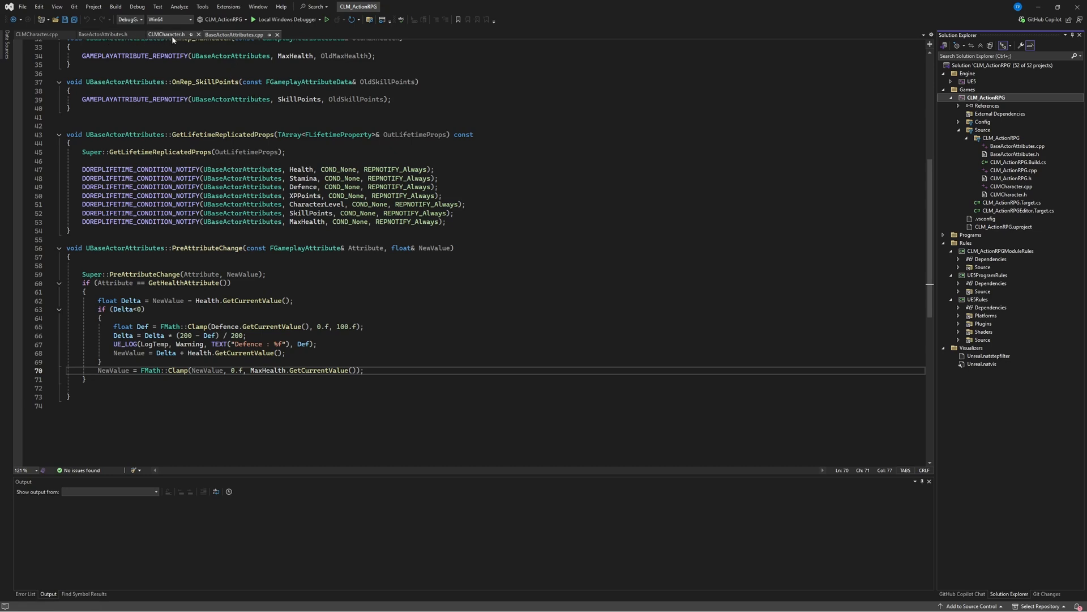
pyautogui.click(167, 35)
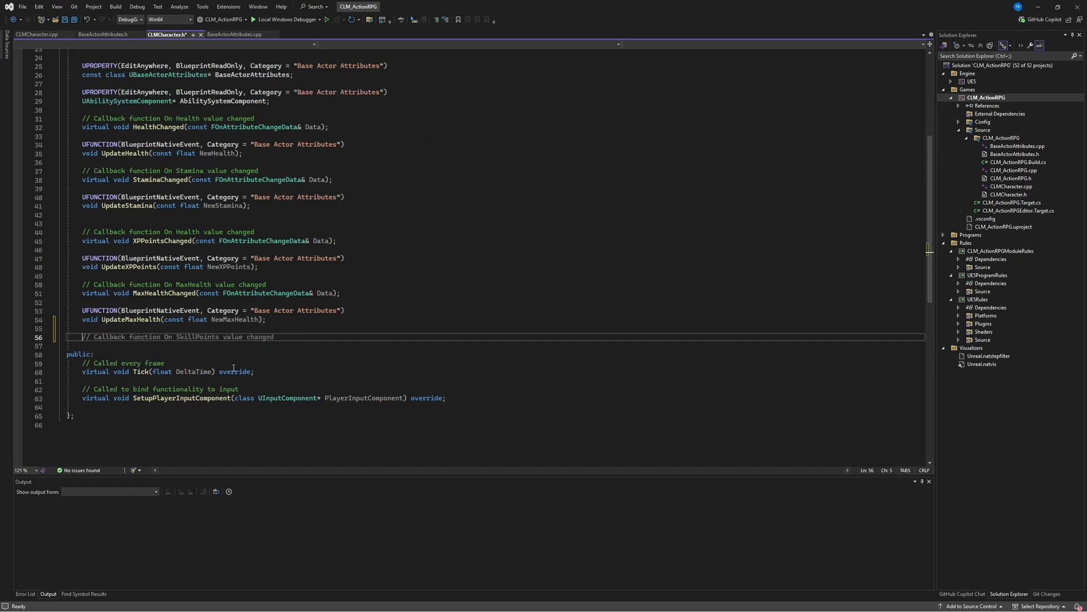
pyautogui.write('UFUNCTION(BlueprintNativeEvent, Category = "Base Actor Attributes')
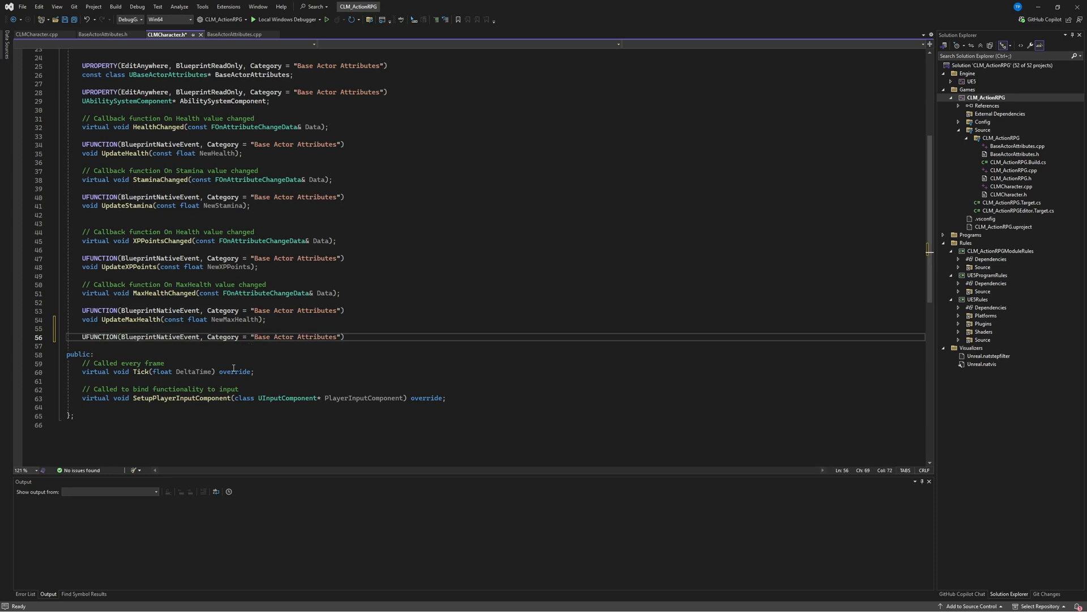
pyautogui.write('void UpdateCharacterLevel(const float NewCharacterLevel);')
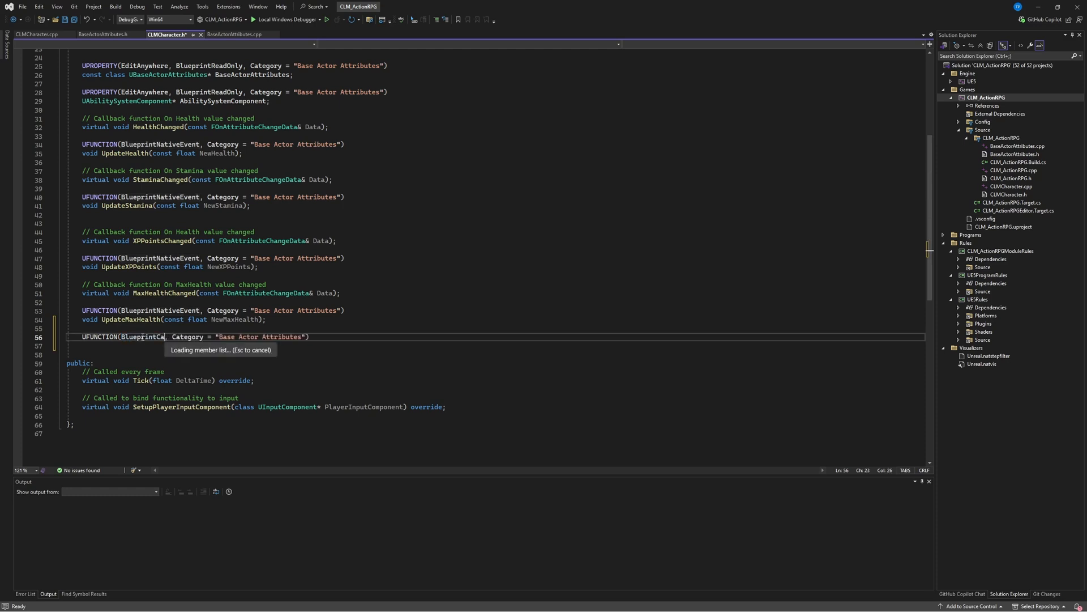
pyautogui.write('llable')
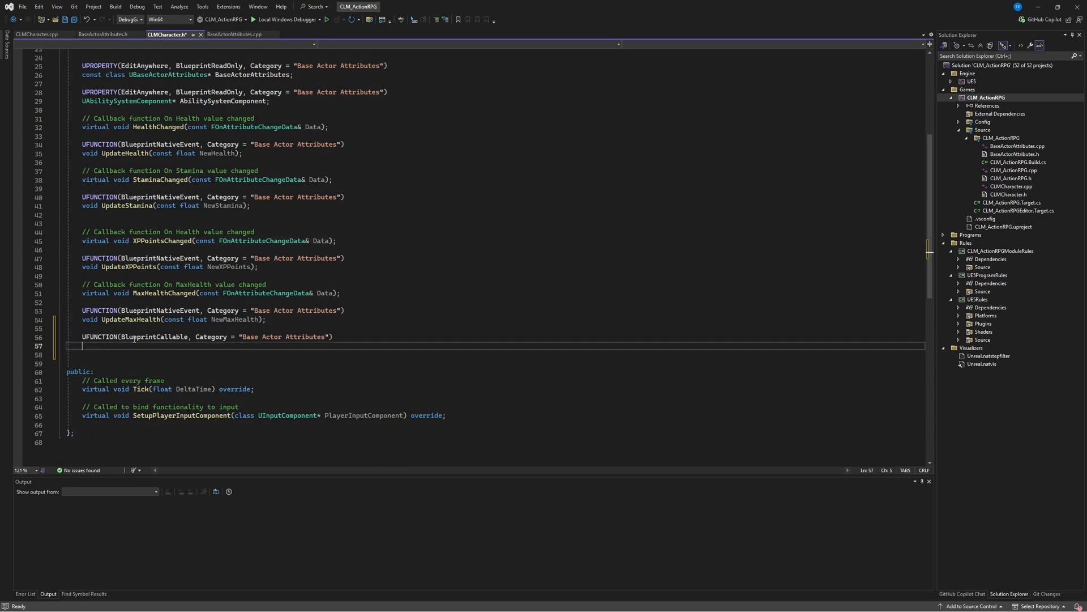
pyautogui.write('void LoadAttributes();')
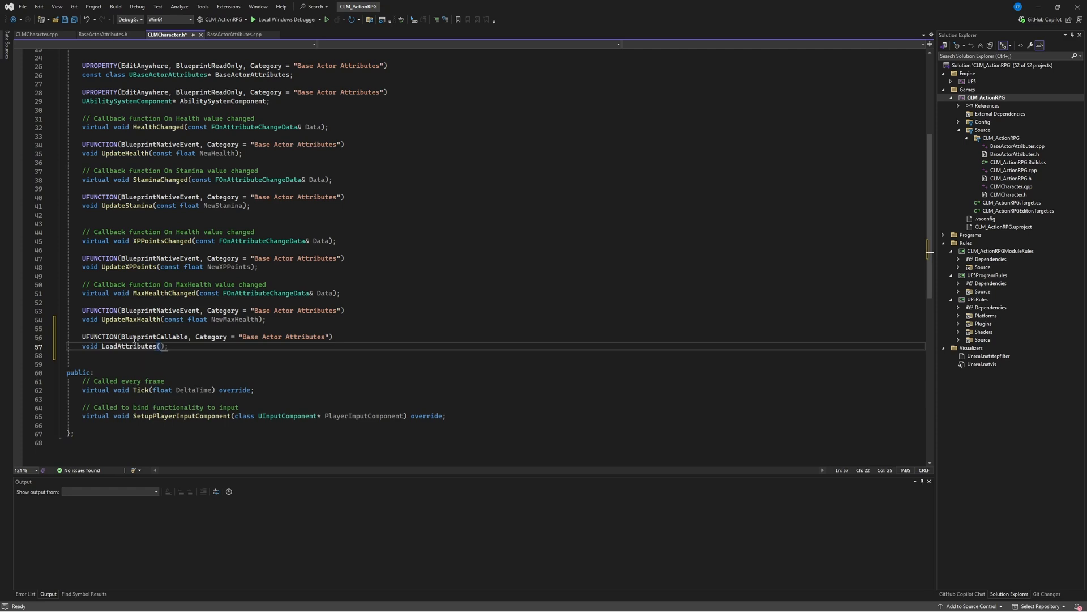
pyautogui.write('TSubclassOf<UBaseActorAttributes> NewAttributes')
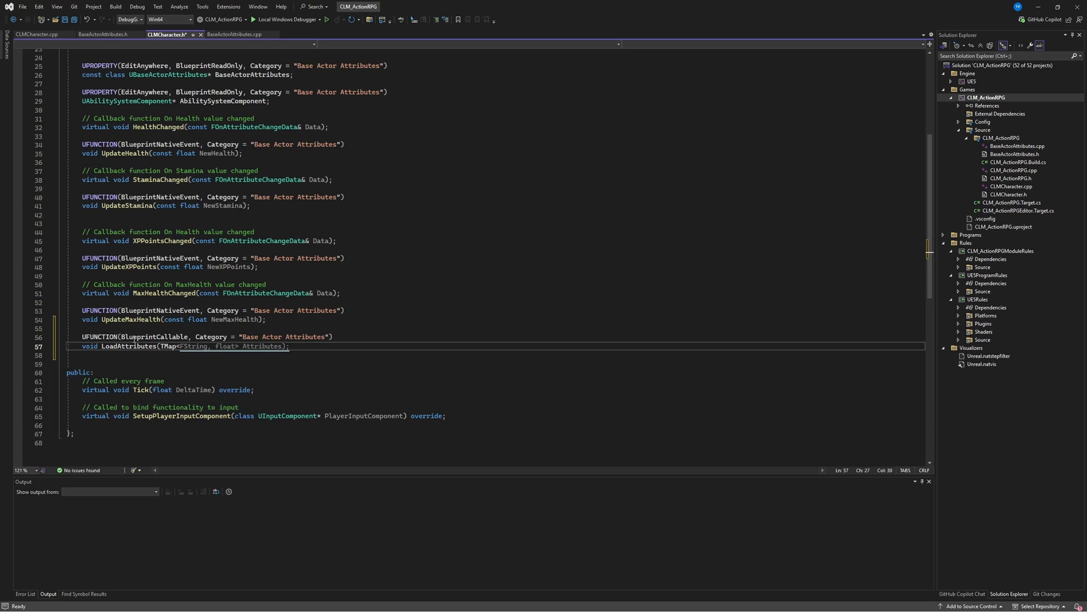
pyautogui.write('FGamep)')
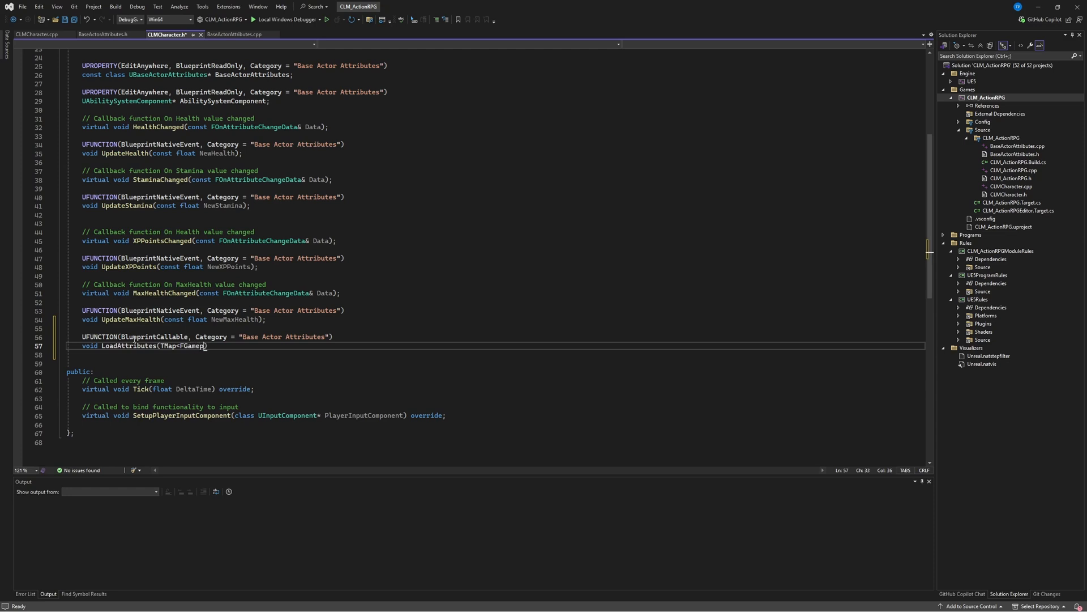
pyautogui.write('Attribute, float> Attributes);')
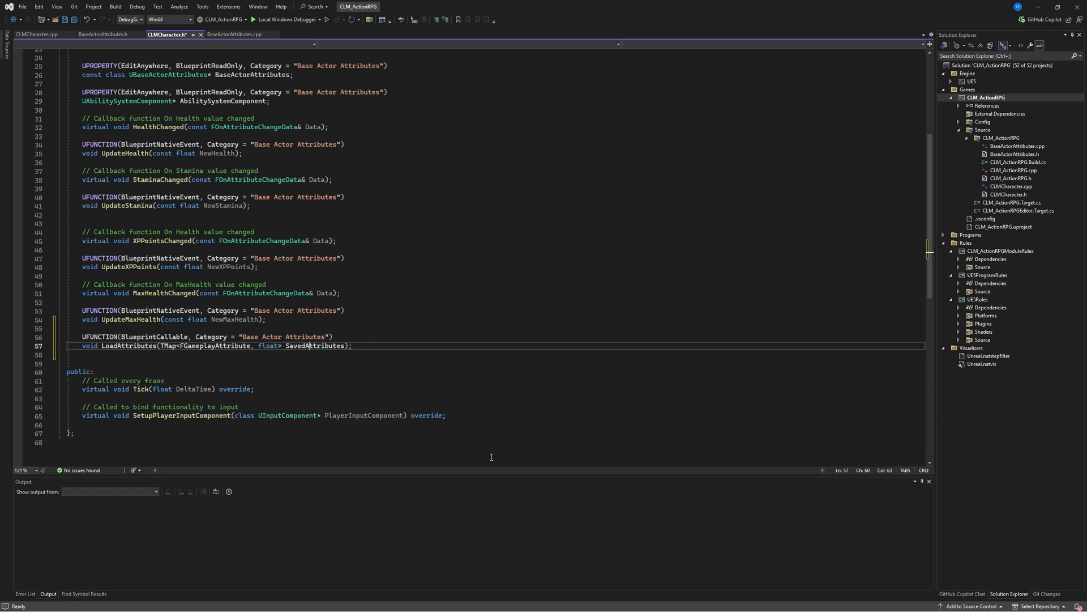
pyautogui.write('Map')
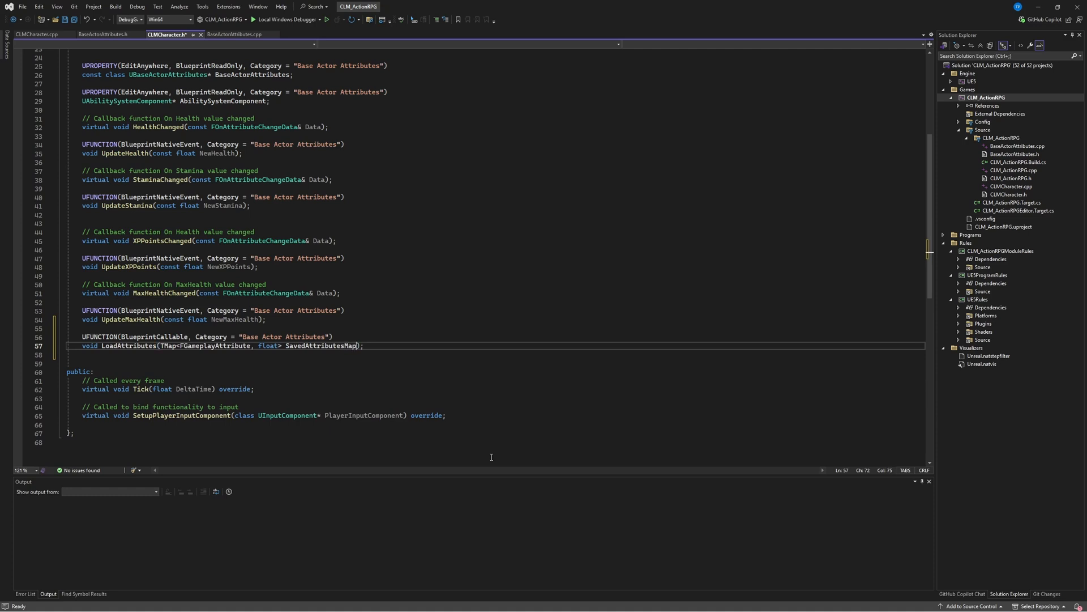
pyautogui.click(392, 337)
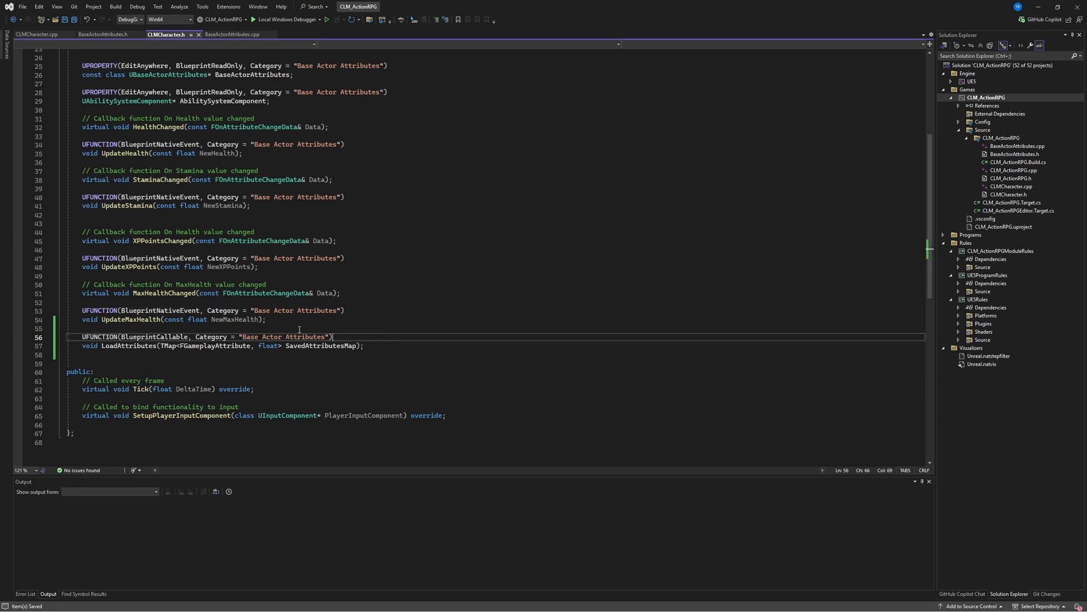
# - Create the LoadAttributes definition with a for loop over TPair<FGameplayAttribute, float> in SavedAttributesMap
pyautogui.rightClick(117, 347)
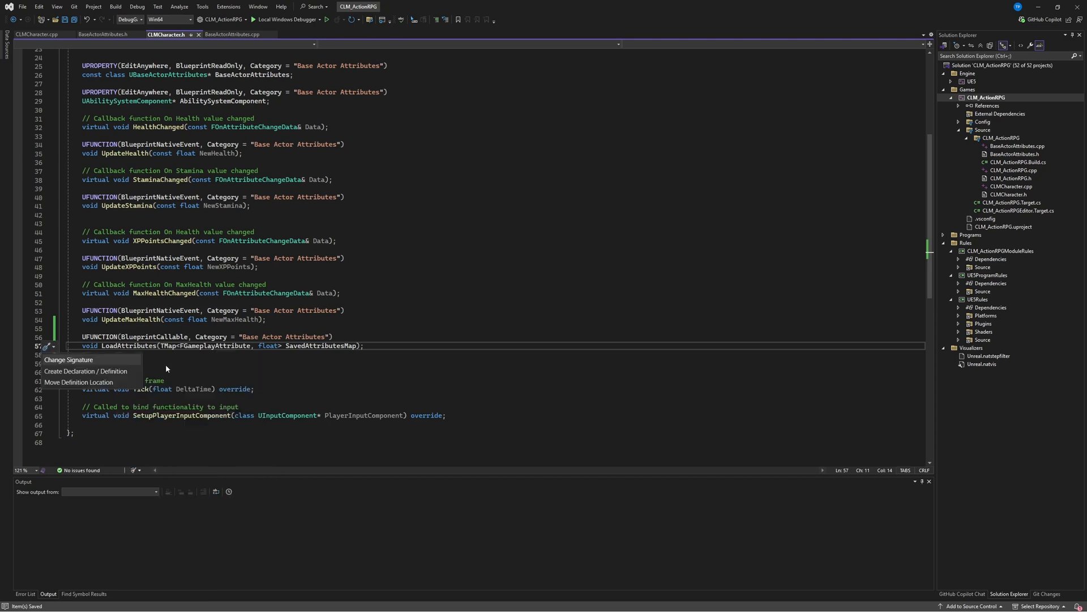
pyautogui.moveTo(84, 371)
pyautogui.write('for(const')
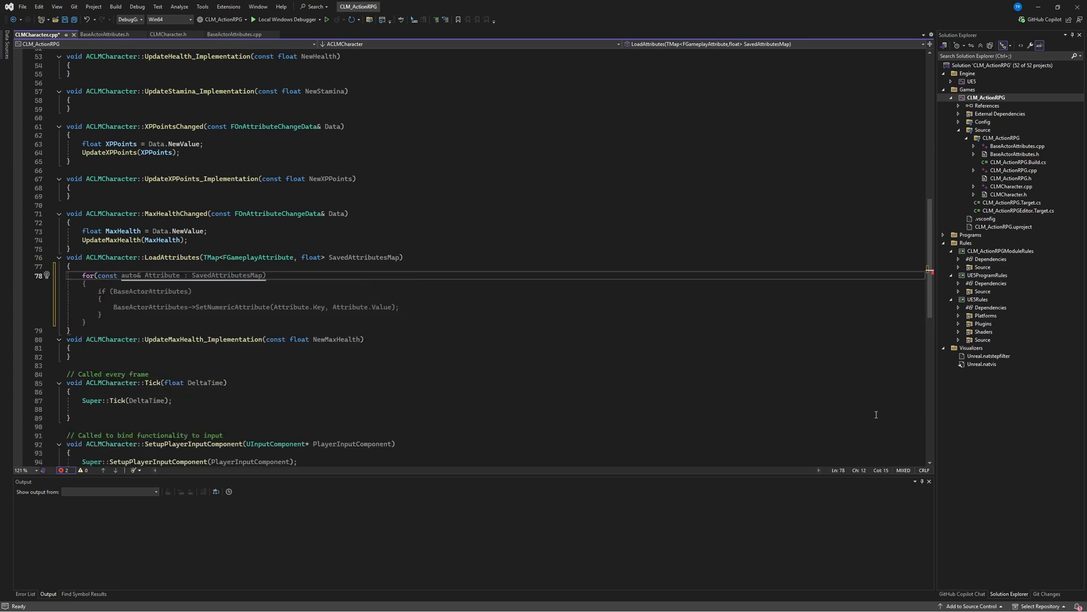
pyautogui.write('TPair')
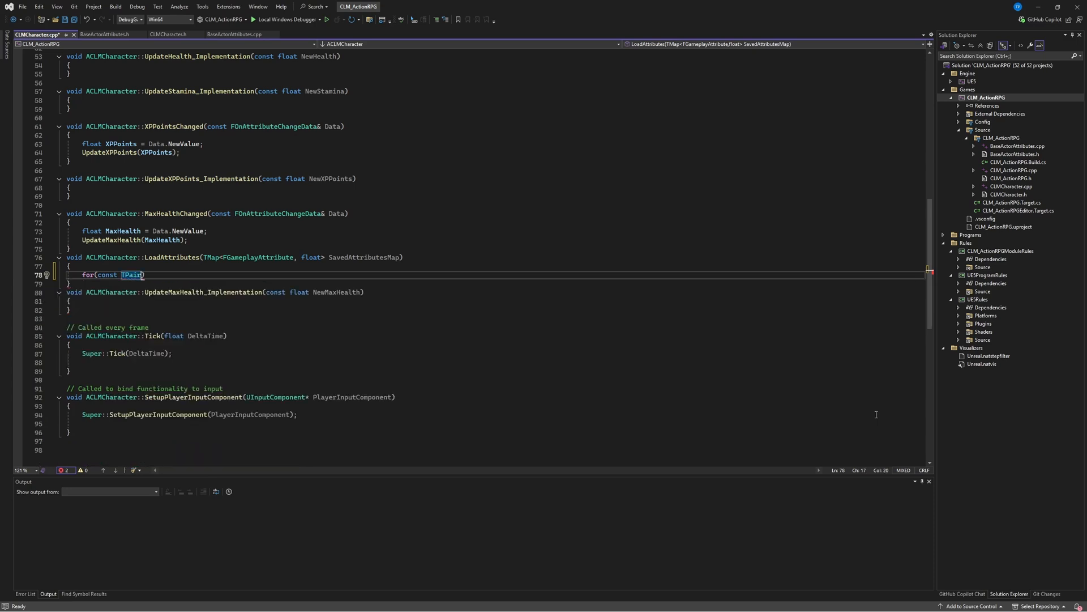
pyautogui.write('<>')
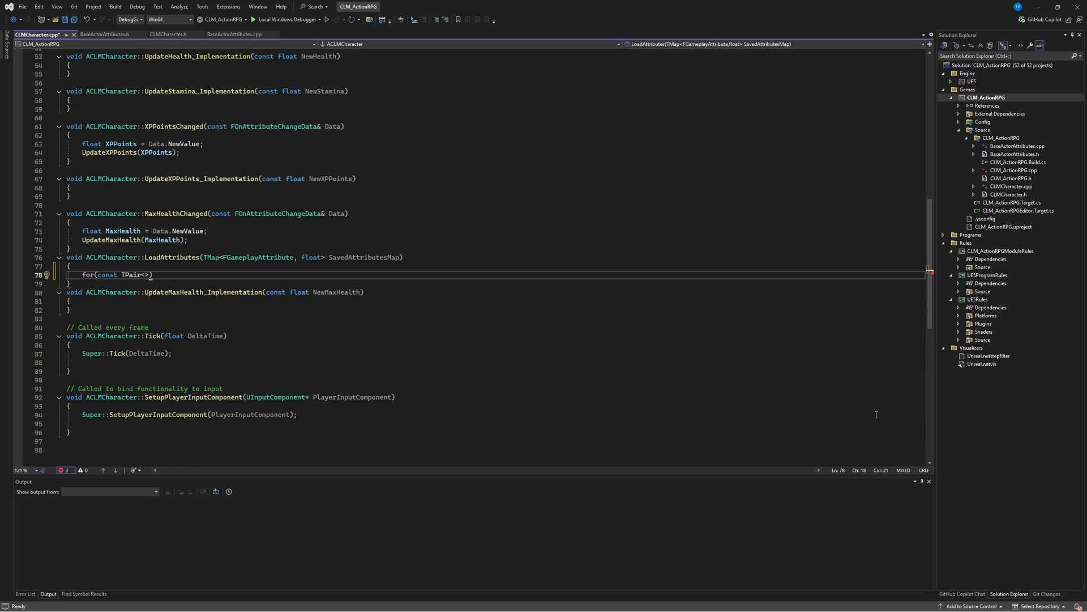
pyautogui.write('FGam')
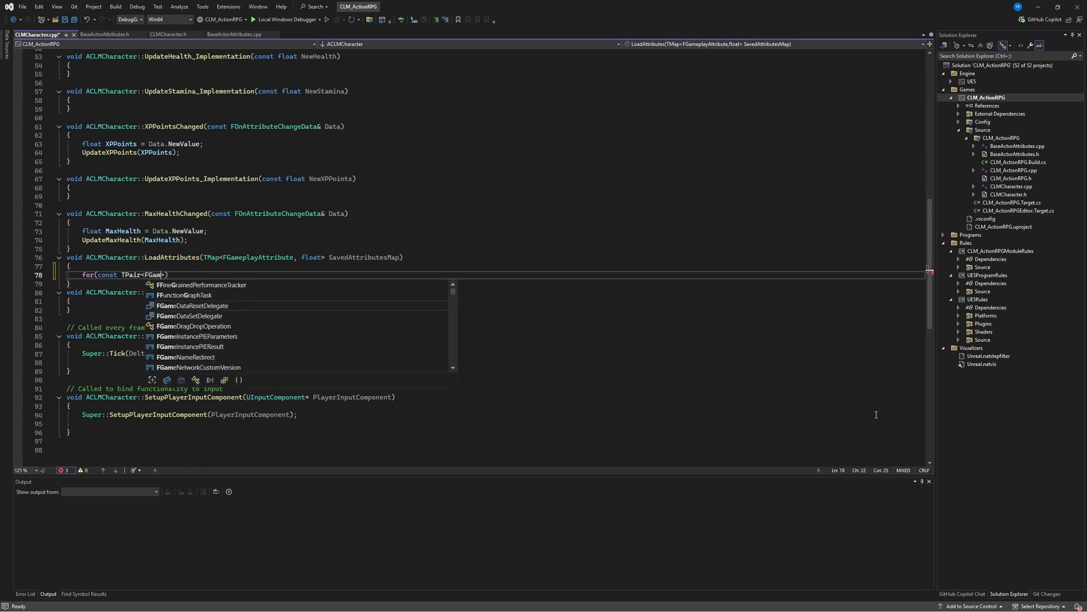
pyautogui.write('playAttribute, float')
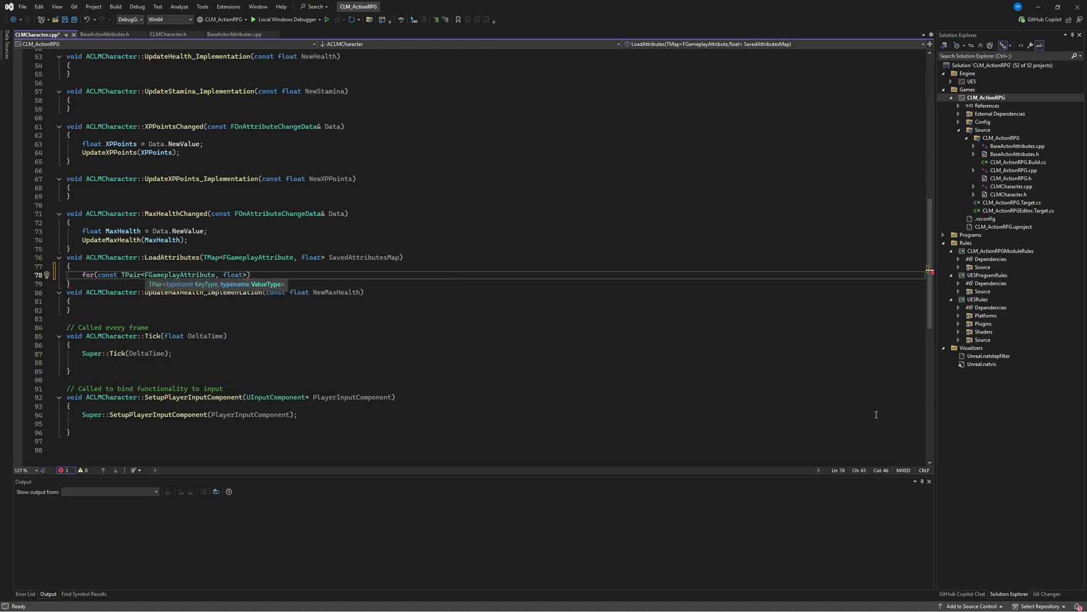
pyautogui.write(')')
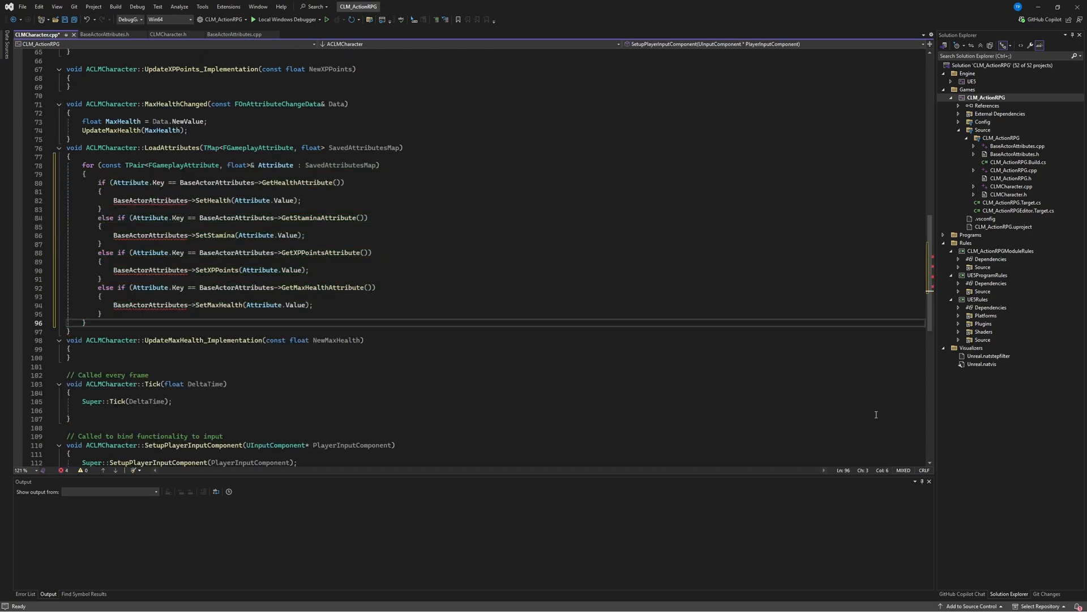
# - Inside the loop, store each pair's value in a float Value
pyautogui.click(97, 183)
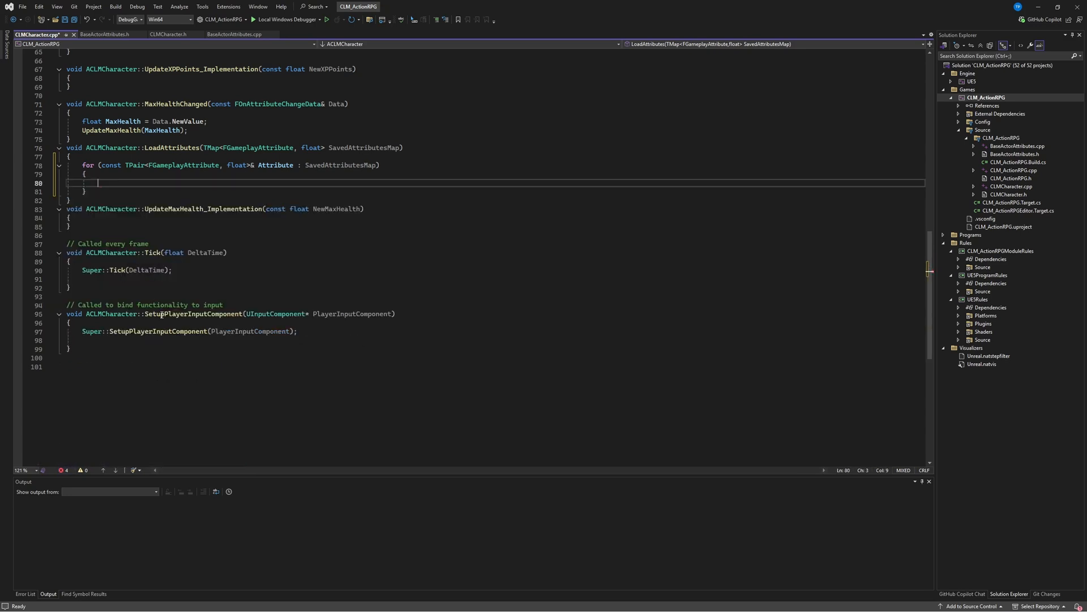
pyautogui.write('if (BaseActorAttributes)')
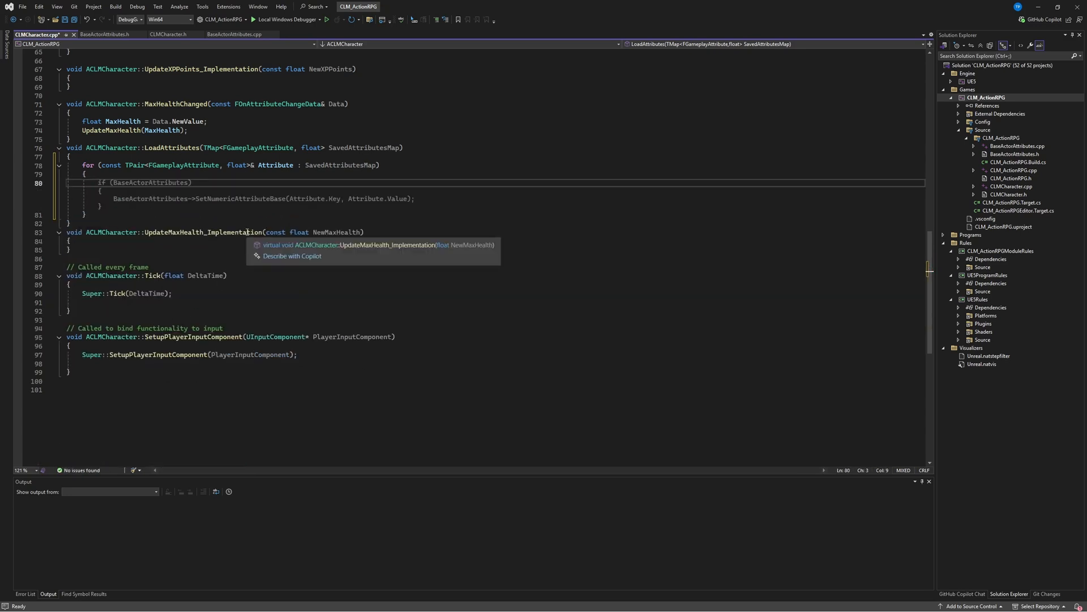
pyautogui.moveTo(276, 164)
pyautogui.write('Pai')
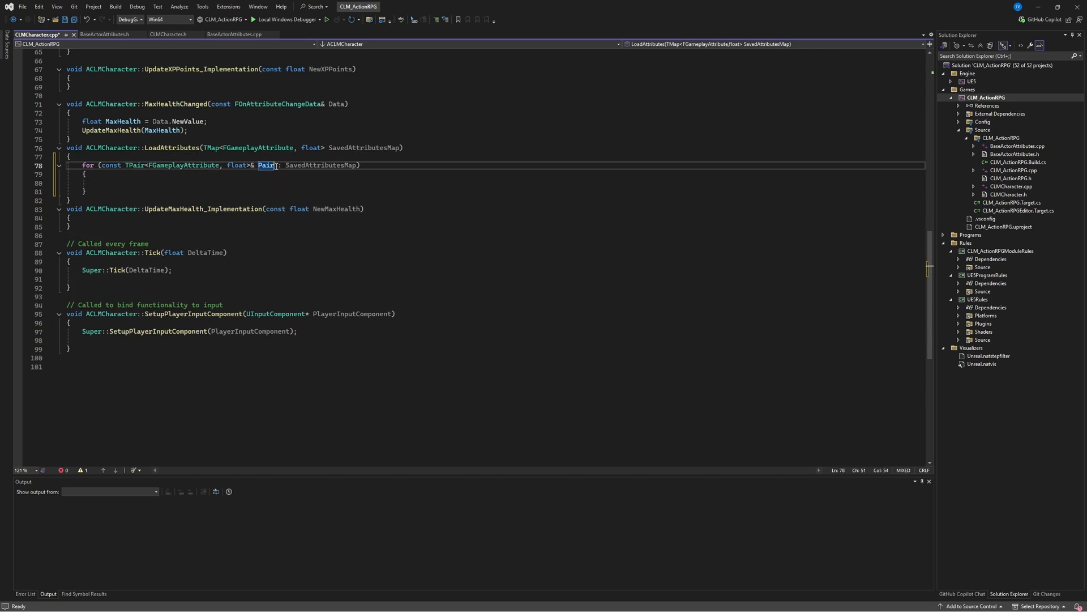
pyautogui.write('FG')
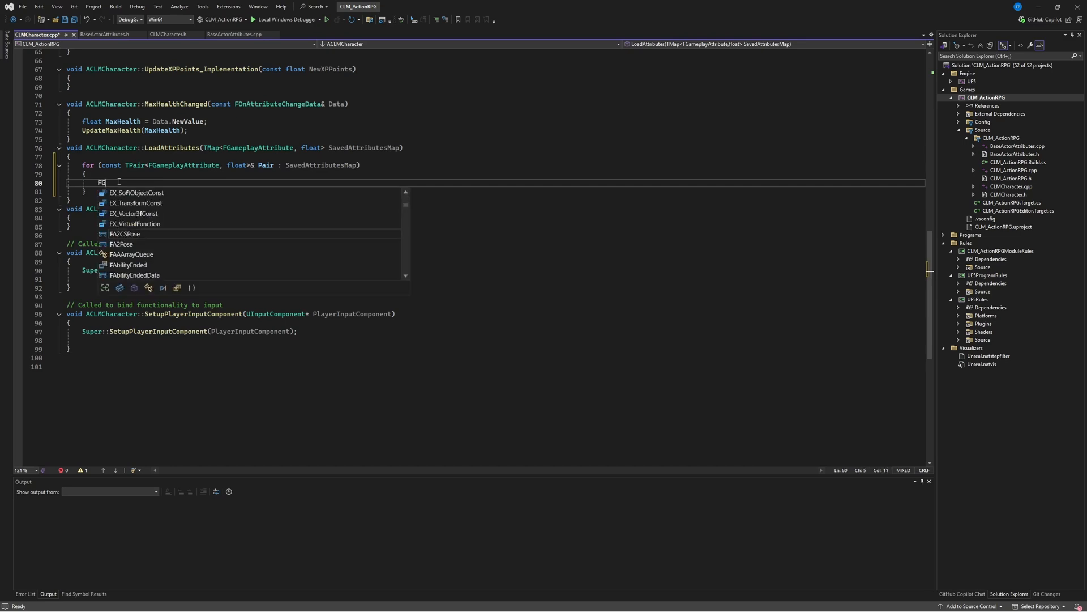
pyautogui.write('FFineGrainedPerformanceTracker::StartTracking("LoadAttributes");')
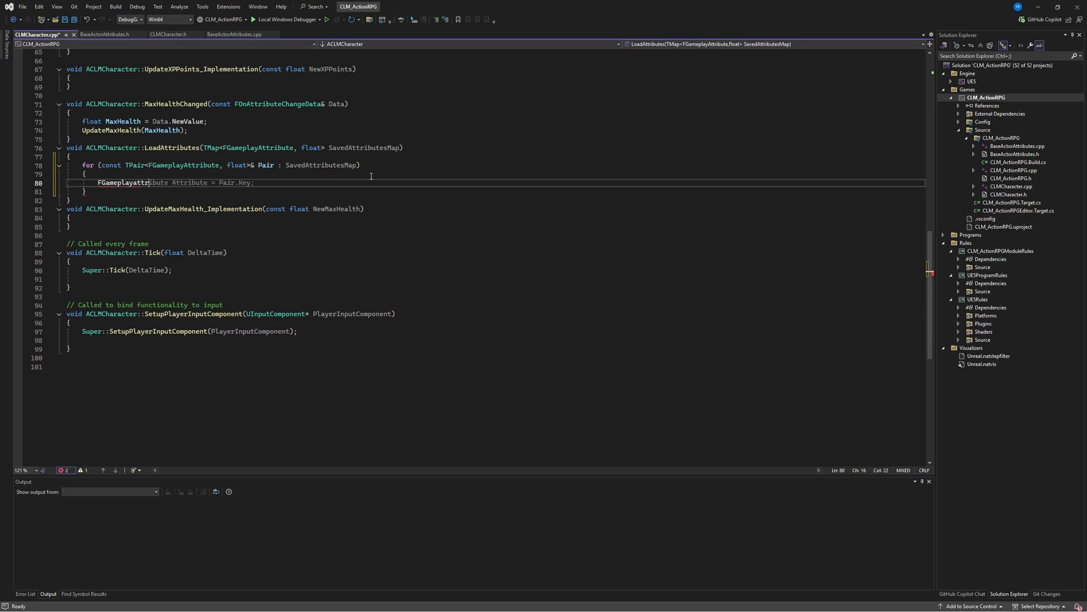
pyautogui.write('float Value = Pair.Value;')
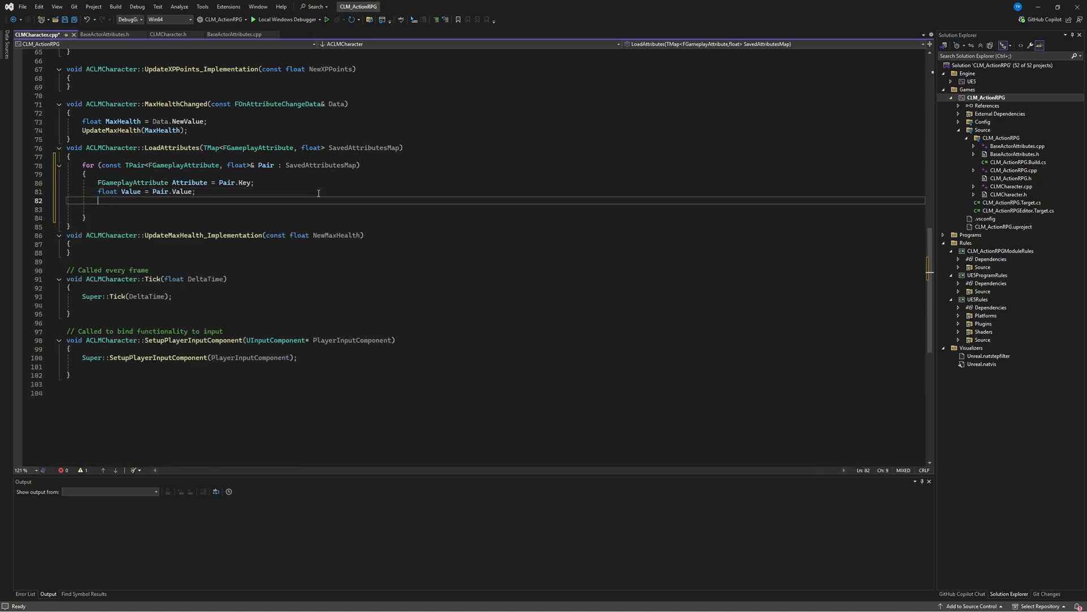
# - Apply each value via AbilitySystemComponent->ApplyModToAttribute with Override, and save CLMCharacter.cpp
pyautogui.write('AbilitySystemComponent')
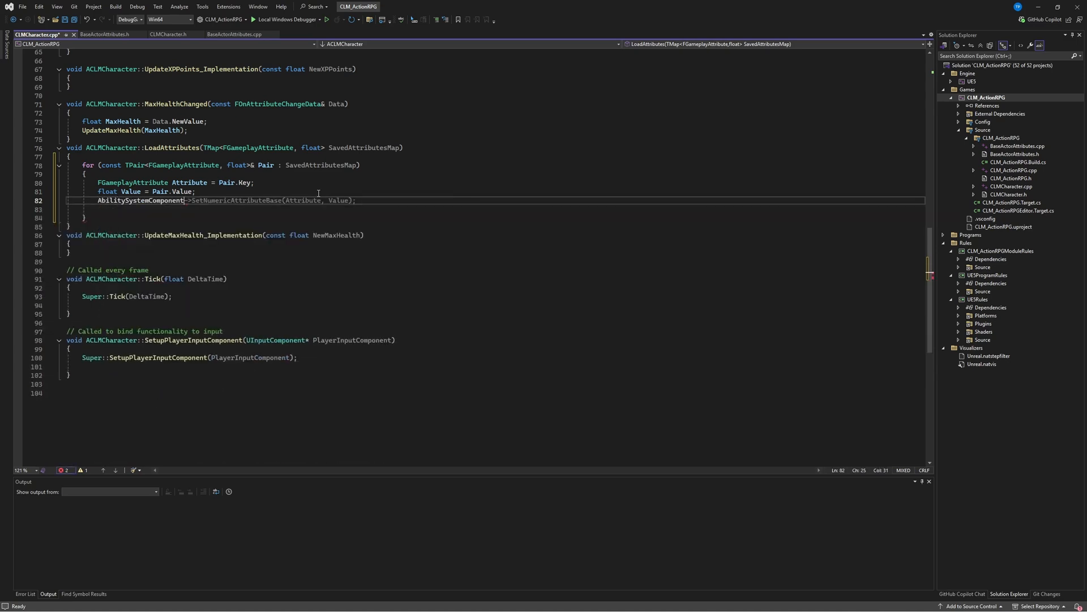
pyautogui.doubleClick(141, 200)
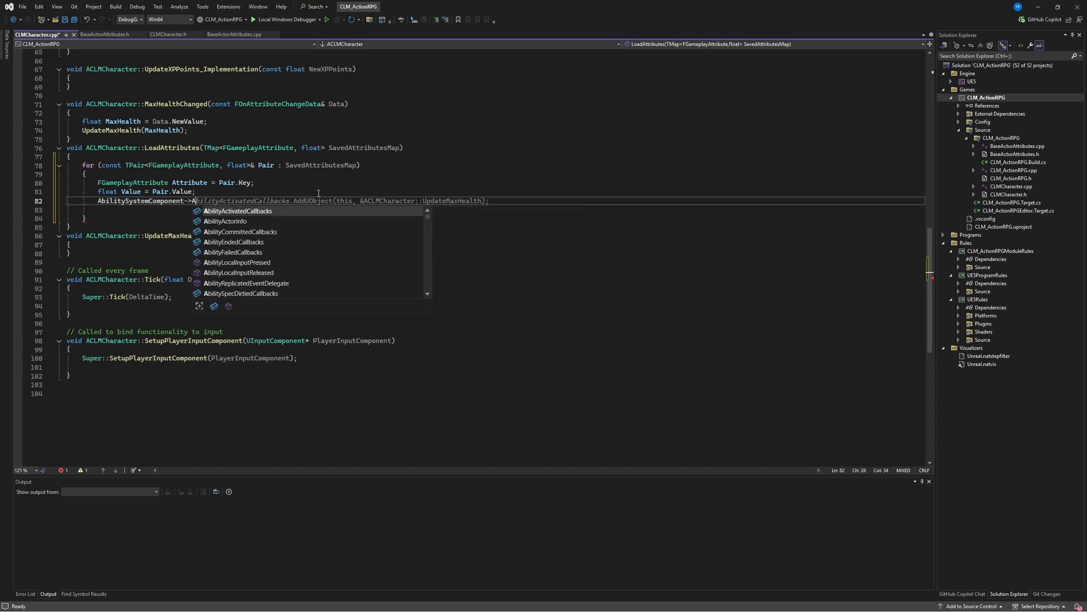
pyautogui.write('ApplyModToAttribute')
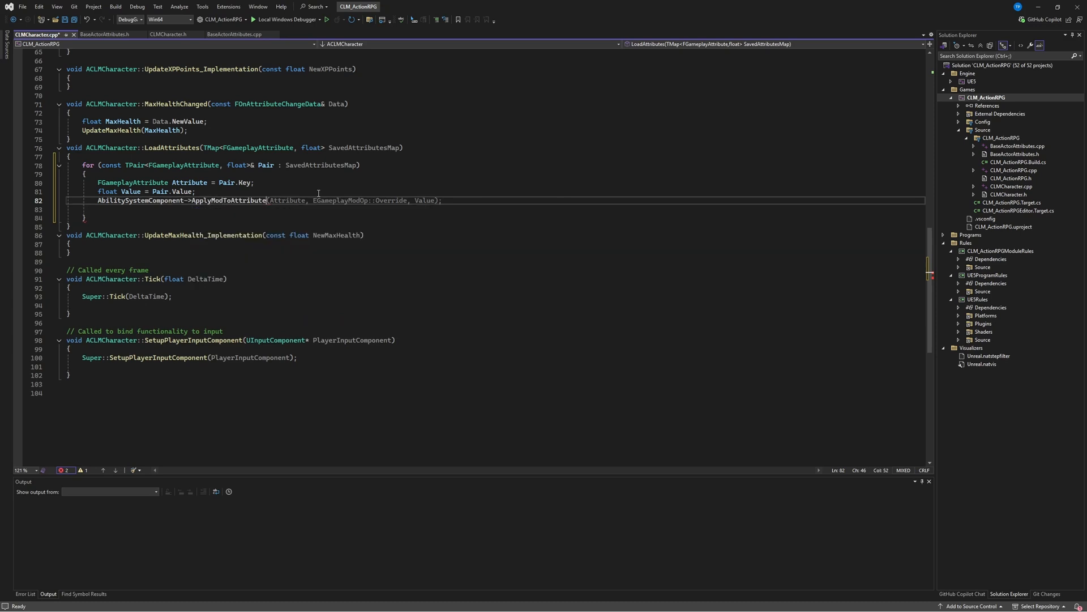
pyautogui.doubleClick(228, 200)
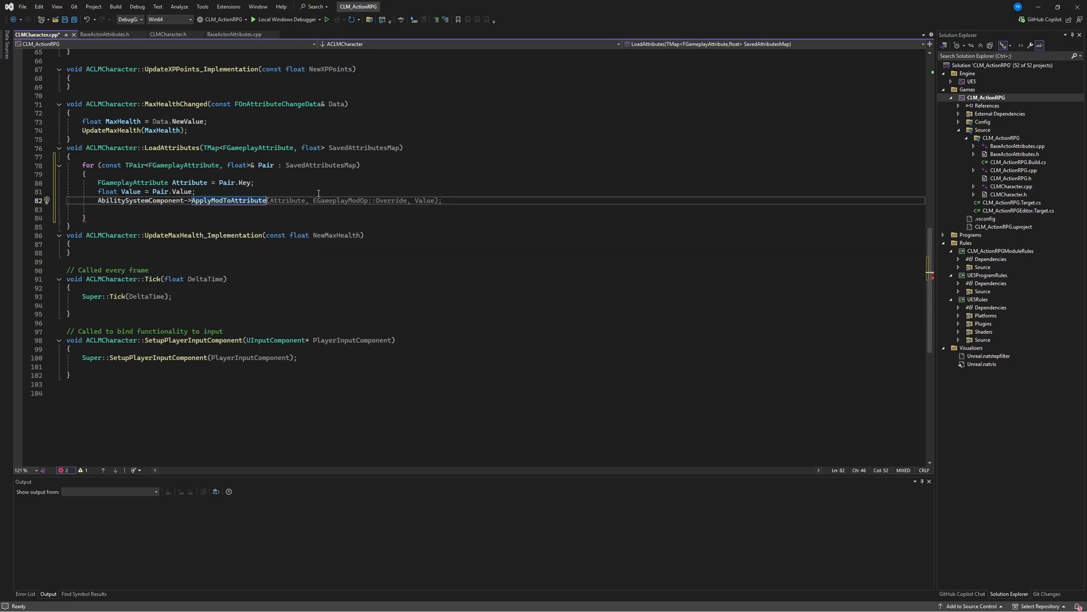
pyautogui.moveTo(426, 201)
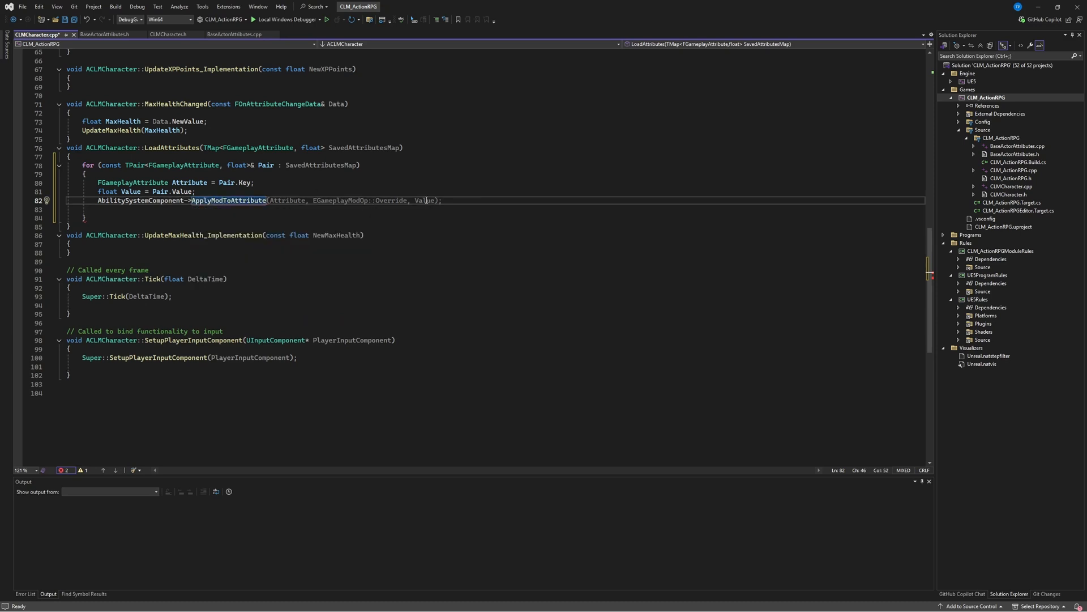
pyautogui.press('ctrl+s')
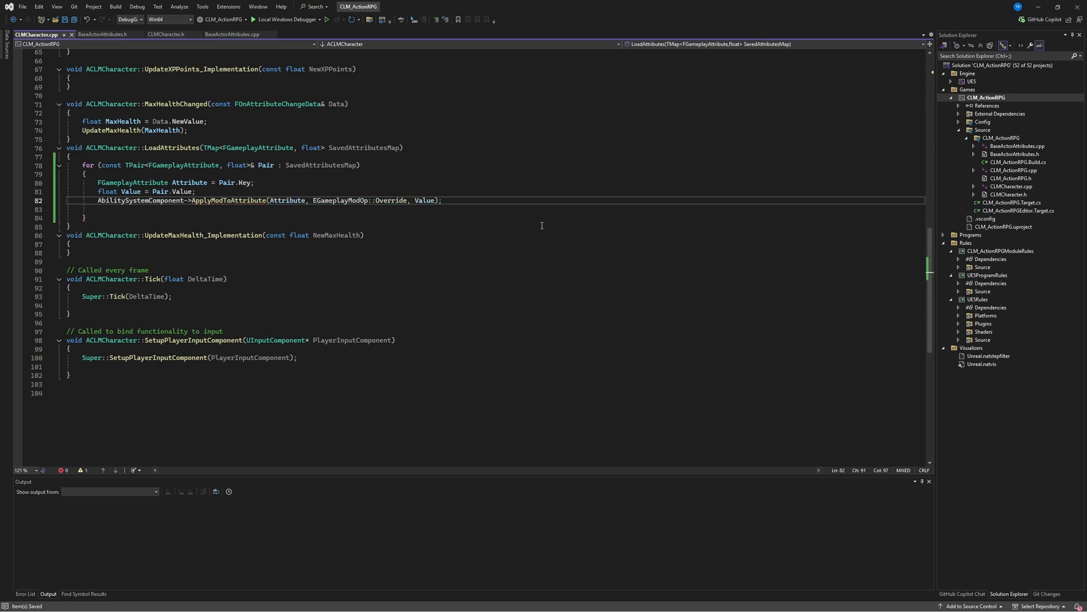
pyautogui.moveTo(532, 222)
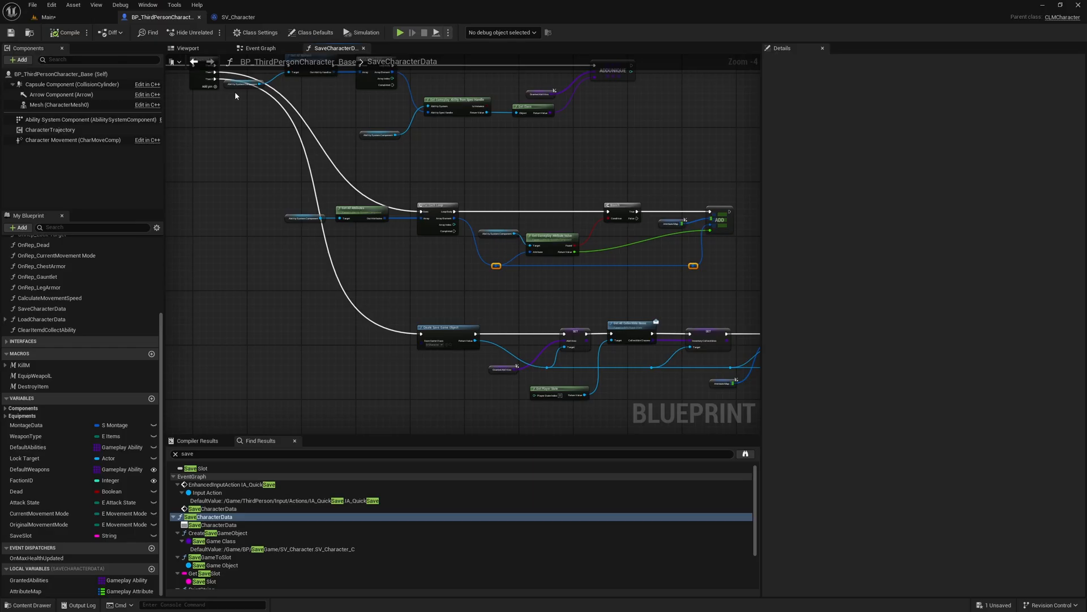
# - Dismiss the crash report unsent and return to BP_ThirdPersonCharacter_Base's SaveCharacterData graph
pyautogui.click(46, 17)
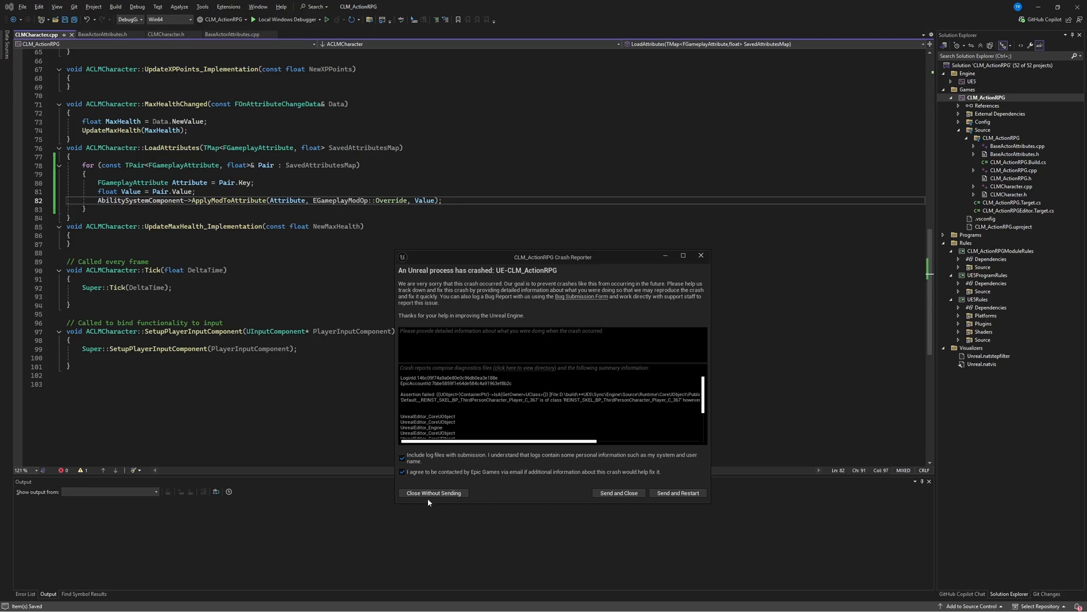
pyautogui.click(432, 492)
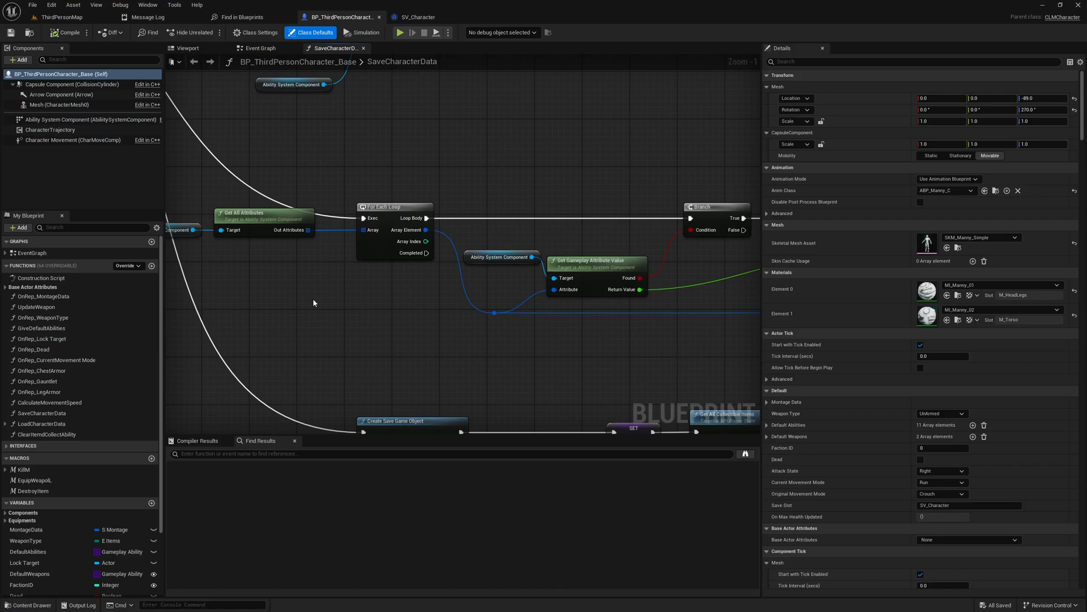
pyautogui.scroll(-3)
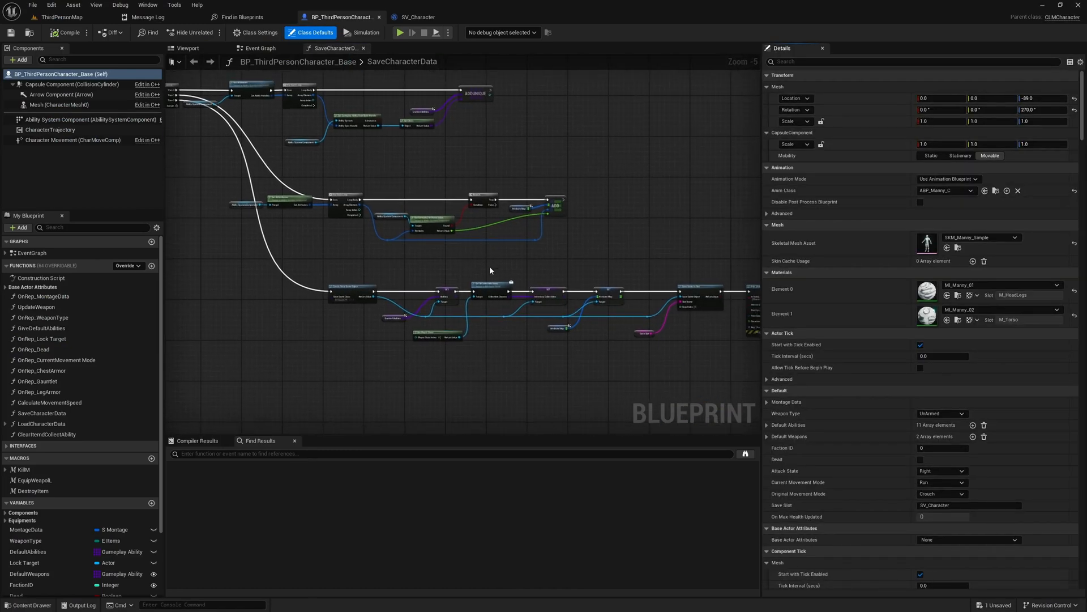
pyautogui.moveTo(259, 47)
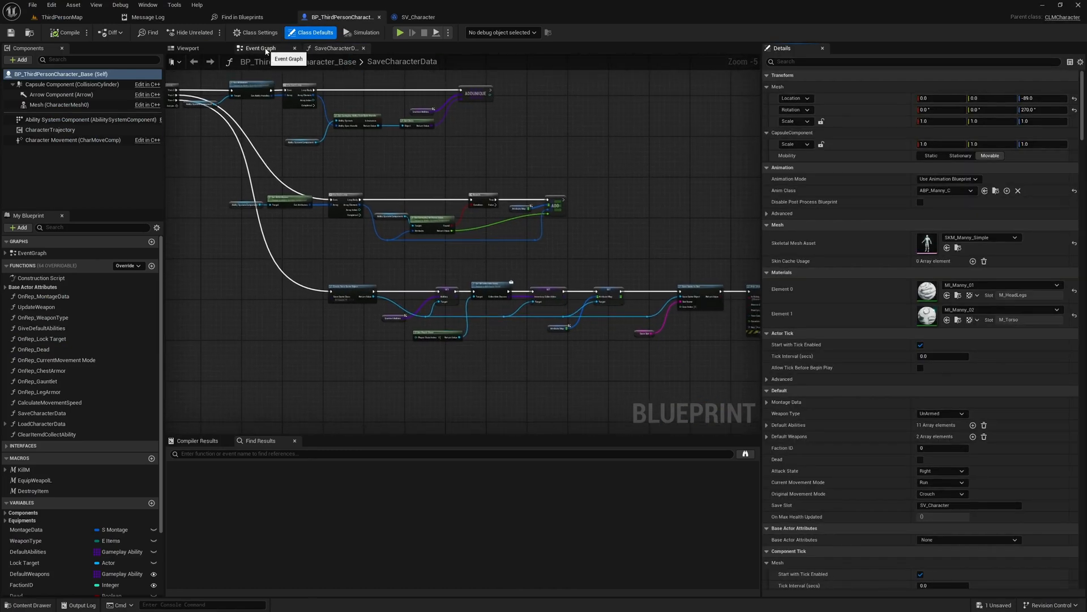
pyautogui.rightClick(436, 298)
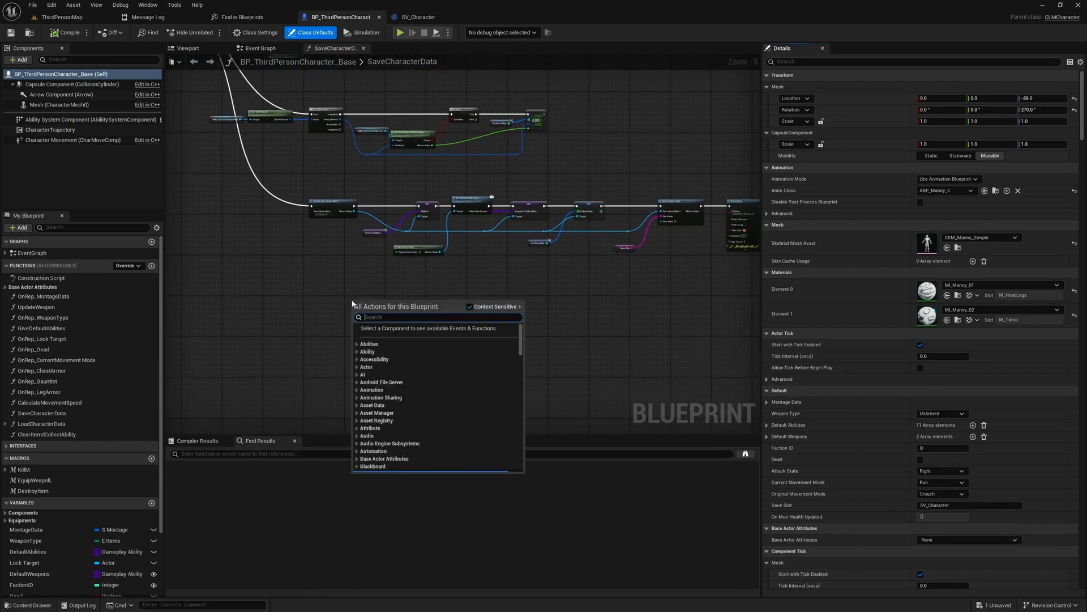
pyautogui.write('load')
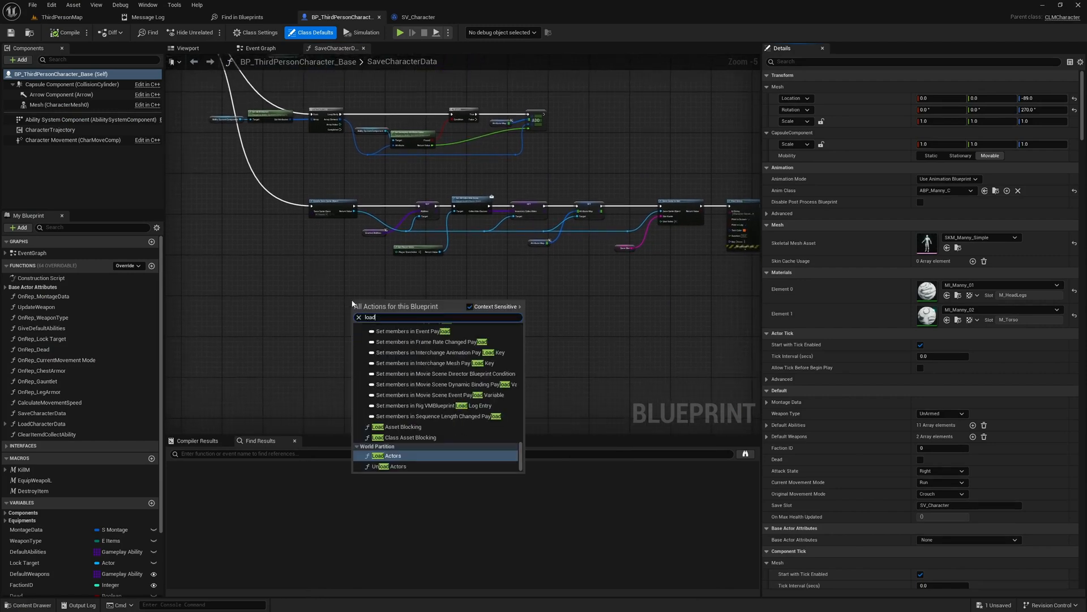
pyautogui.click(390, 455)
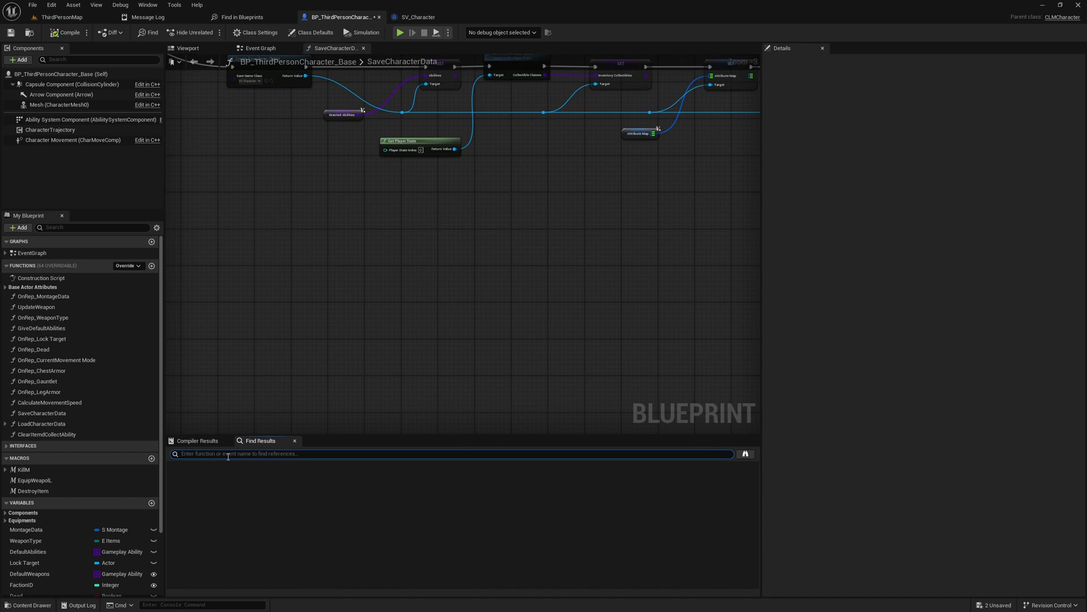
# - Search 'load' in Find Results and open the LoadCharacterData graph to inspect it
pyautogui.write('load')
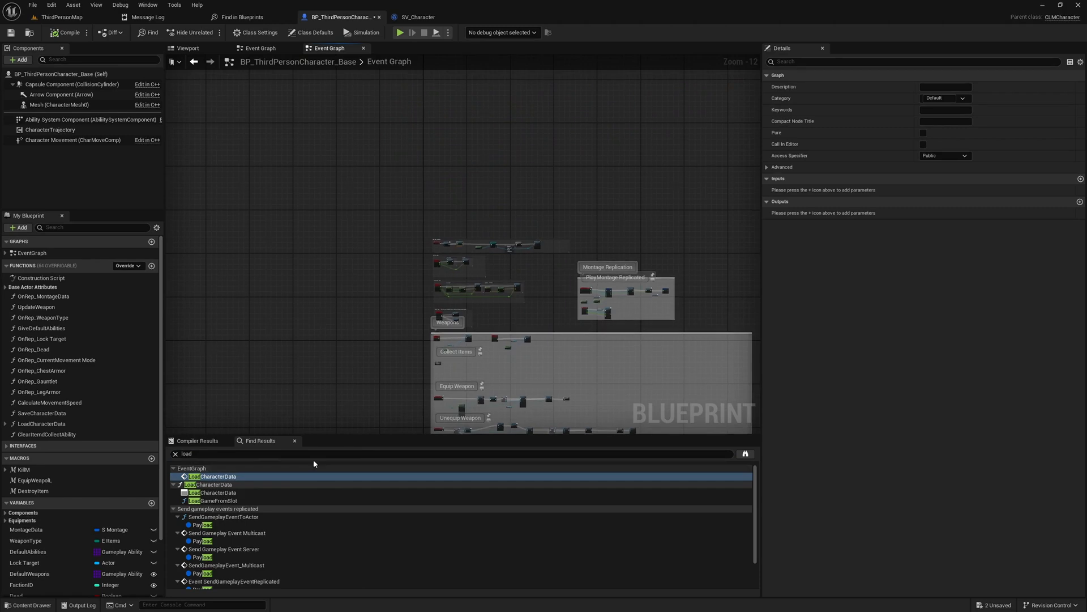
pyautogui.doubleClick(214, 476)
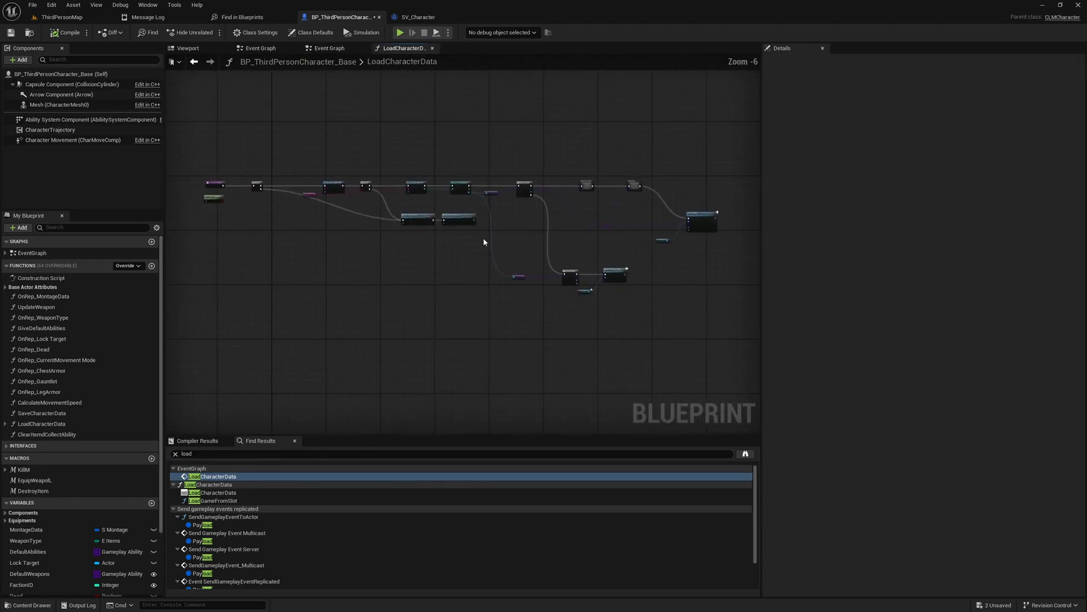
pyautogui.scroll(3)
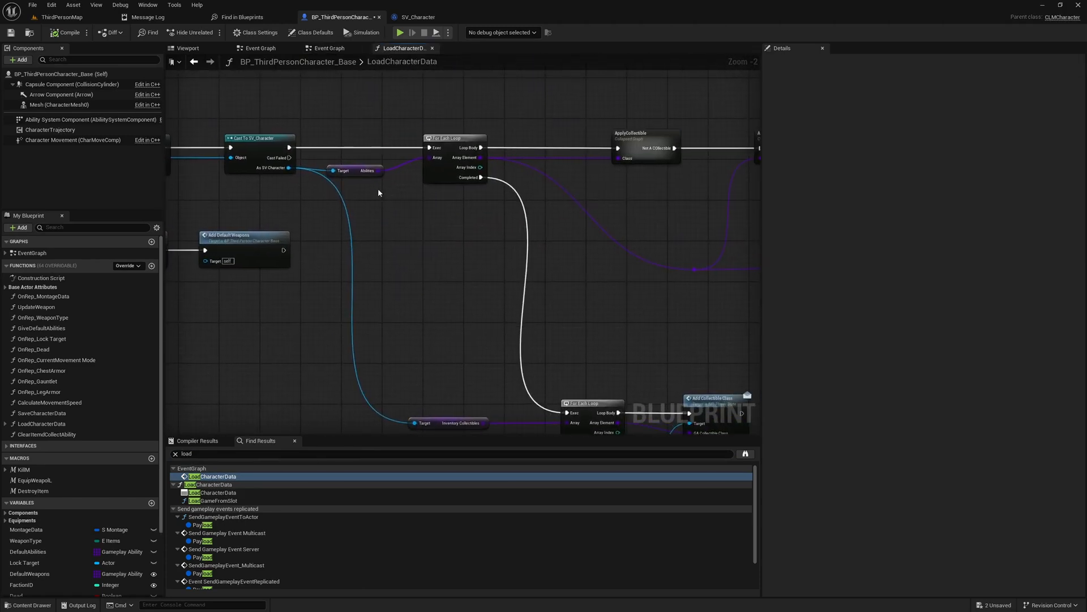
pyautogui.scroll(-3)
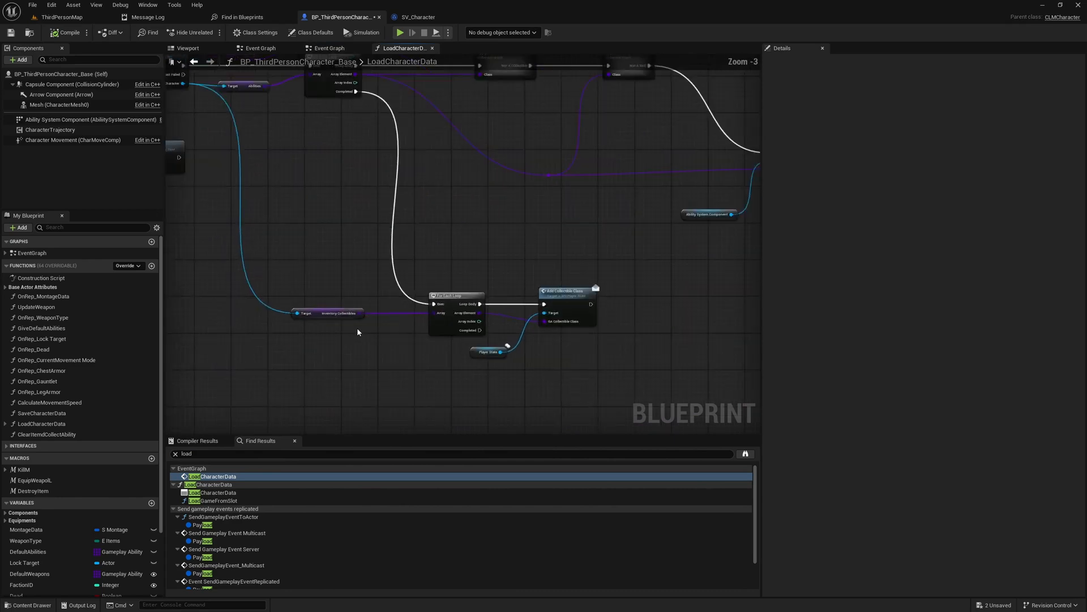
pyautogui.scroll(-3)
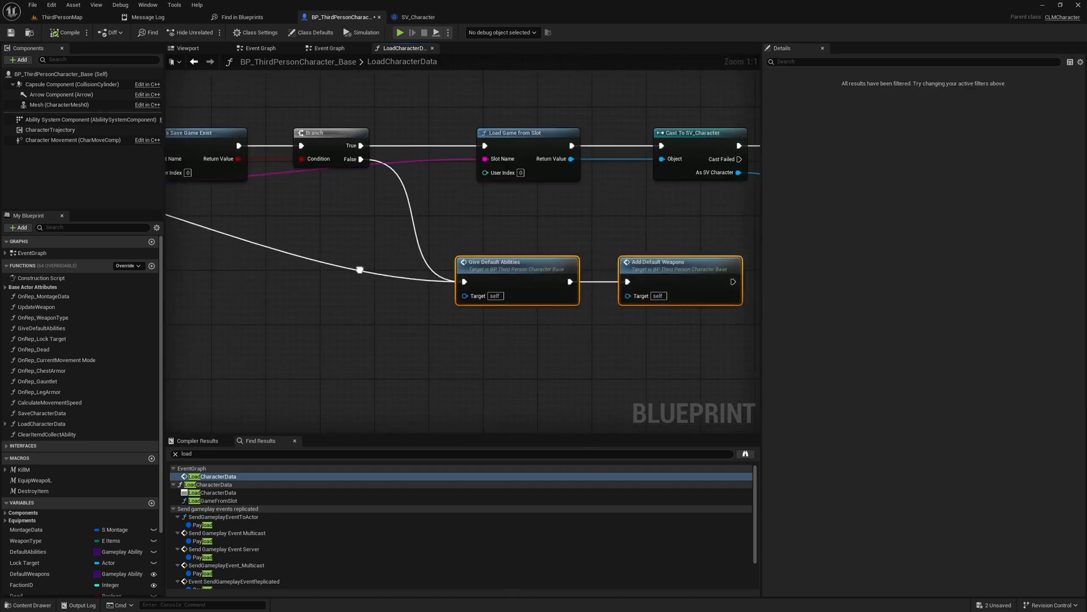
pyautogui.scroll(-3)
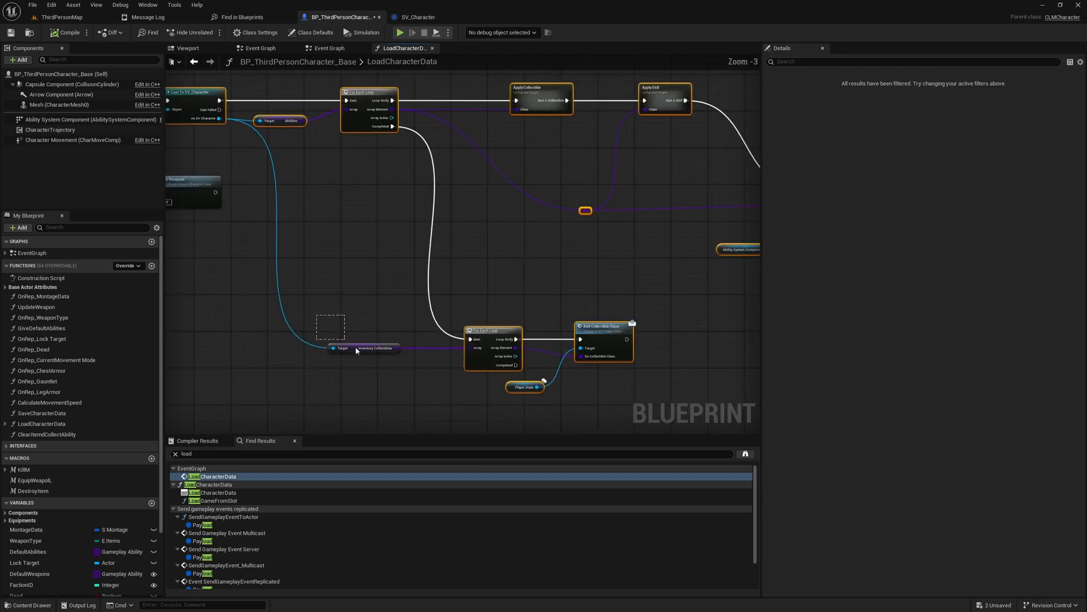
pyautogui.scroll(-3)
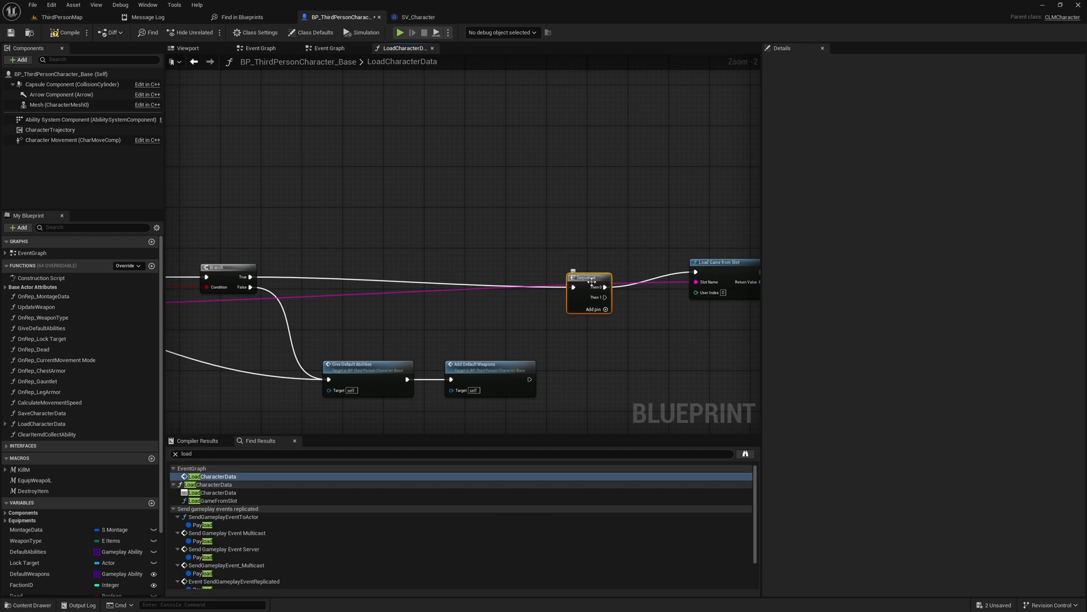
pyautogui.scroll(-3)
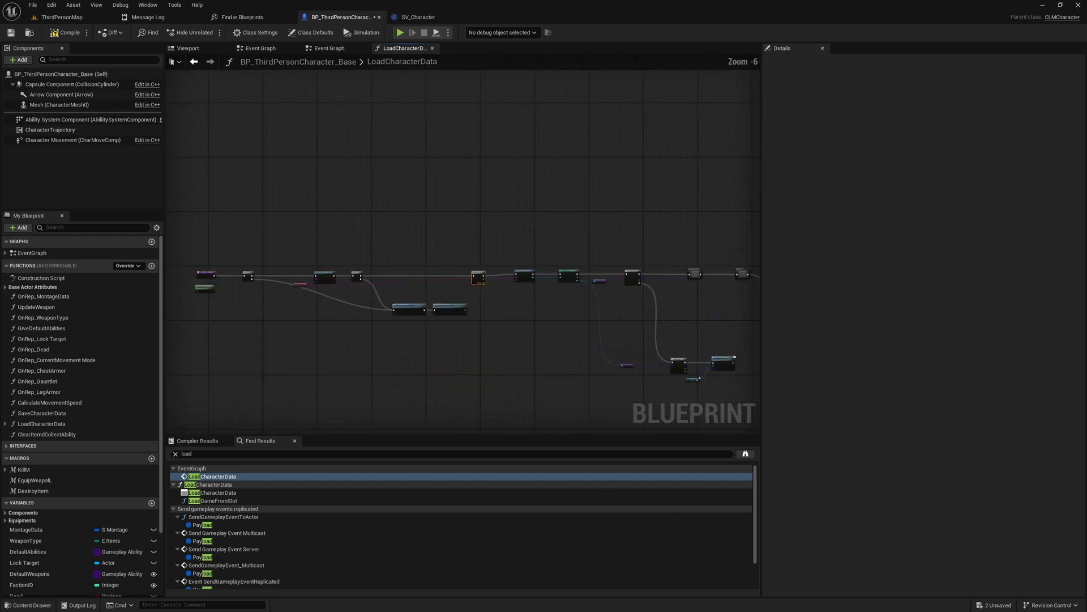
# - Follow the loop's incoming link and undo the added Sequence node
pyautogui.rightClick(639, 185)
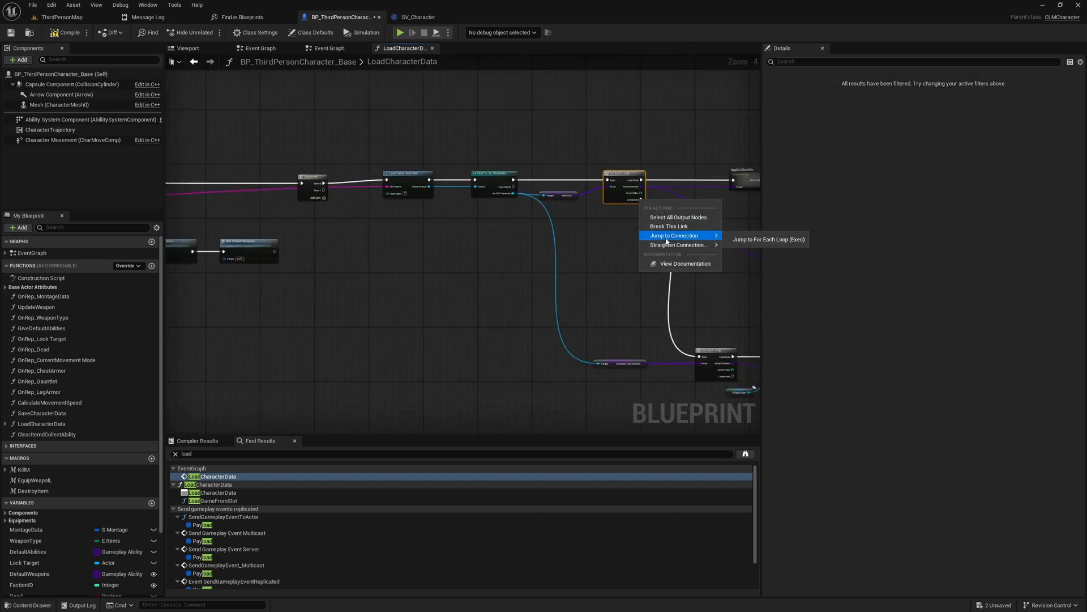
pyautogui.click(768, 239)
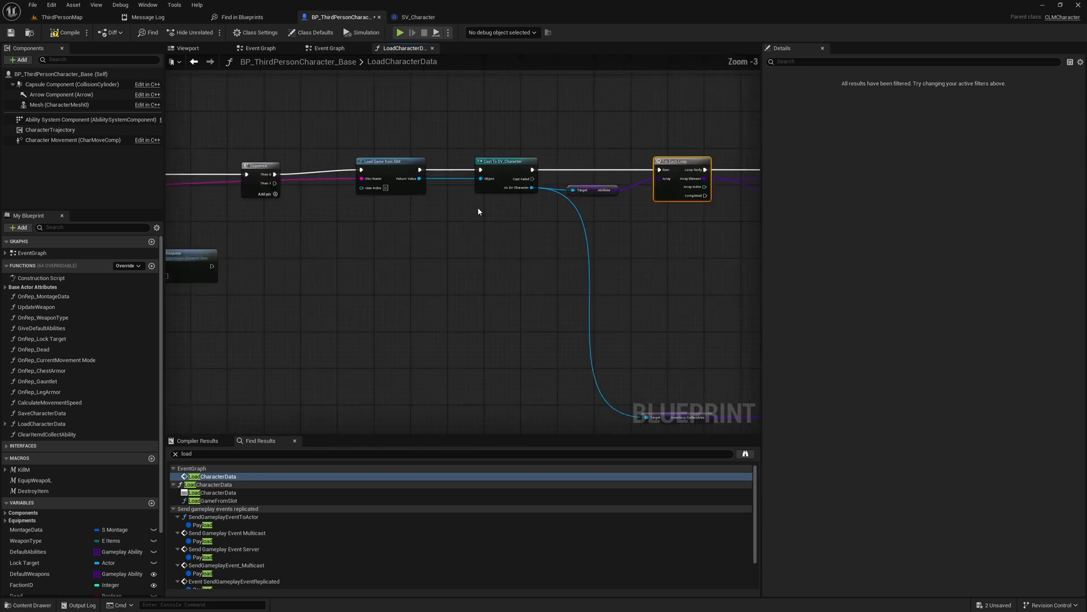
pyautogui.scroll(3)
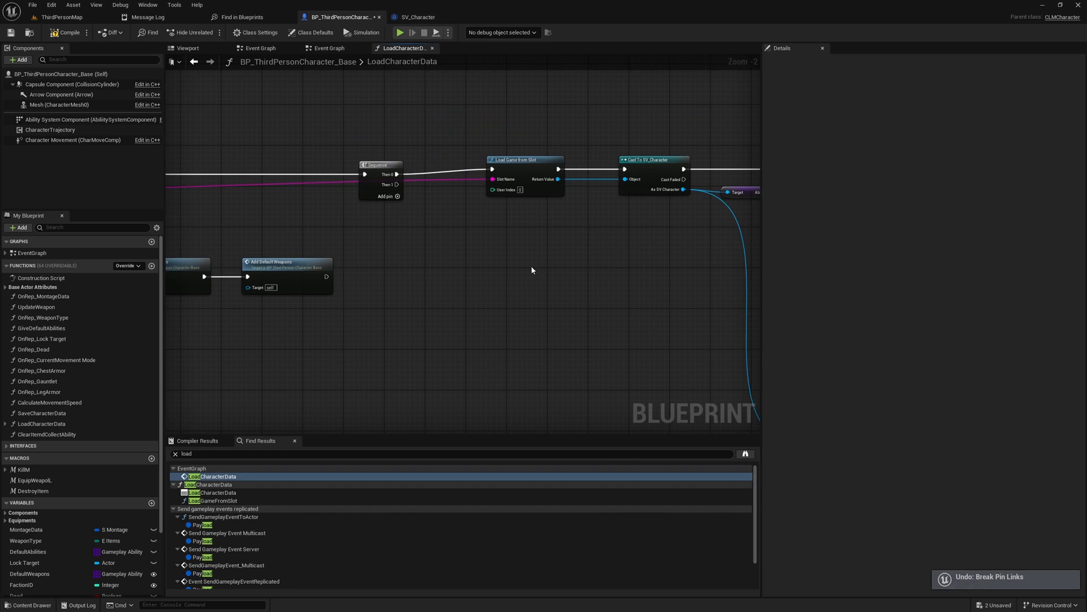
pyautogui.press('ctrl+z')
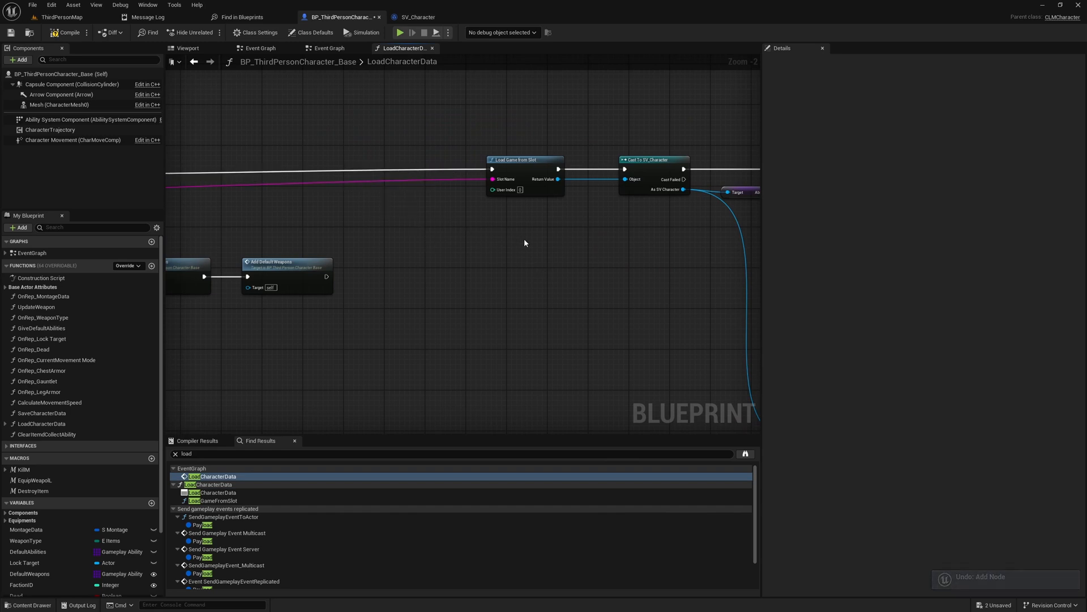
pyautogui.scroll(-3)
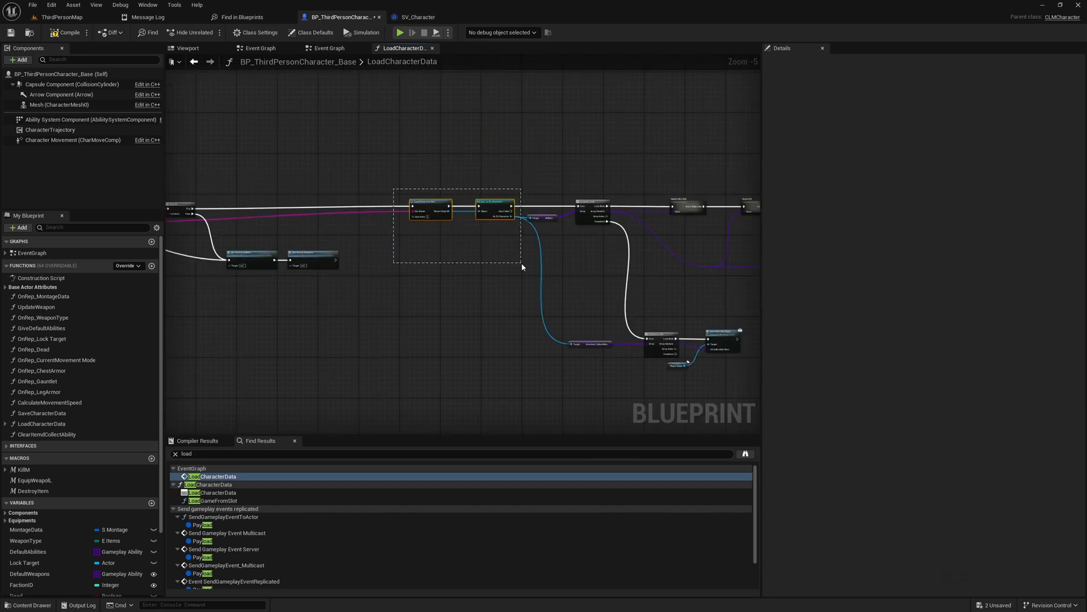
# - Add a Sequence node after the cast and follow the loop's Completed link
pyautogui.scroll(3)
pyautogui.write('seq')
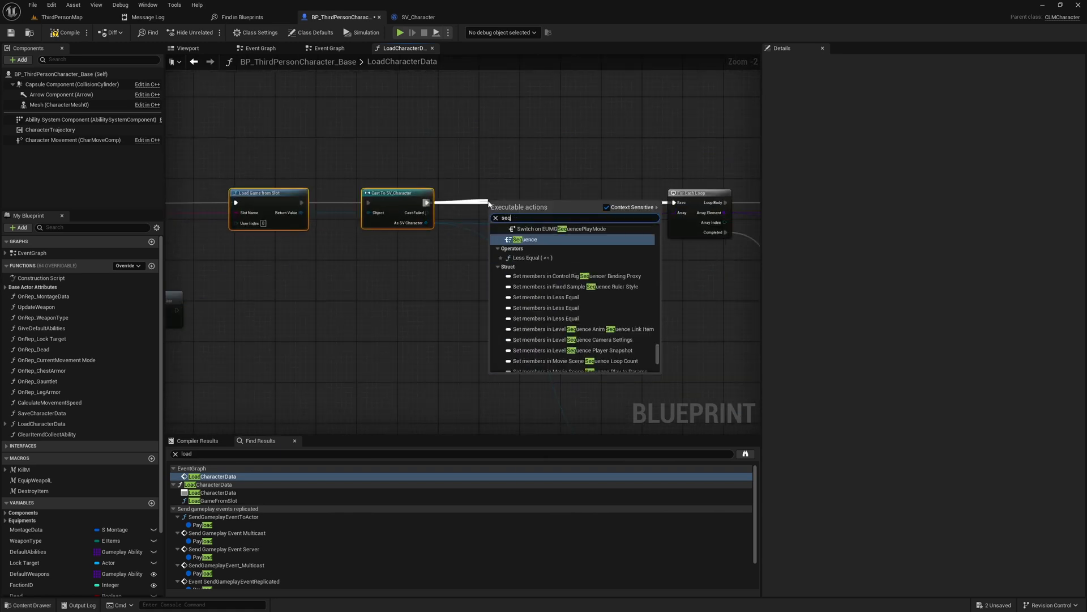
pyautogui.click(527, 239)
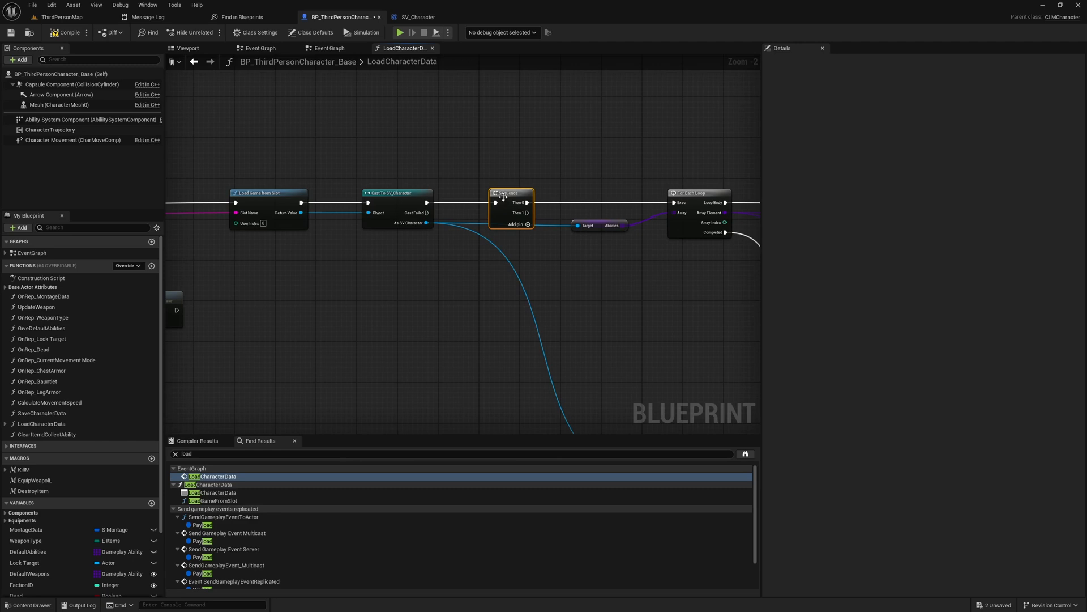
pyautogui.rightClick(541, 172)
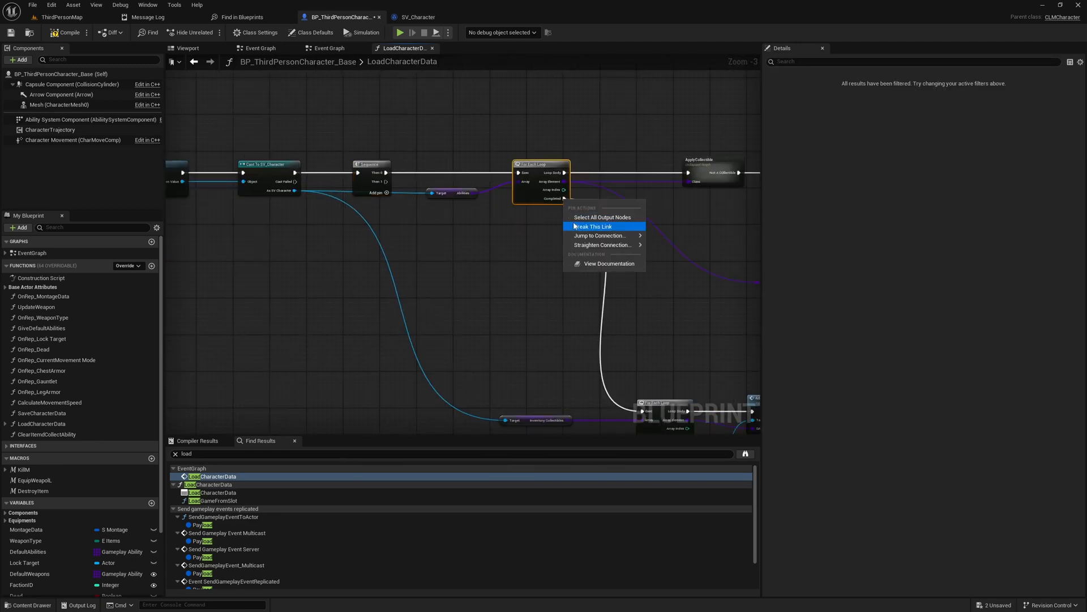
pyautogui.click(593, 226)
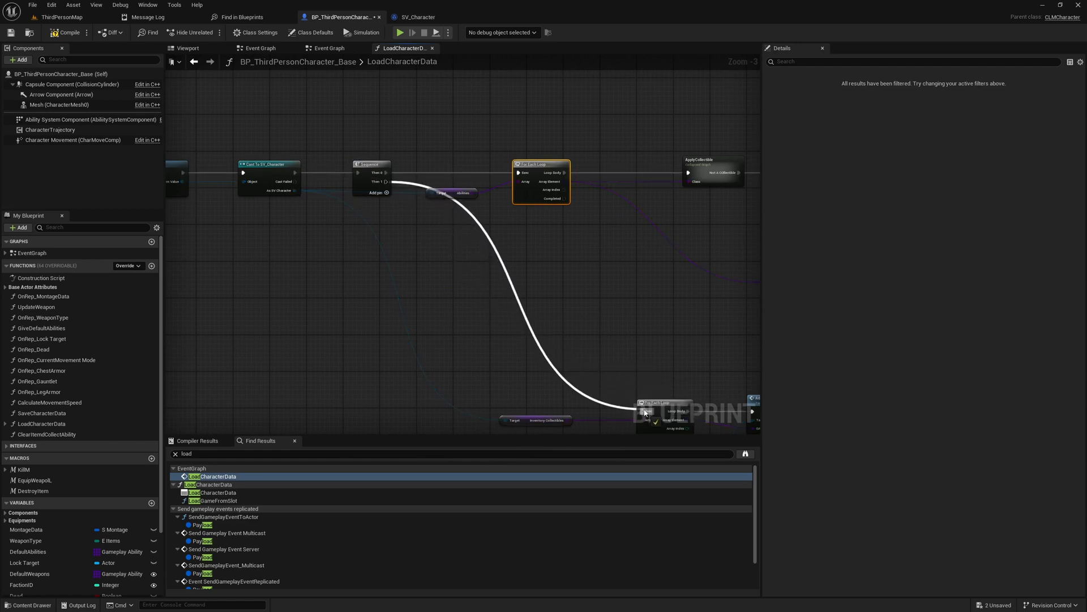
# - Search 'attr' and add a Get Attribute Map node for the saved data
pyautogui.scroll(-3)
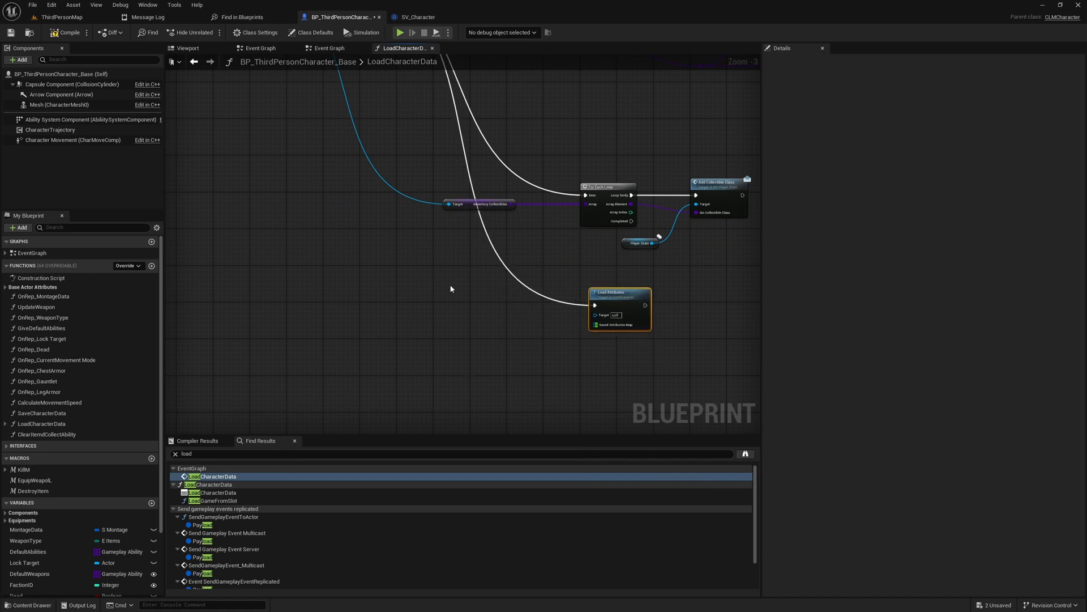
pyautogui.scroll(3)
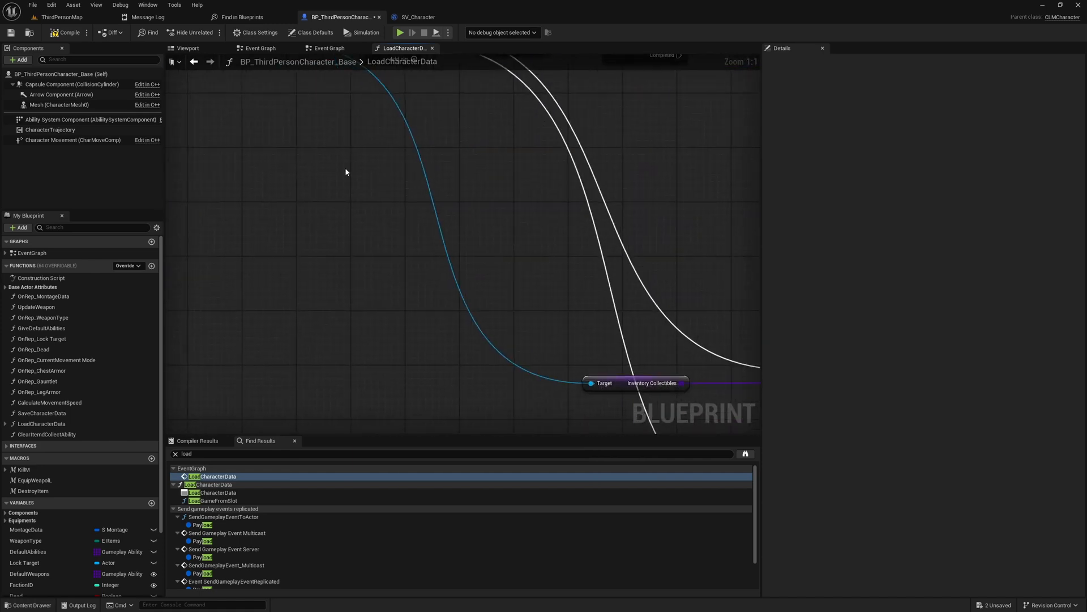
pyautogui.scroll(-3)
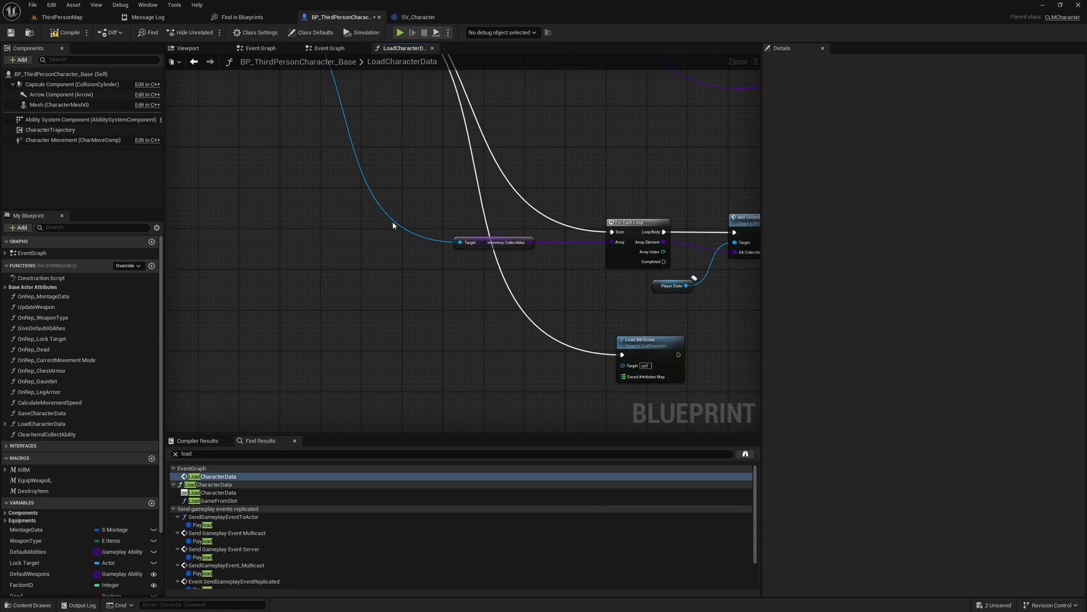
pyautogui.scroll(-3)
pyautogui.write('a')
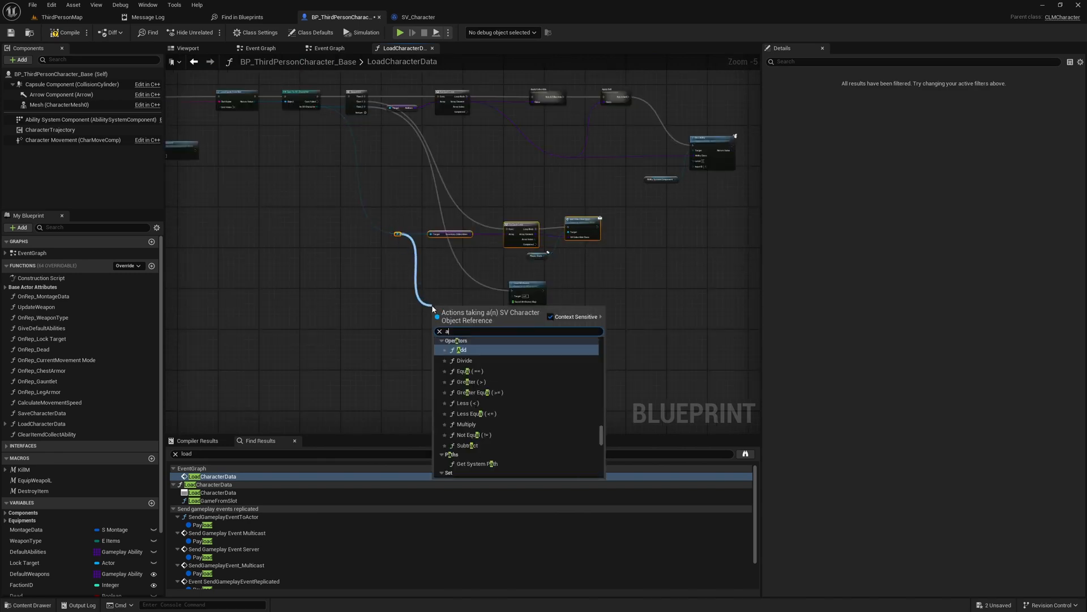
pyautogui.write('ttri')
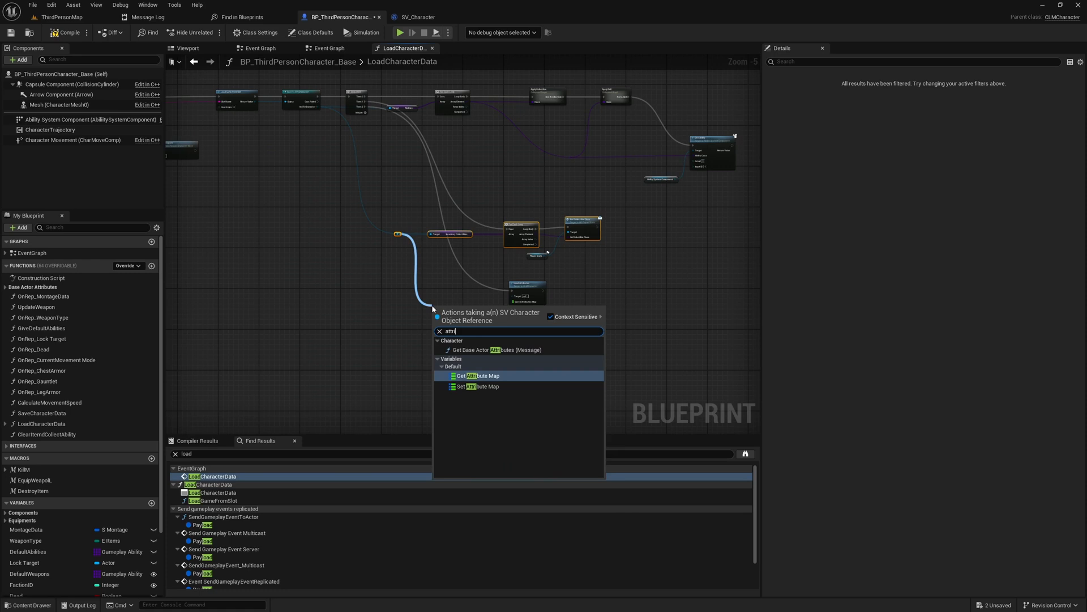
pyautogui.click(479, 375)
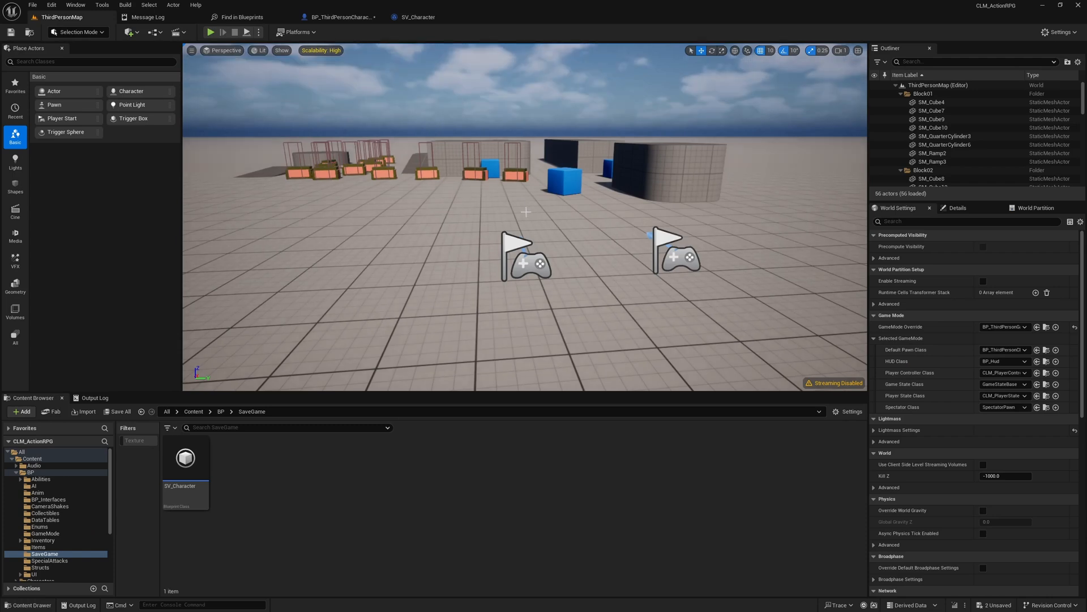
# - Open the Main level, play it, and walk to a chest to open it with E
pyautogui.doubleClick(235, 458)
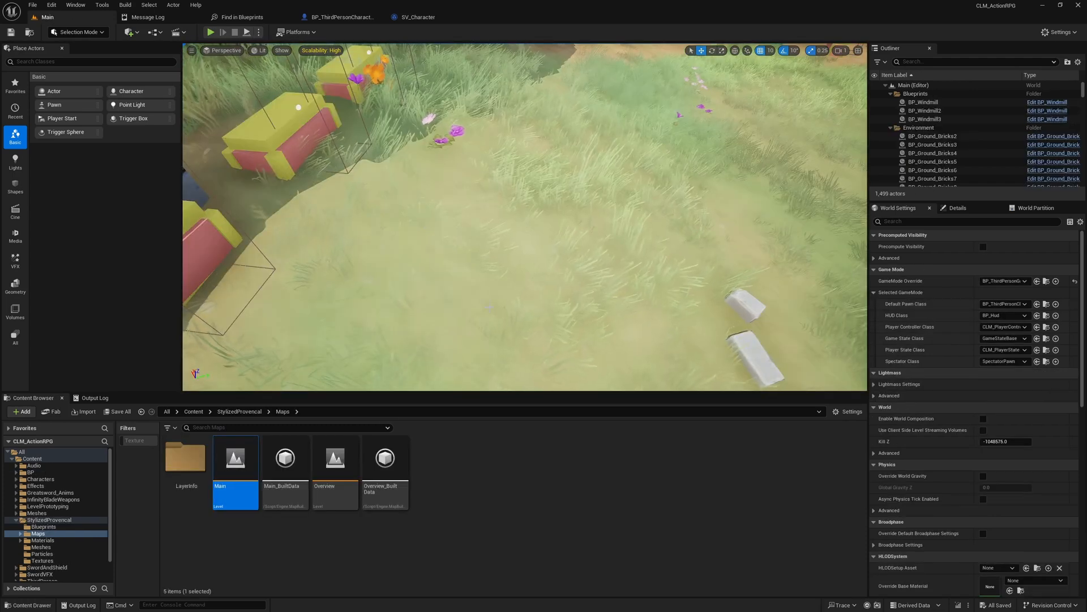
pyautogui.click(214, 32)
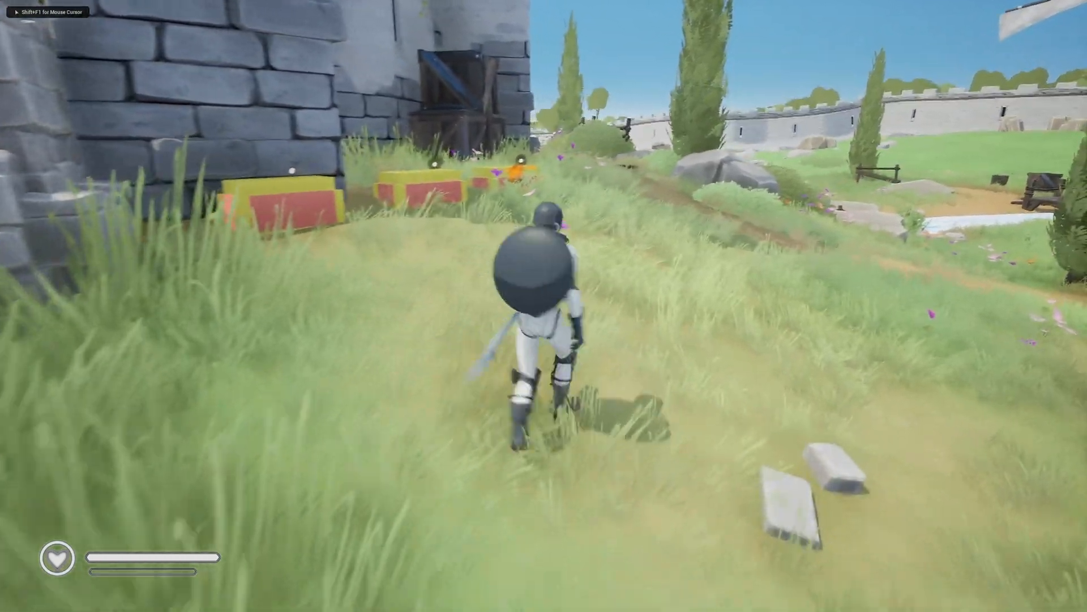
pyautogui.press('w')
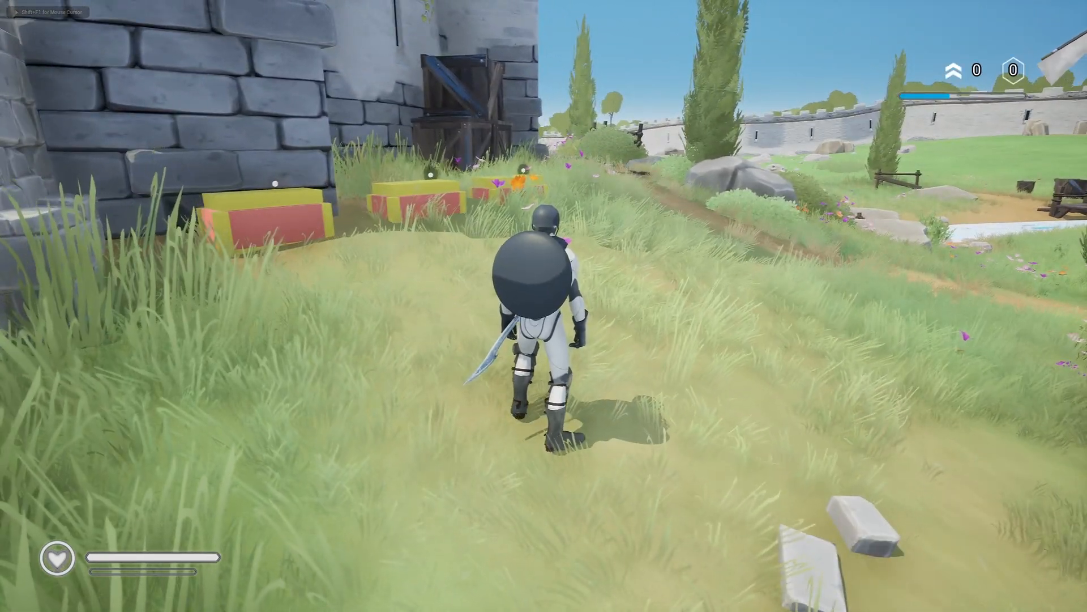
pyautogui.press('w')
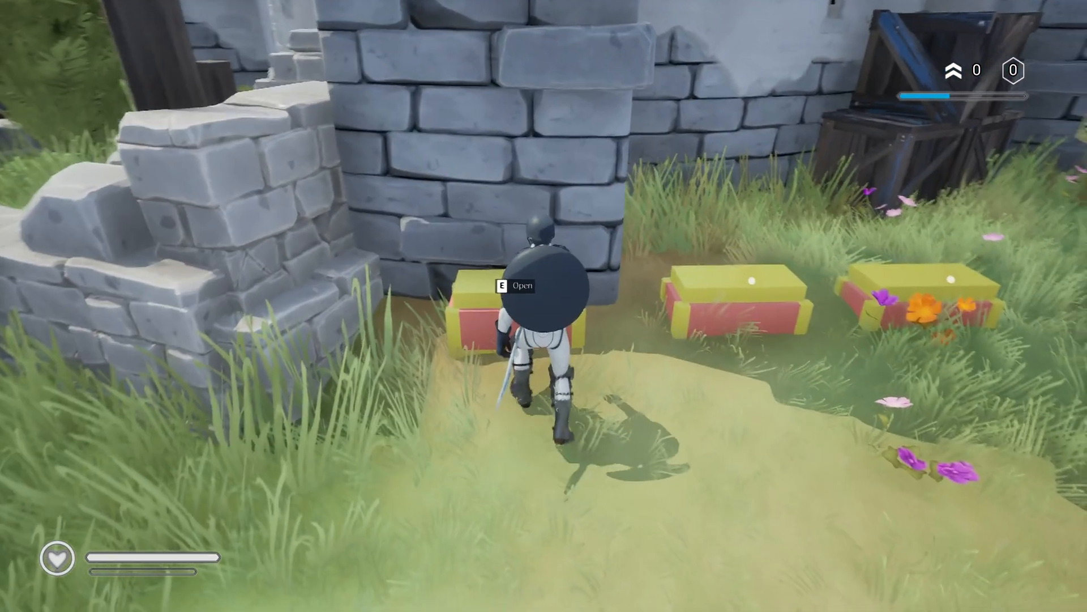
pyautogui.press('e')
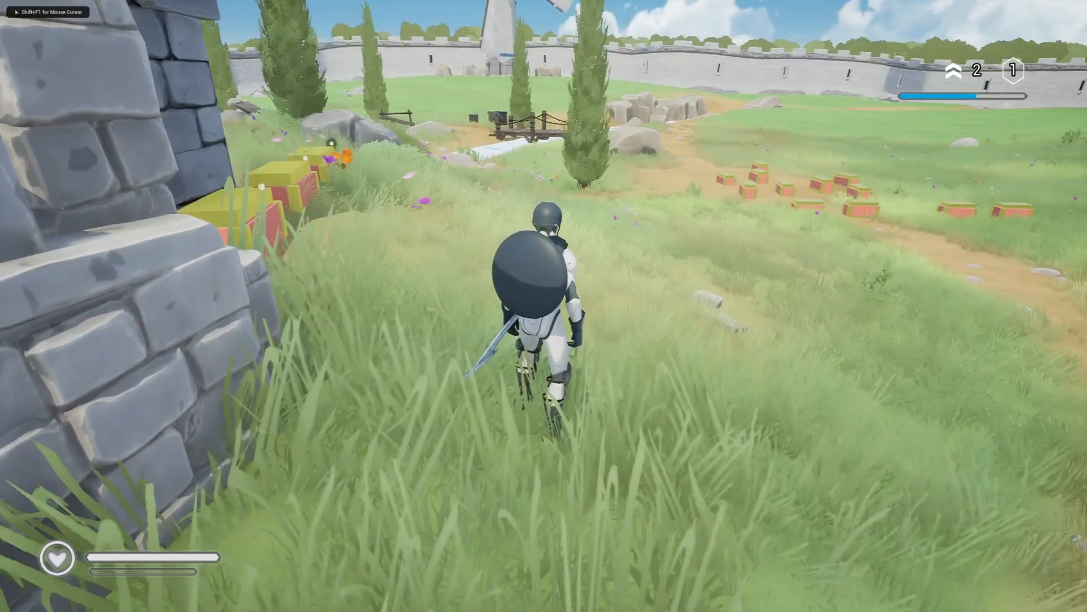
pyautogui.press('w')
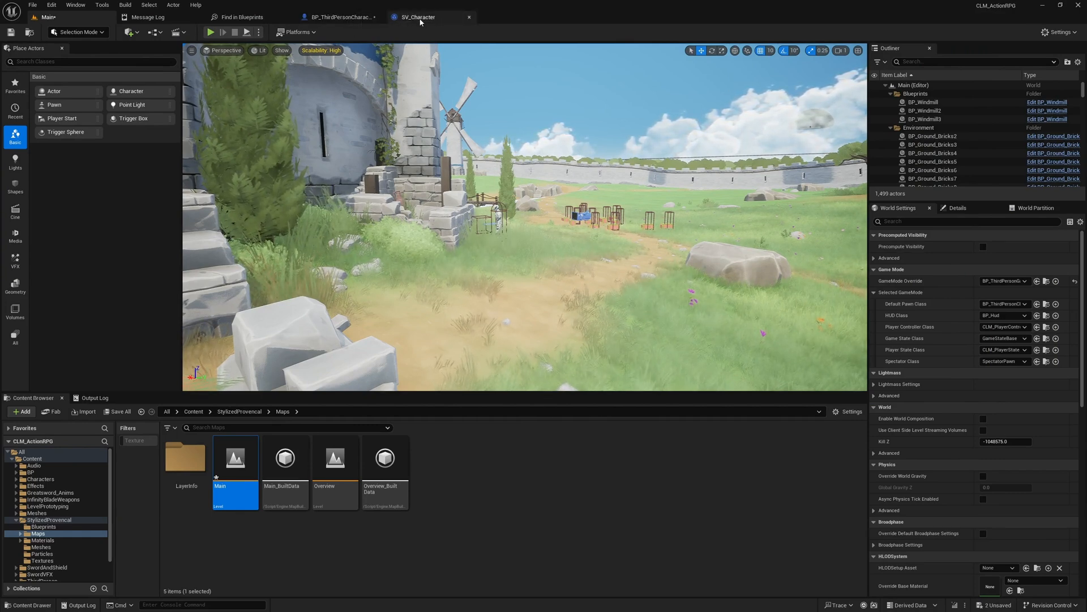
# - Collapse the selected Update Health UI nodes into a new UpdateHealthUI function
pyautogui.click(339, 17)
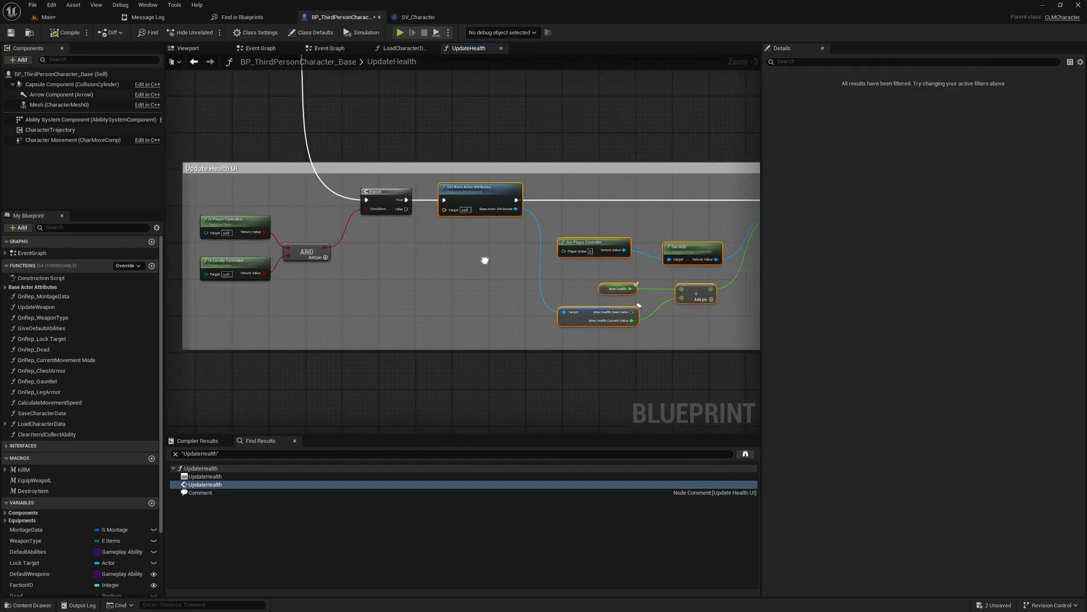
pyautogui.scroll(-3)
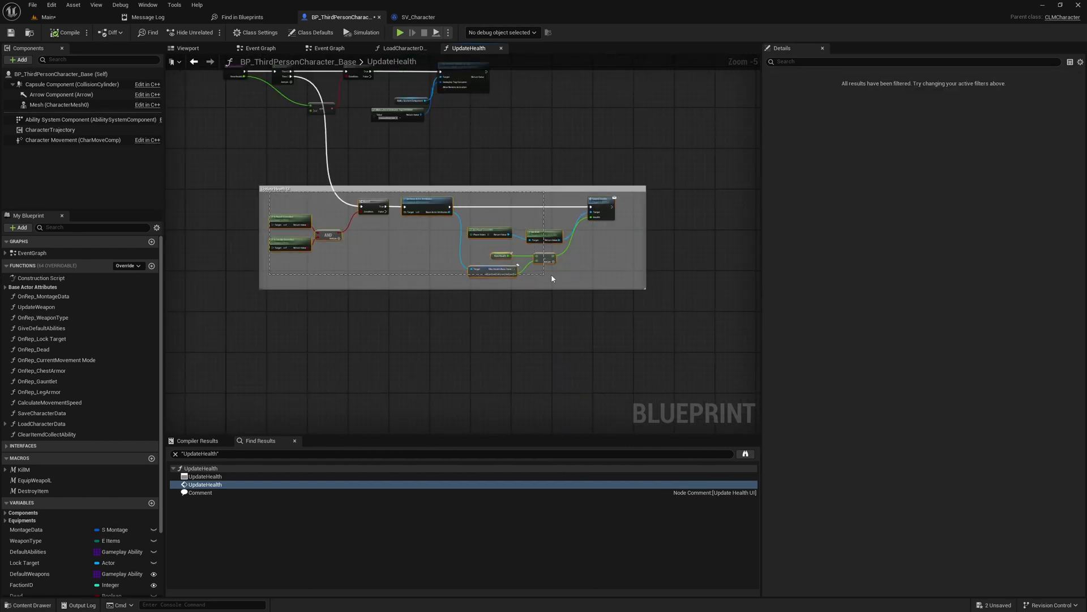
pyautogui.scroll(3)
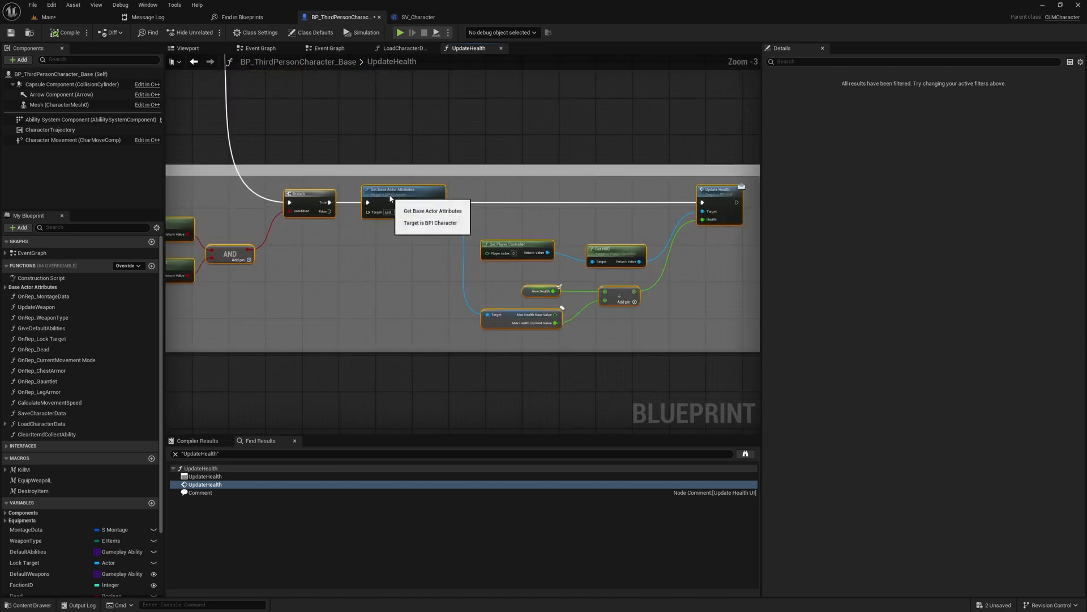
pyautogui.rightClick(403, 198)
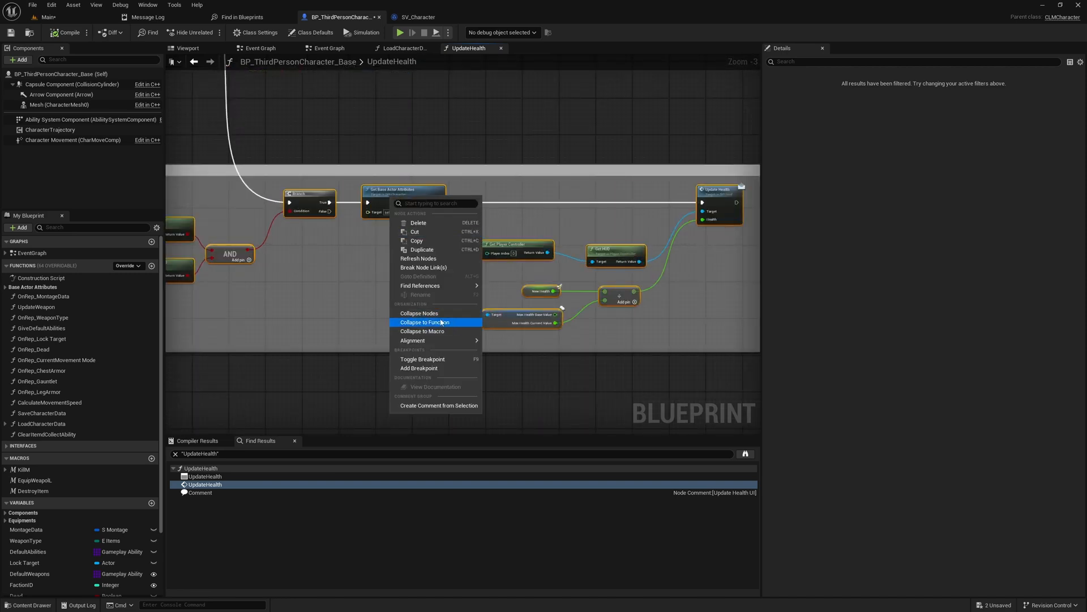
pyautogui.click(424, 322)
pyautogui.write('UpdateHealthUI')
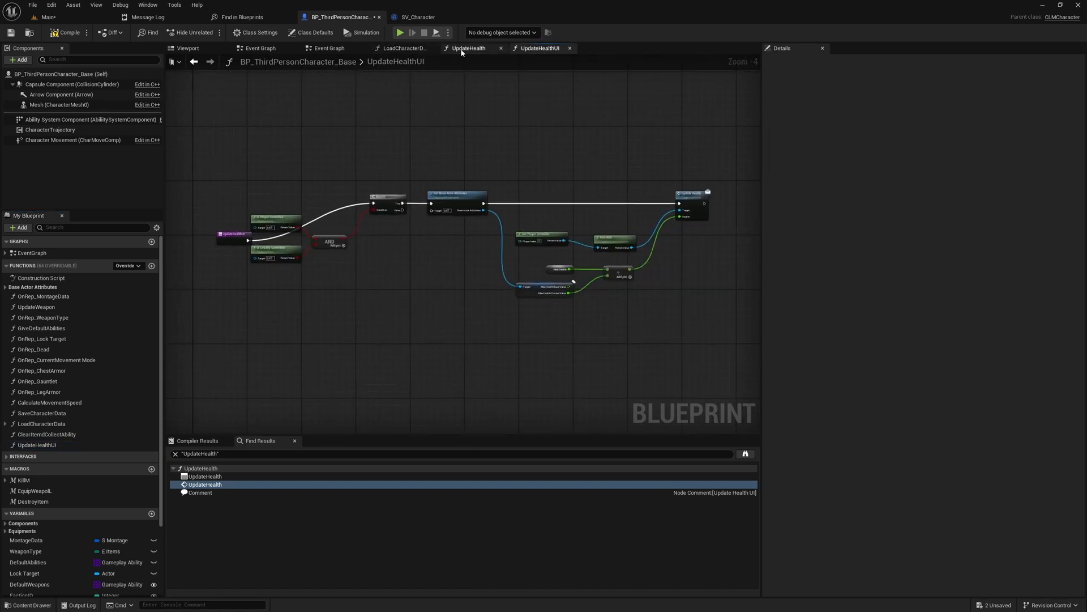
pyautogui.click(404, 47)
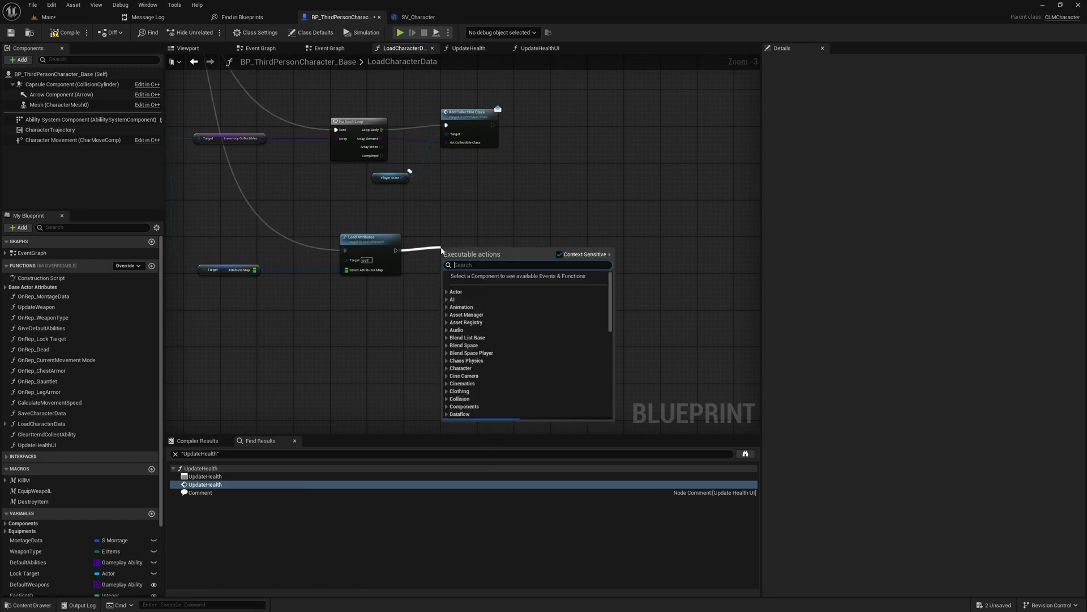
# - Call UpdateHealthUI after Load Attributes, then undo the collapse and recompile the blueprint
pyautogui.write('update')
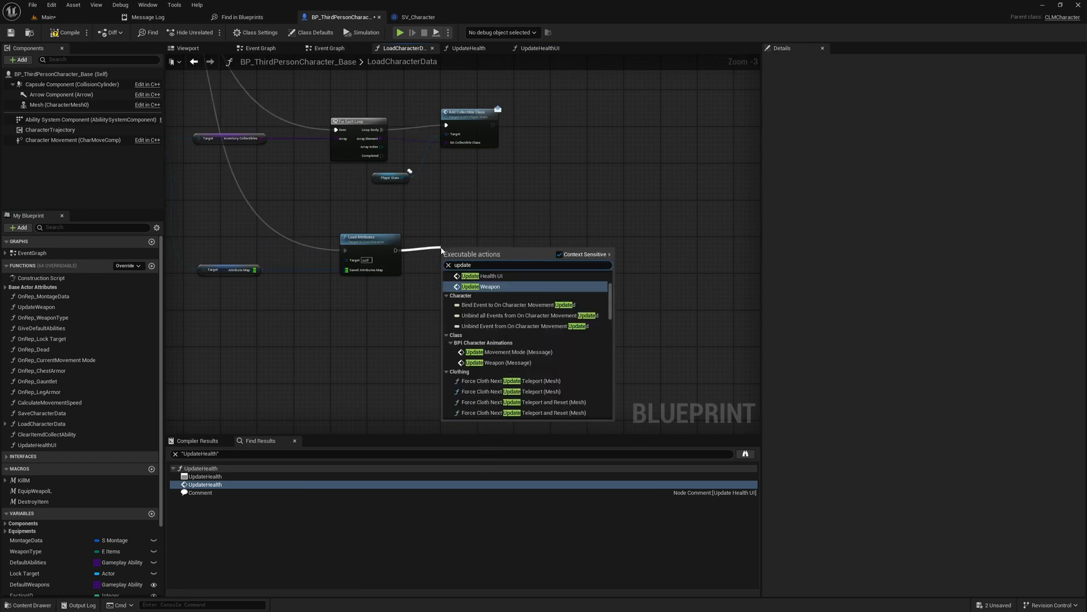
pyautogui.click(483, 275)
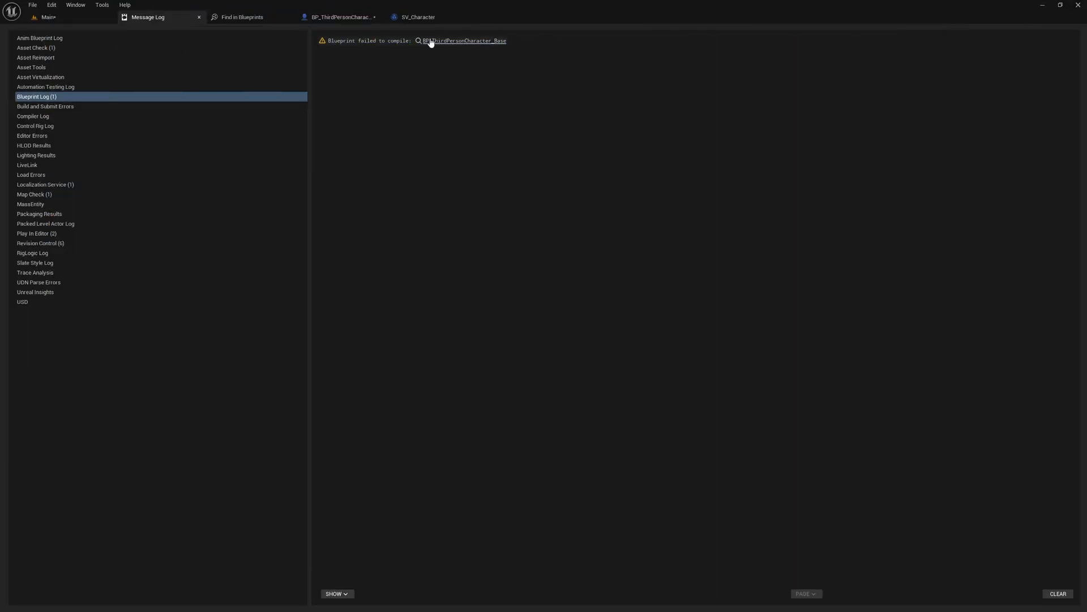
pyautogui.click(340, 17)
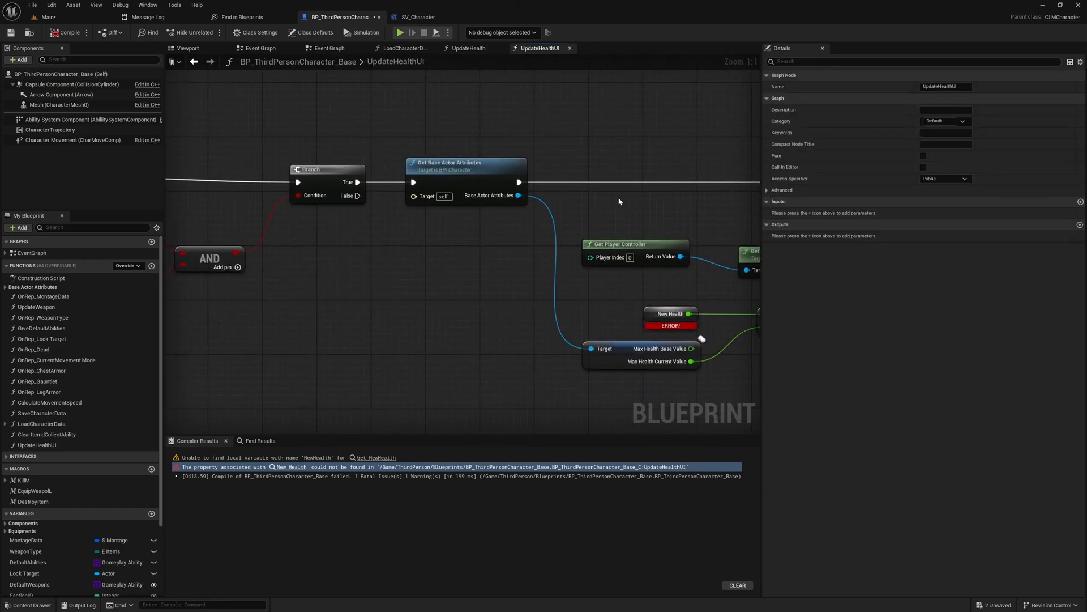
pyautogui.moveTo(534, 135)
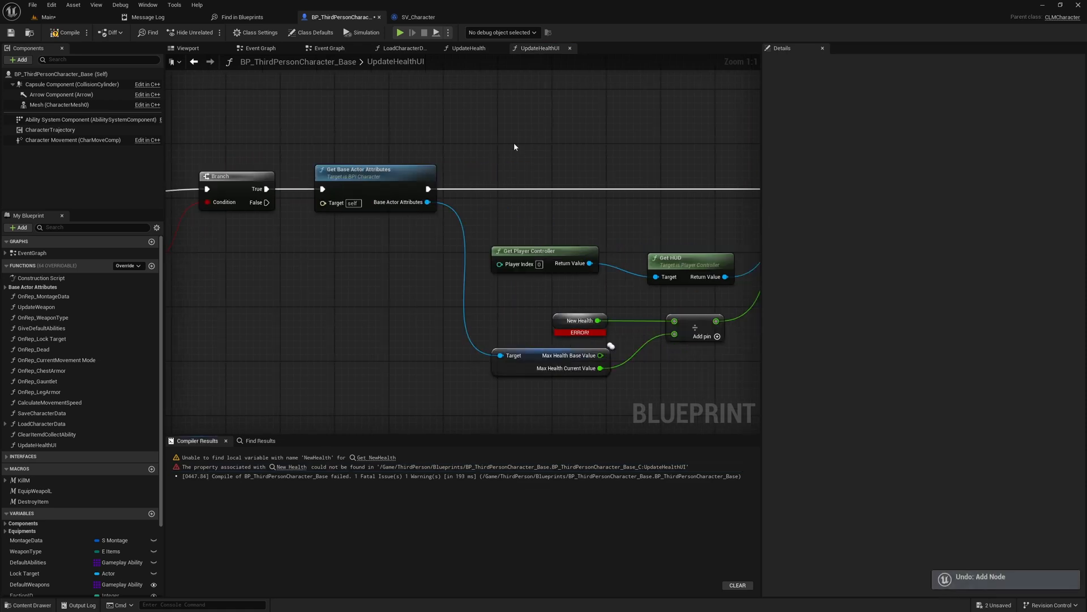
pyautogui.click(469, 47)
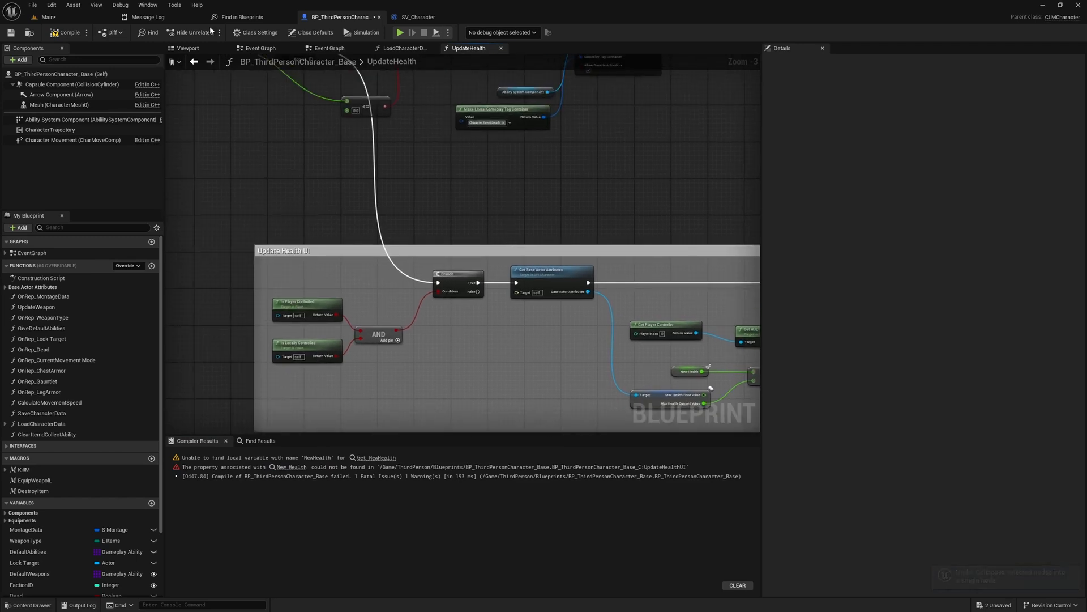
pyautogui.click(68, 32)
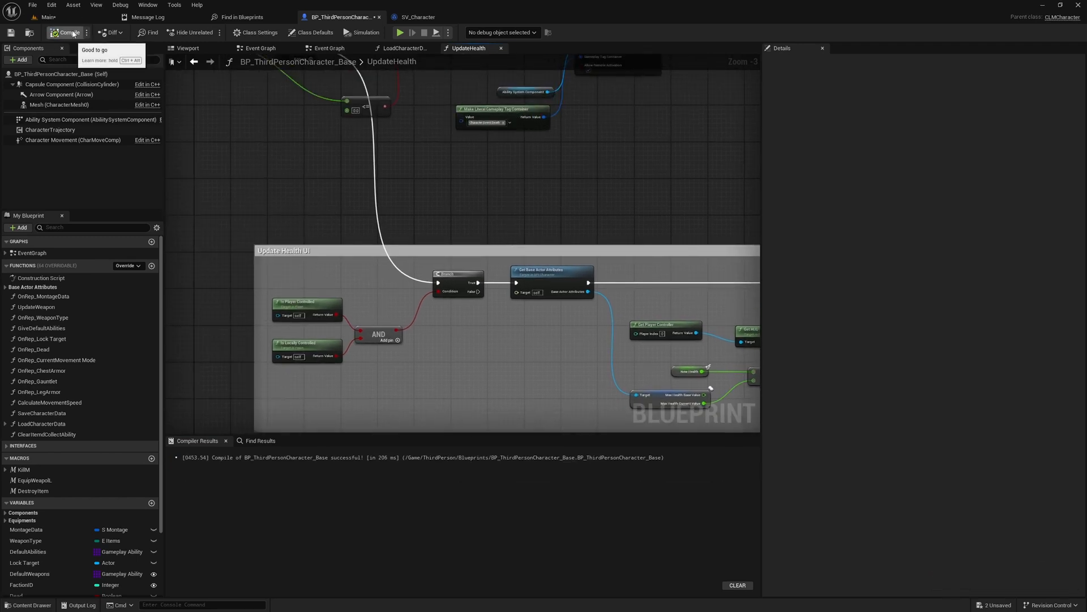
pyautogui.click(402, 47)
pyautogui.write('get')
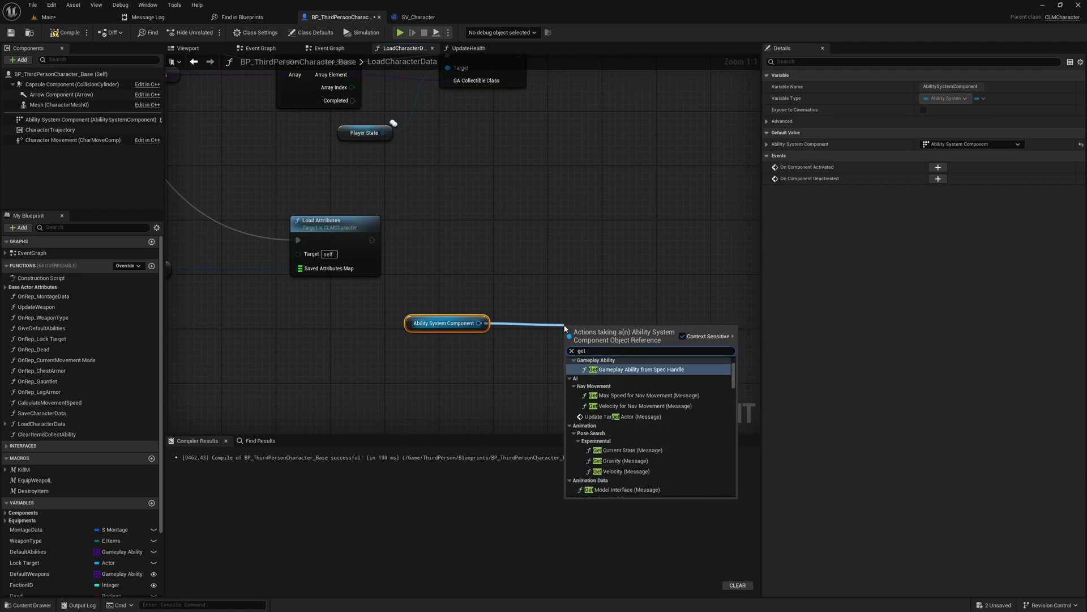
# - Add a Get Gameplay Attribute Value node reading Health and compile
pyautogui.write('att')
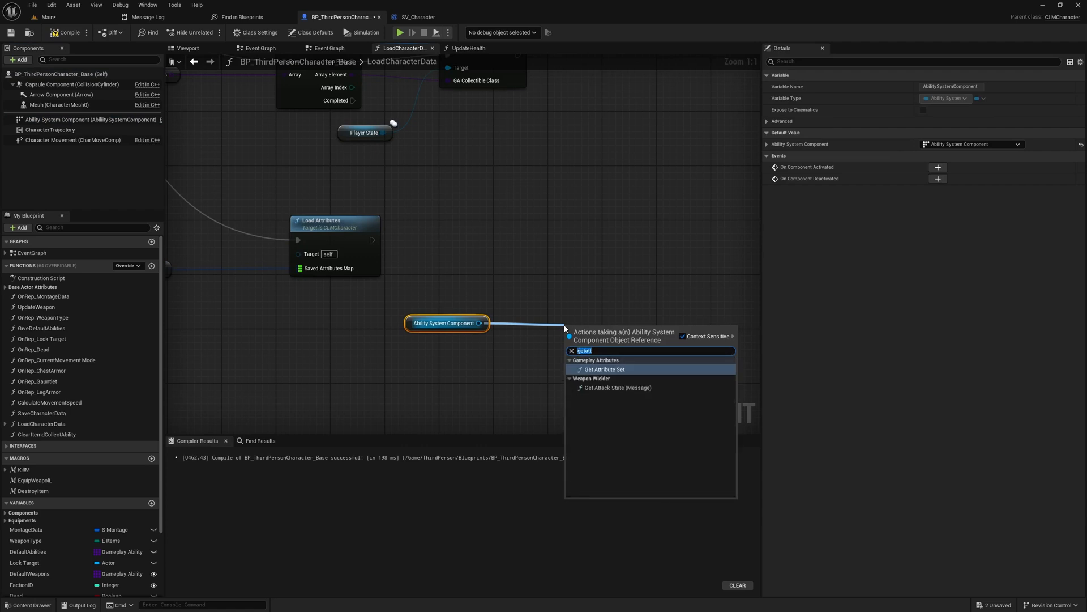
pyautogui.write('attribute')
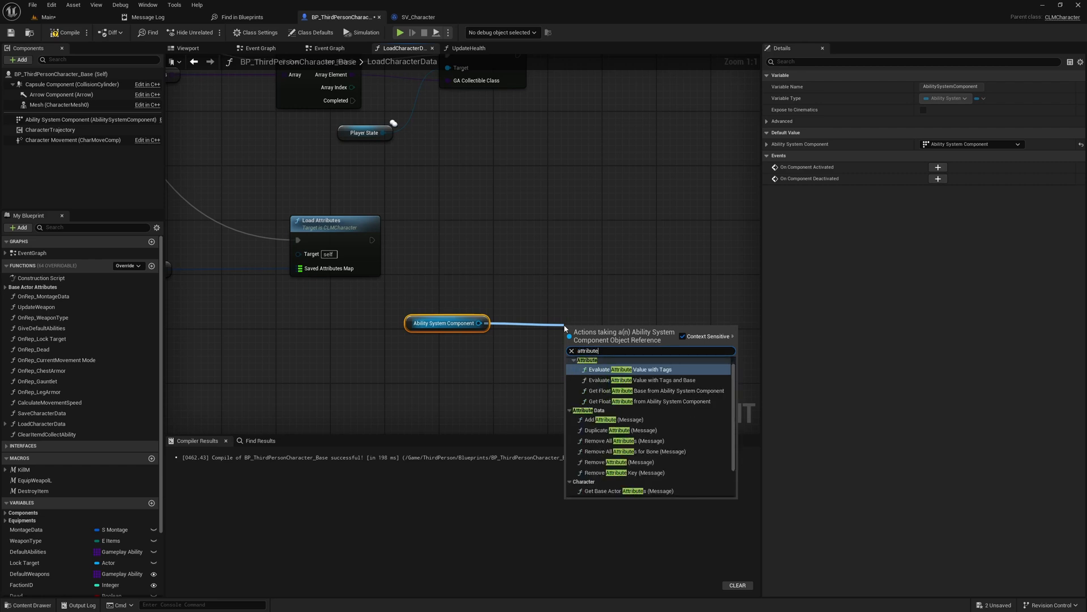
pyautogui.write('va')
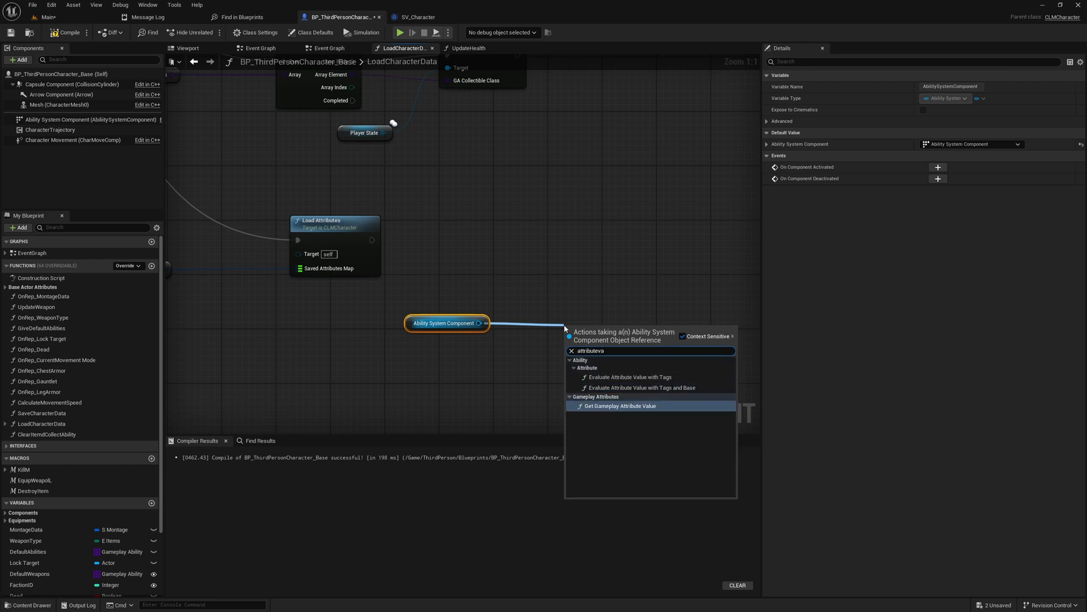
pyautogui.click(620, 405)
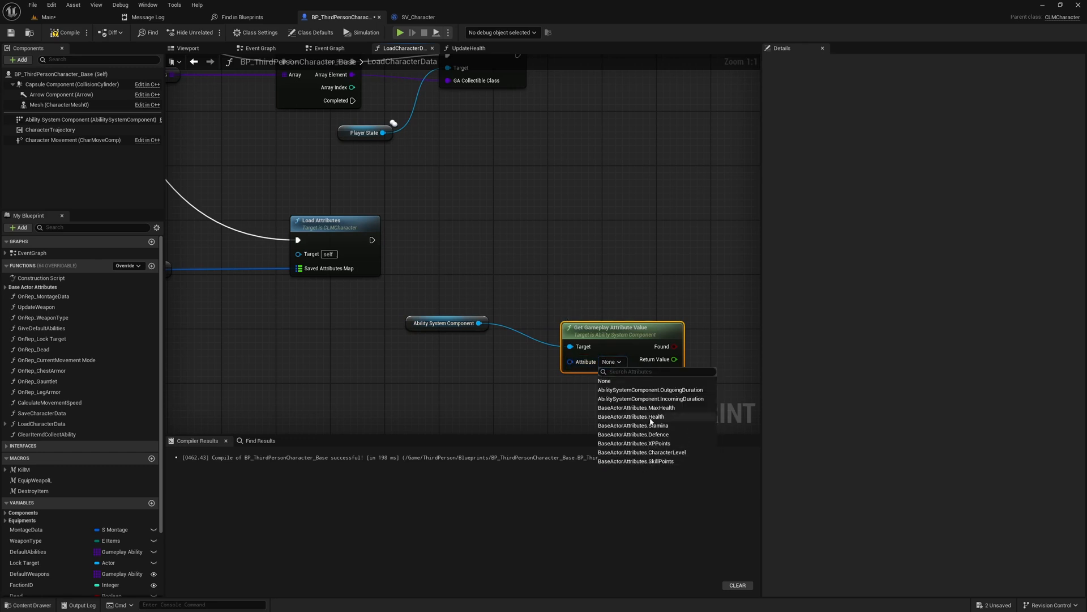
pyautogui.click(631, 416)
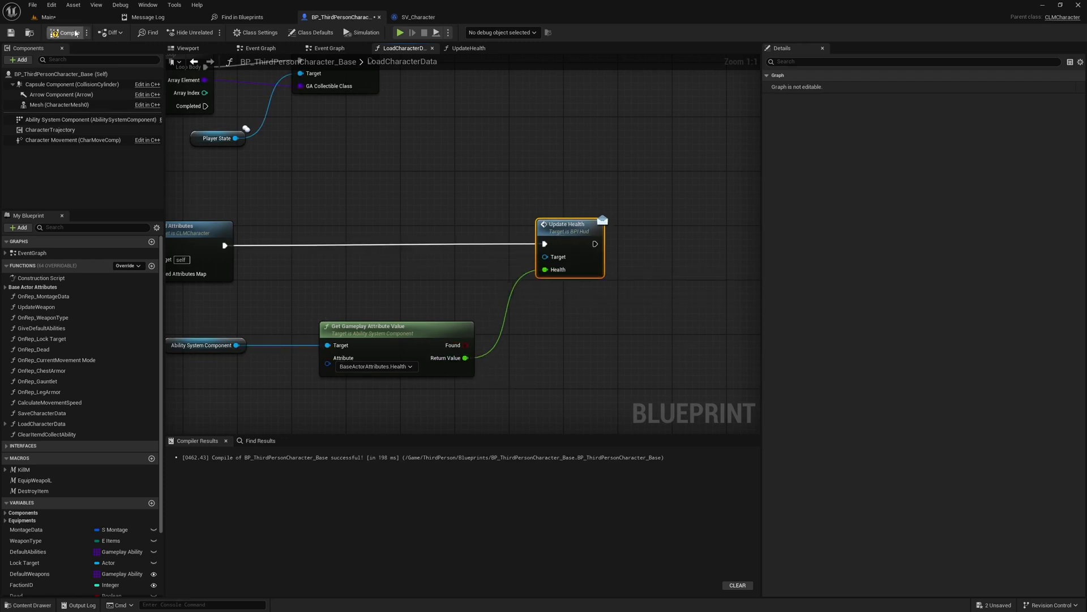
pyautogui.click(67, 33)
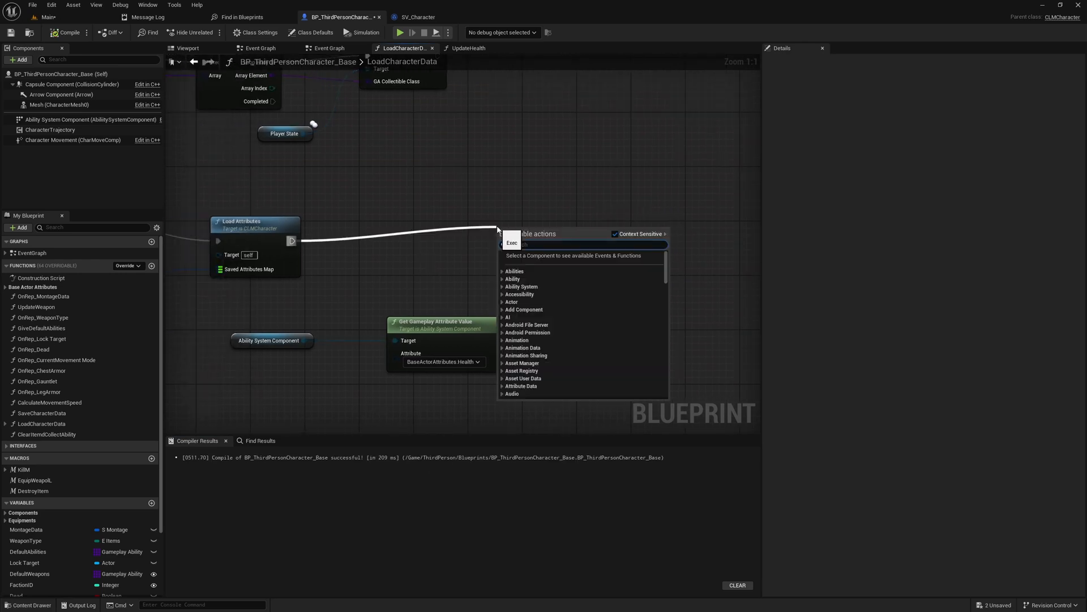
# - Add an Update Health call after Load Attributes in LoadCharacterData
pyautogui.write('eh')
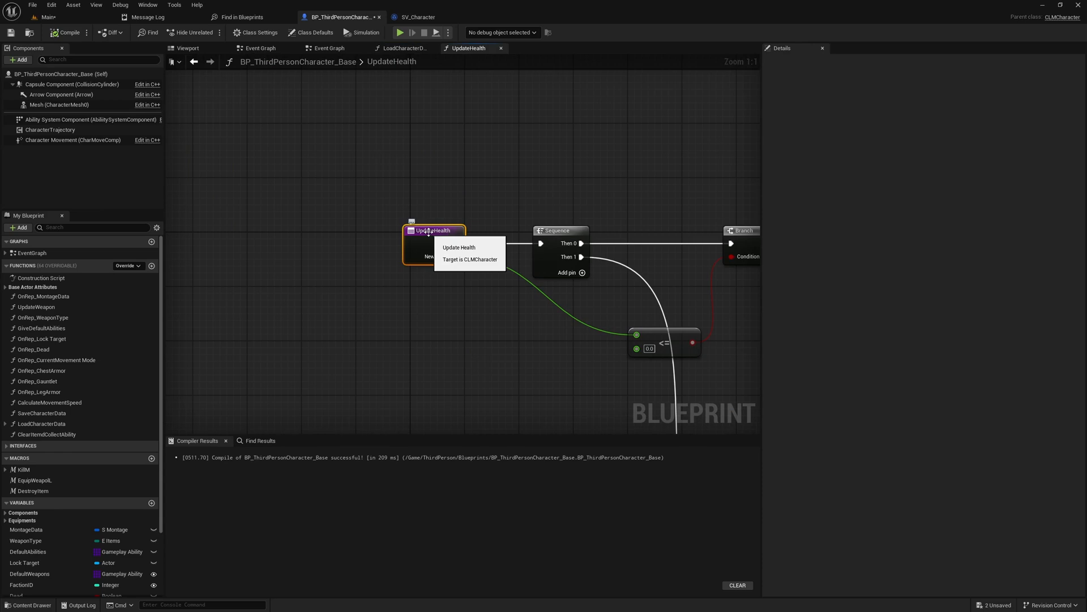
pyautogui.click(405, 48)
pyautogui.write('Update')
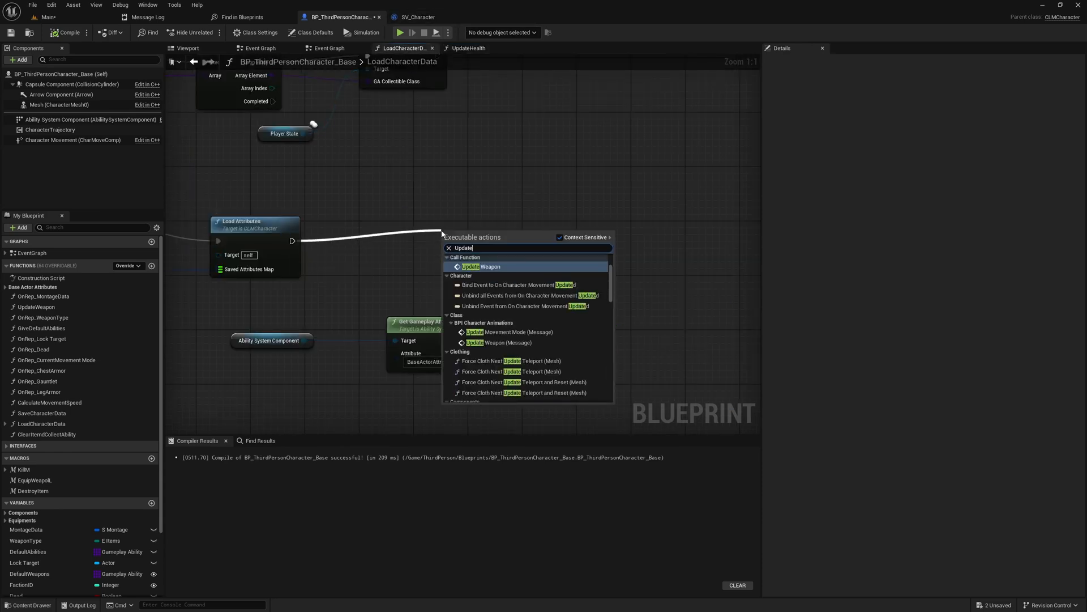
pyautogui.write('h')
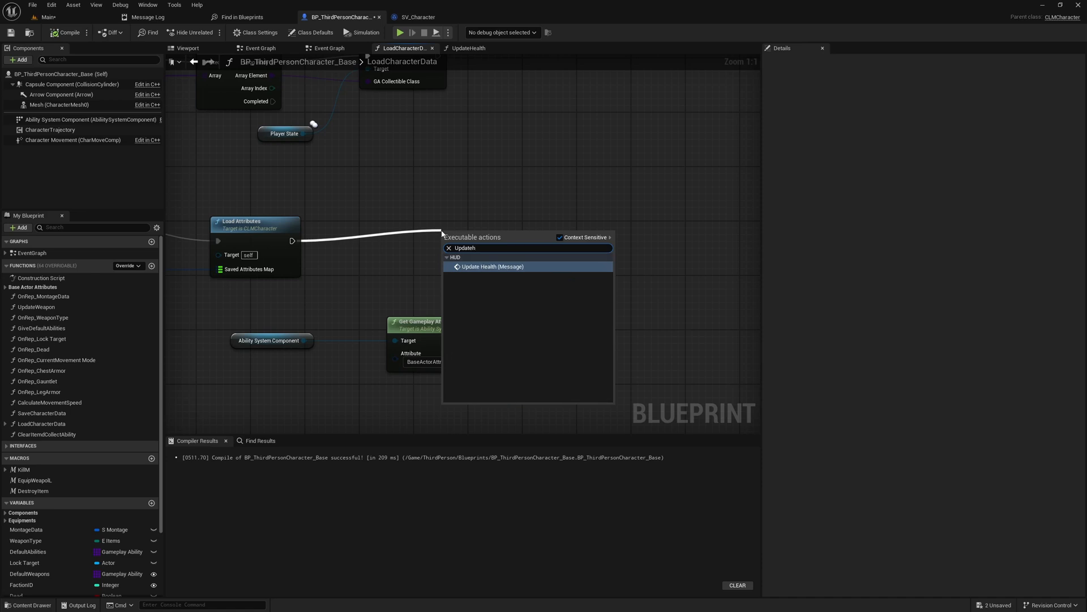
pyautogui.click(492, 266)
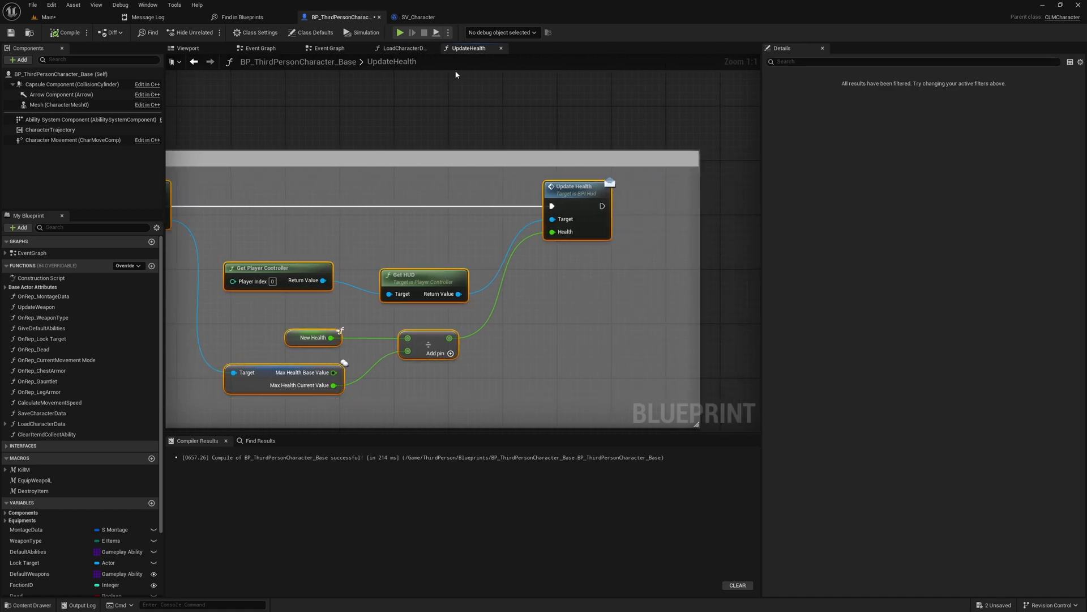
pyautogui.click(402, 48)
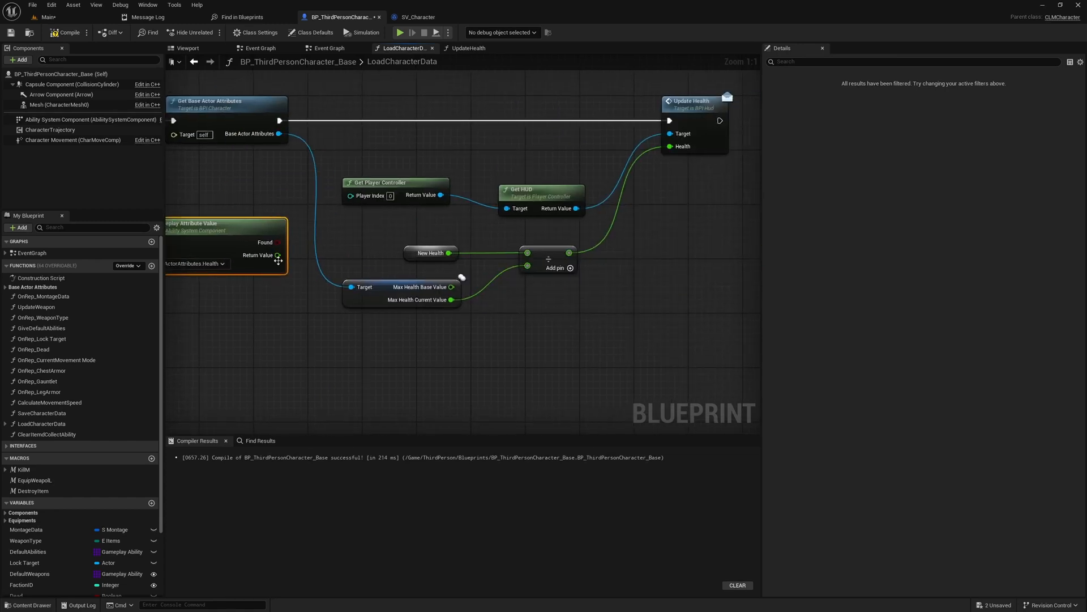
# - Wire the loaded Health attribute value in place of New Health and compile
pyautogui.click(430, 253)
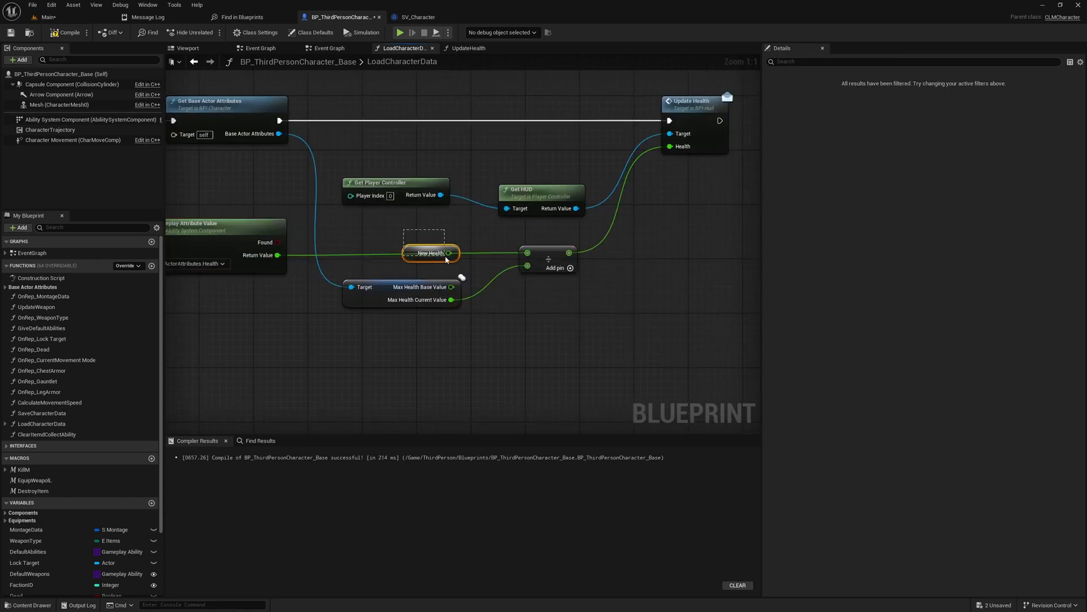
pyautogui.scroll(-3)
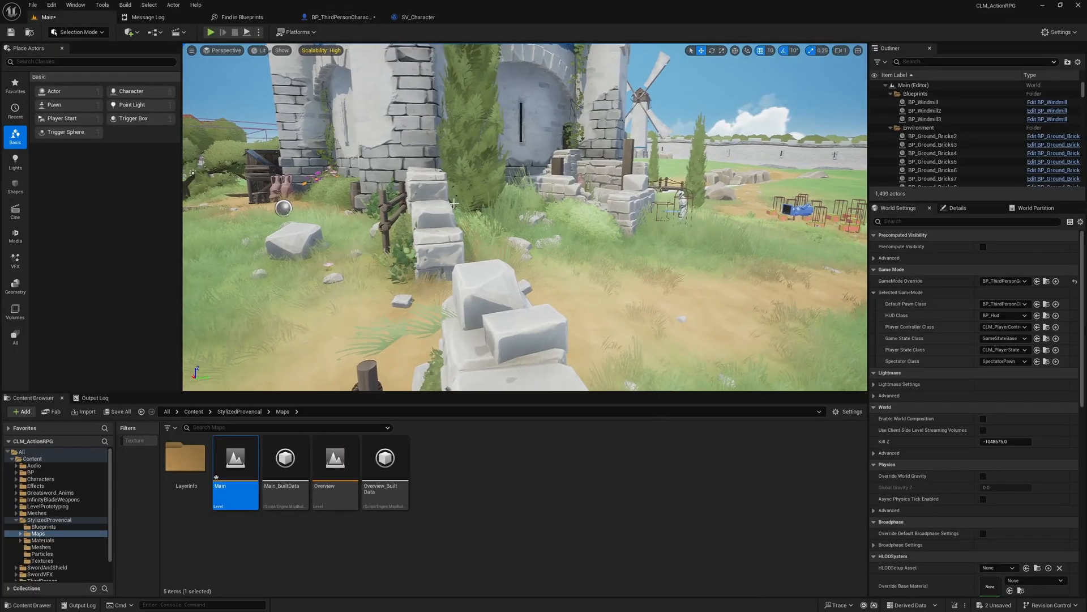
pyautogui.click(213, 32)
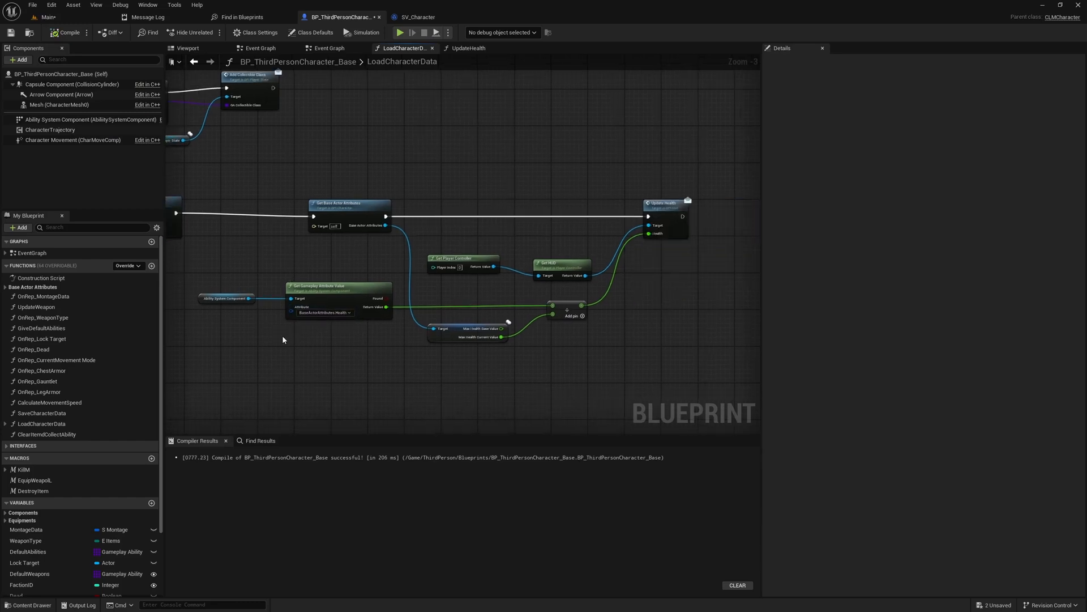
# - Collapse LoadCharacterData's HUD health-update nodes into a new RefreshUI function
pyautogui.scroll(-3)
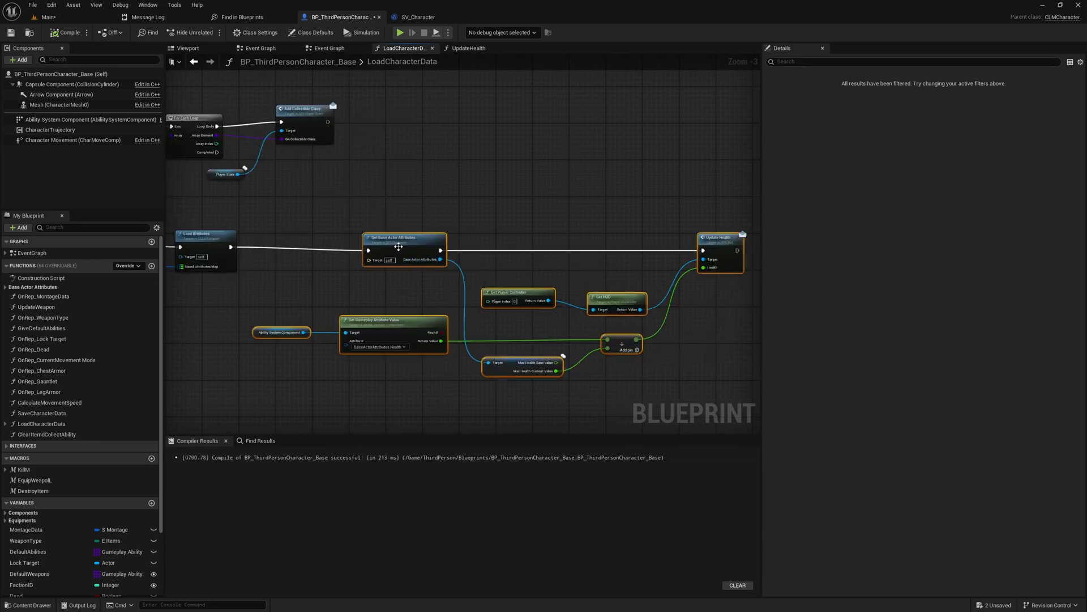
pyautogui.rightClick(399, 247)
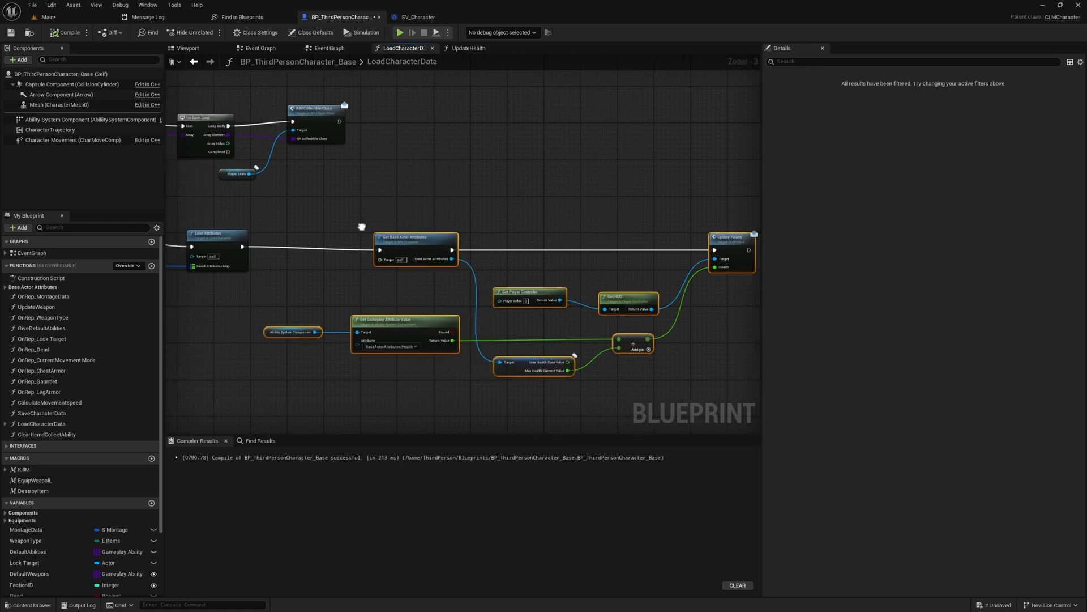
pyautogui.rightClick(463, 243)
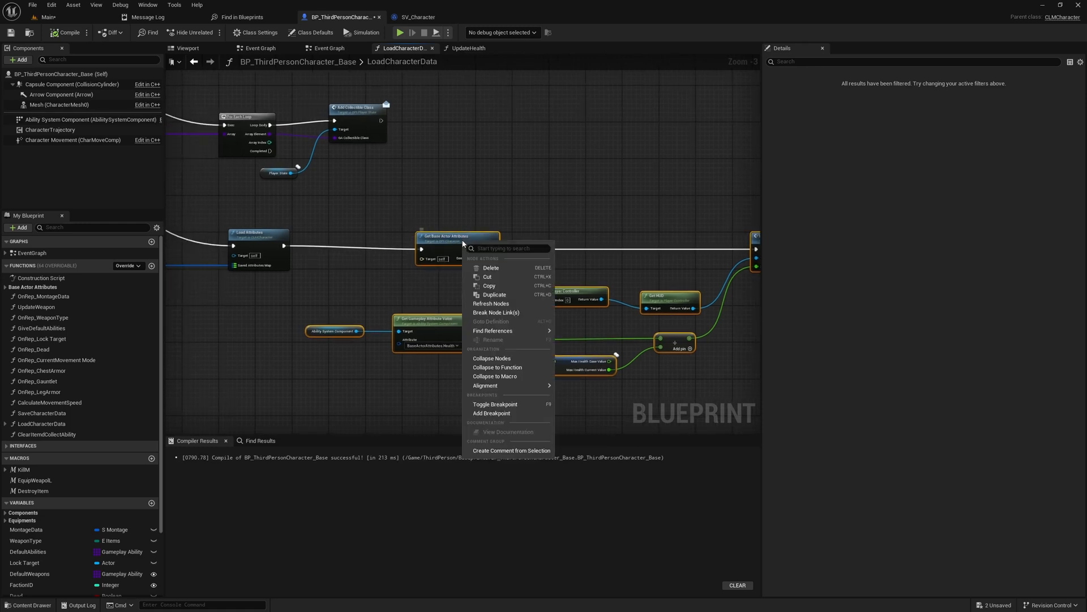
pyautogui.moveTo(503, 360)
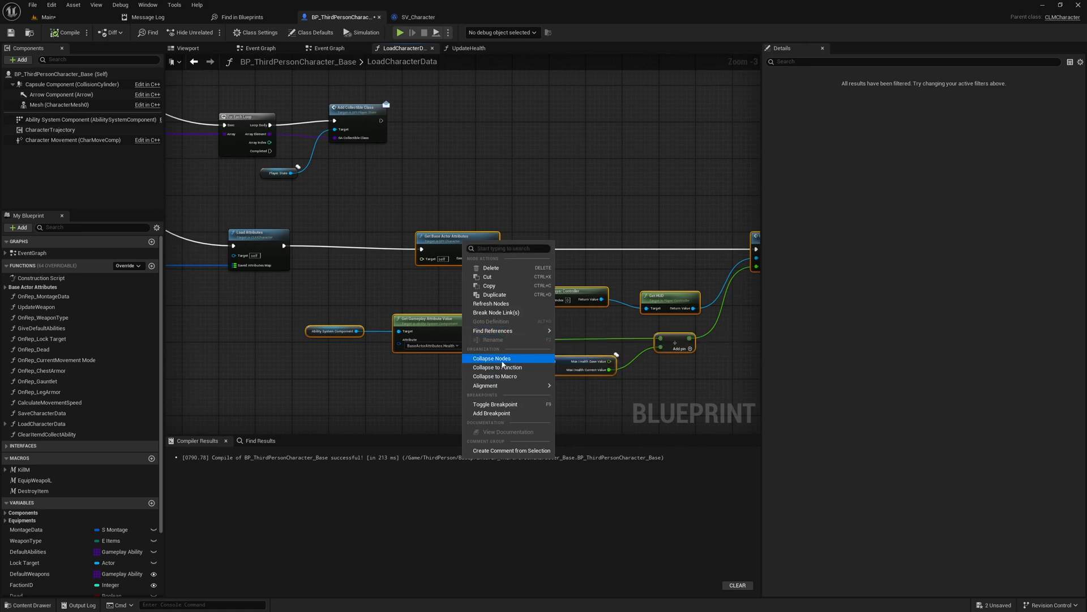
pyautogui.moveTo(507, 431)
pyautogui.write('RefreshUI')
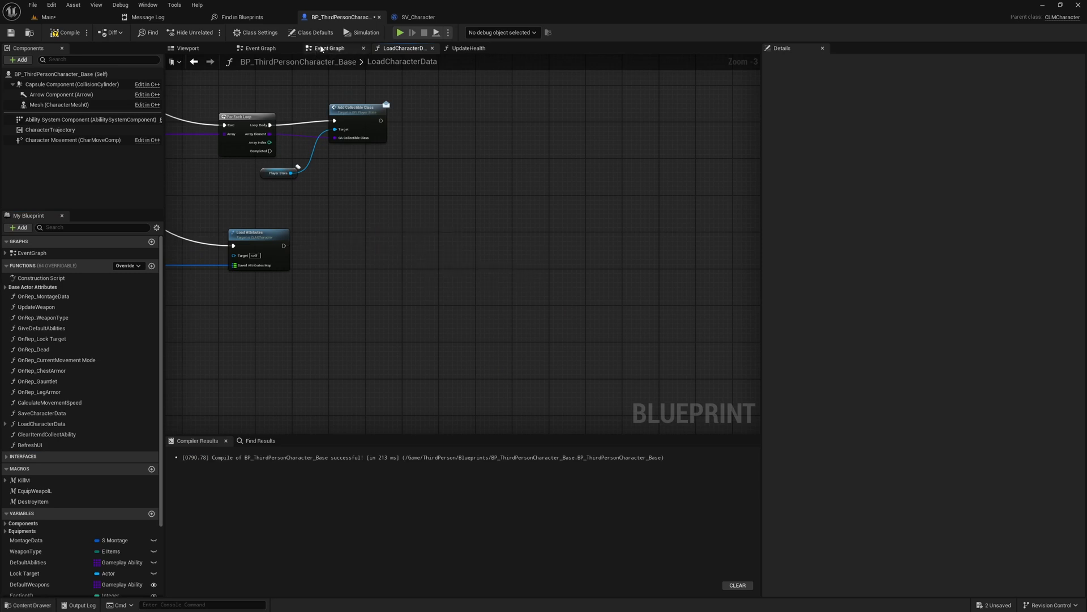
pyautogui.click(328, 48)
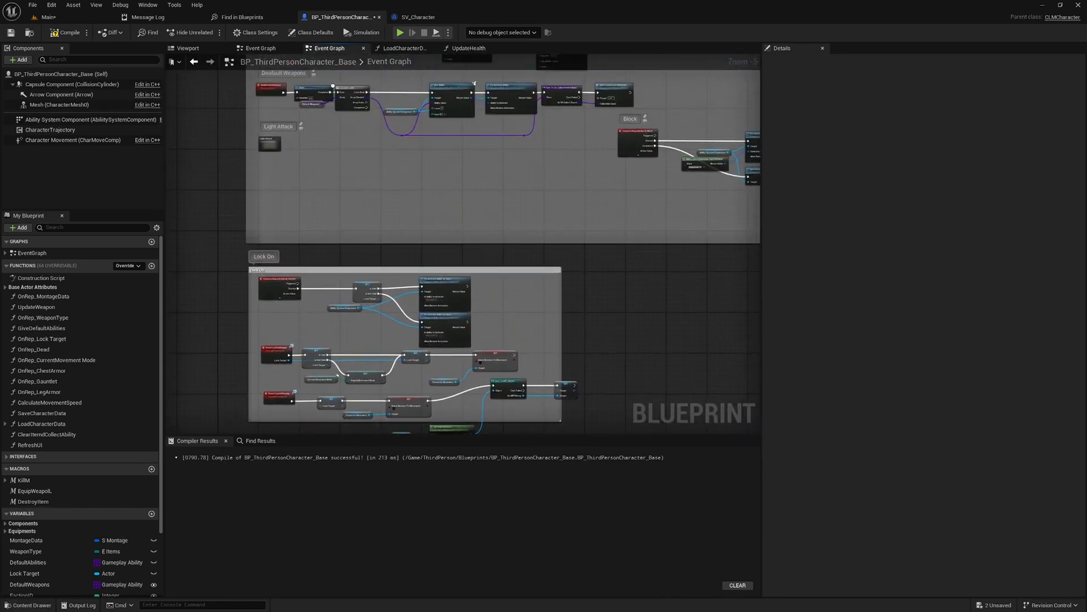
# - Call RefreshUI from the Delay's Completed pin after Add Mapping Context
pyautogui.scroll(-3)
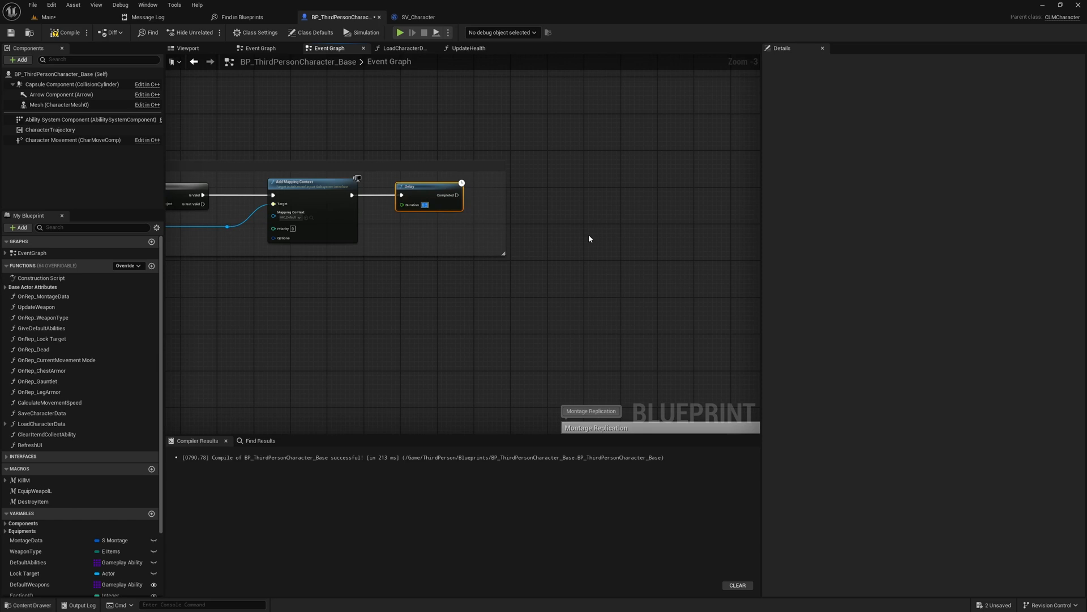
pyautogui.moveTo(463, 192)
pyautogui.write('refres')
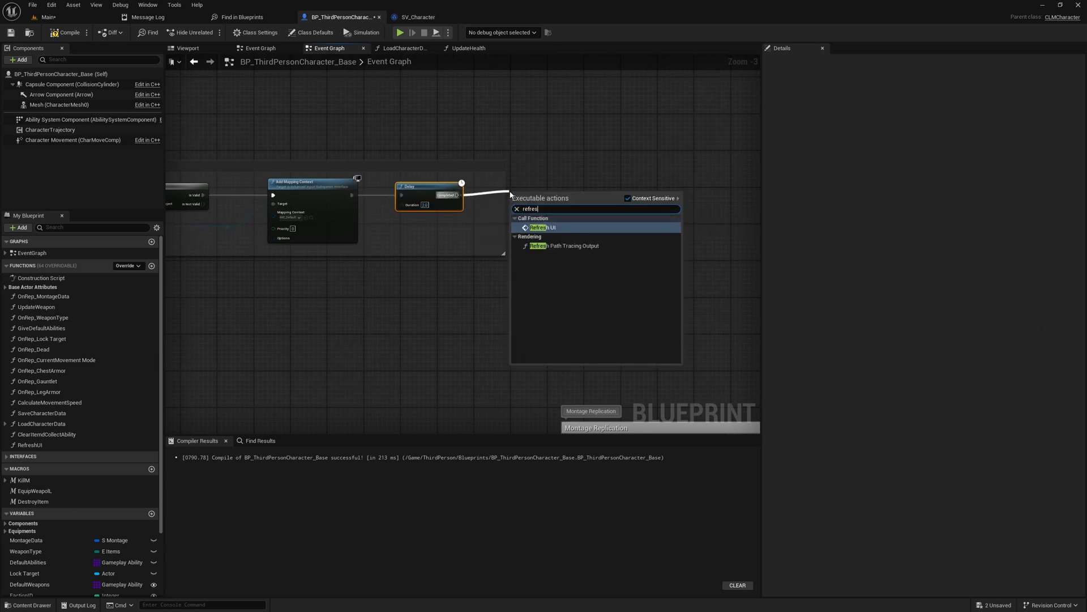
pyautogui.click(543, 228)
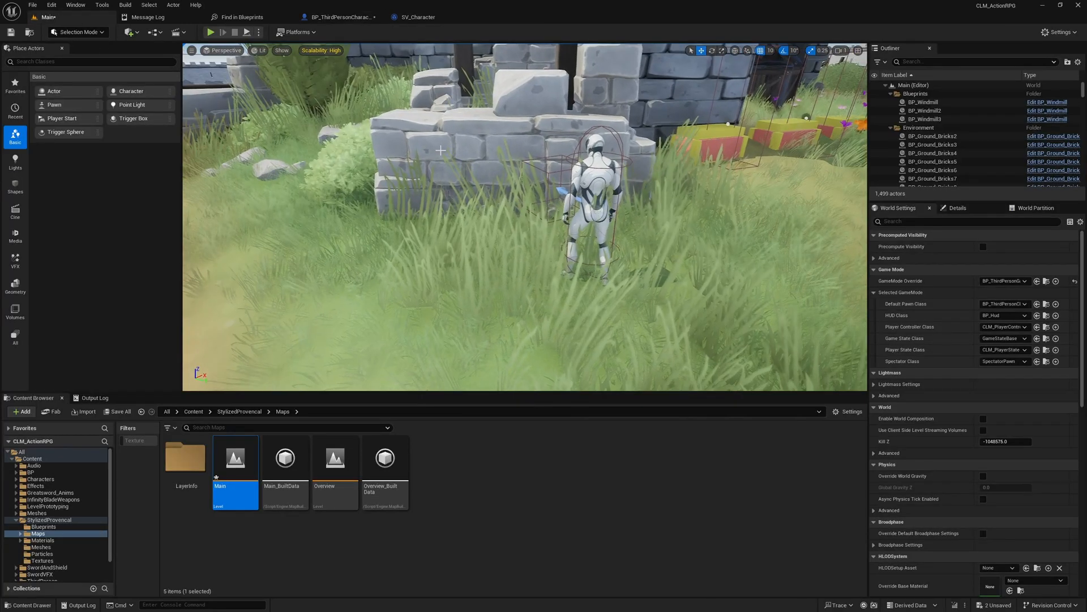
# - Play-test the character in the level, then return to BP_ThirdPersonCharacter_Base's Event Graph
pyautogui.click(211, 32)
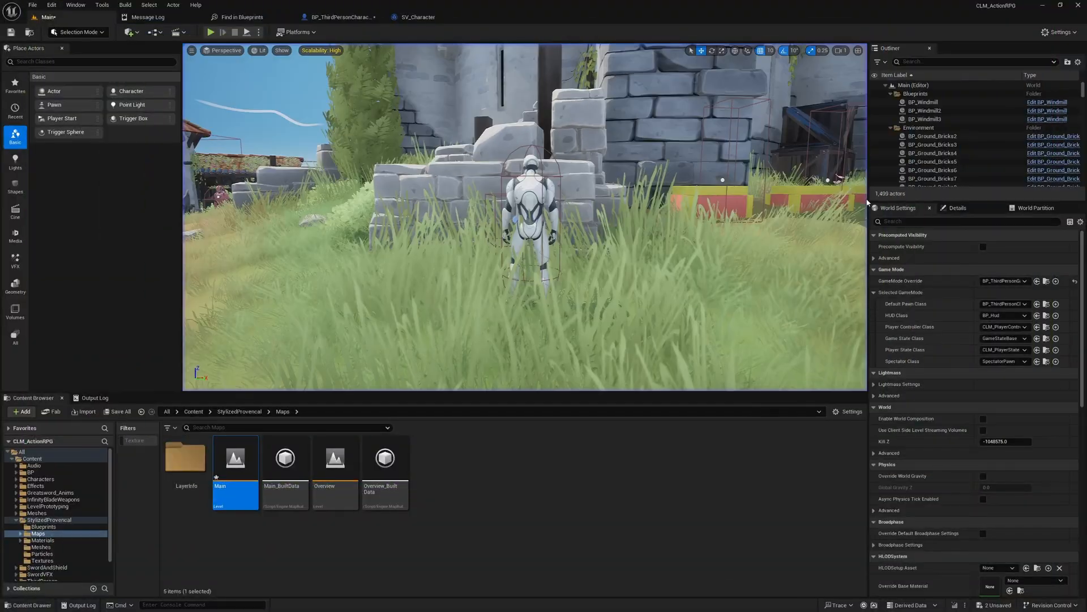
pyautogui.click(340, 16)
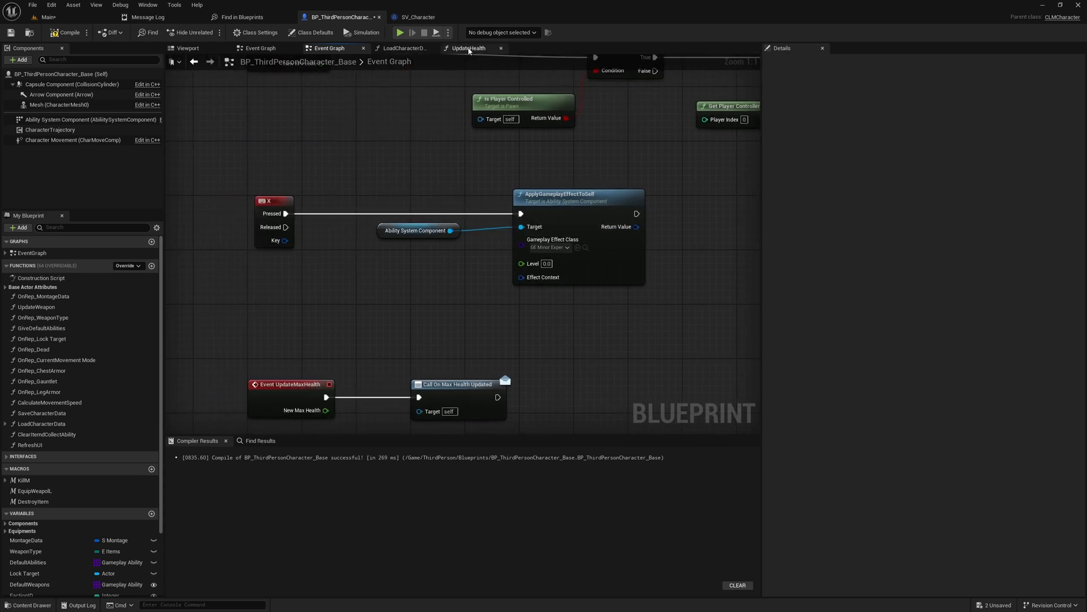
# - Review the UpdateHealth and RefreshUI function graphs, then go back to the Main level
pyautogui.click(469, 48)
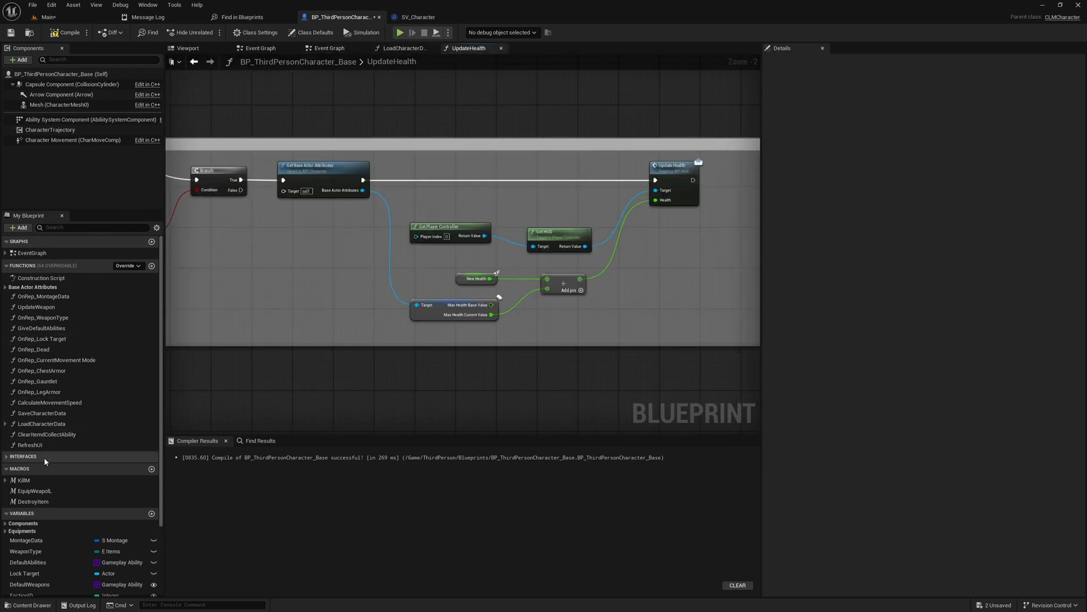
pyautogui.doubleClick(30, 445)
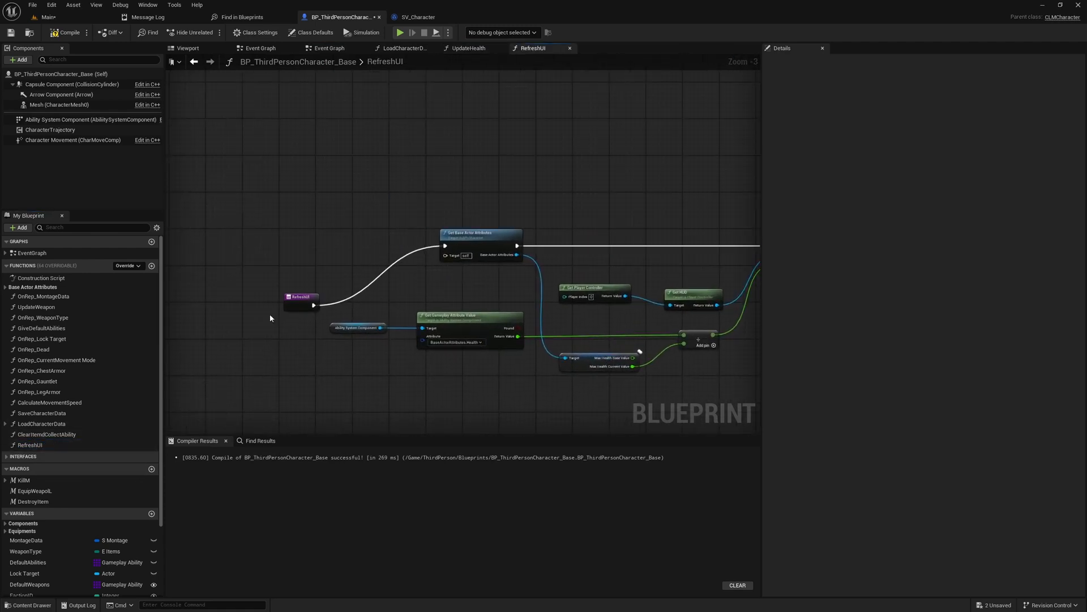
pyautogui.click(300, 296)
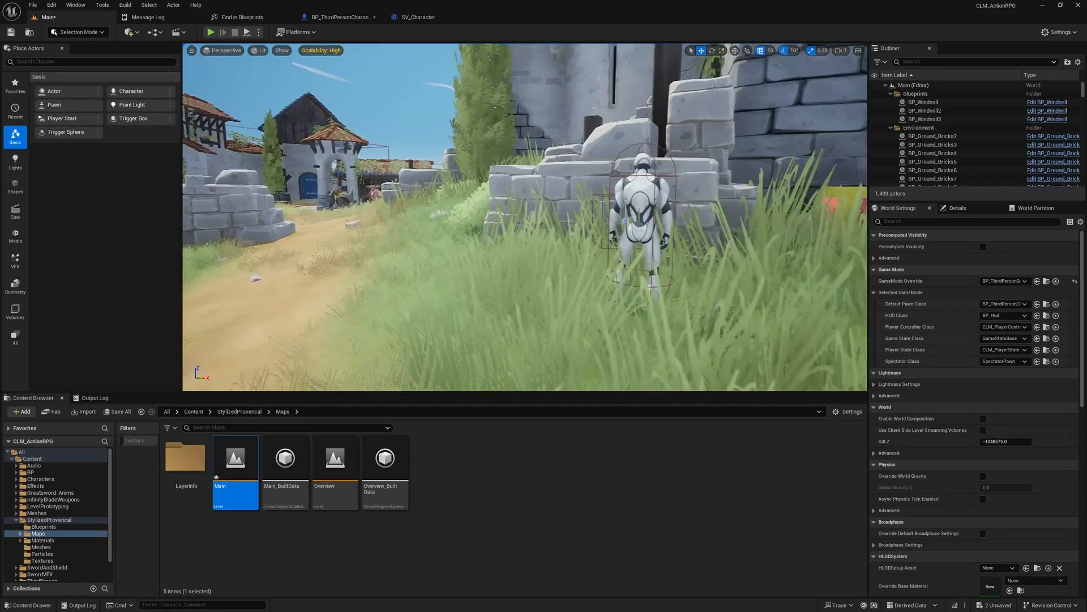
pyautogui.click(211, 31)
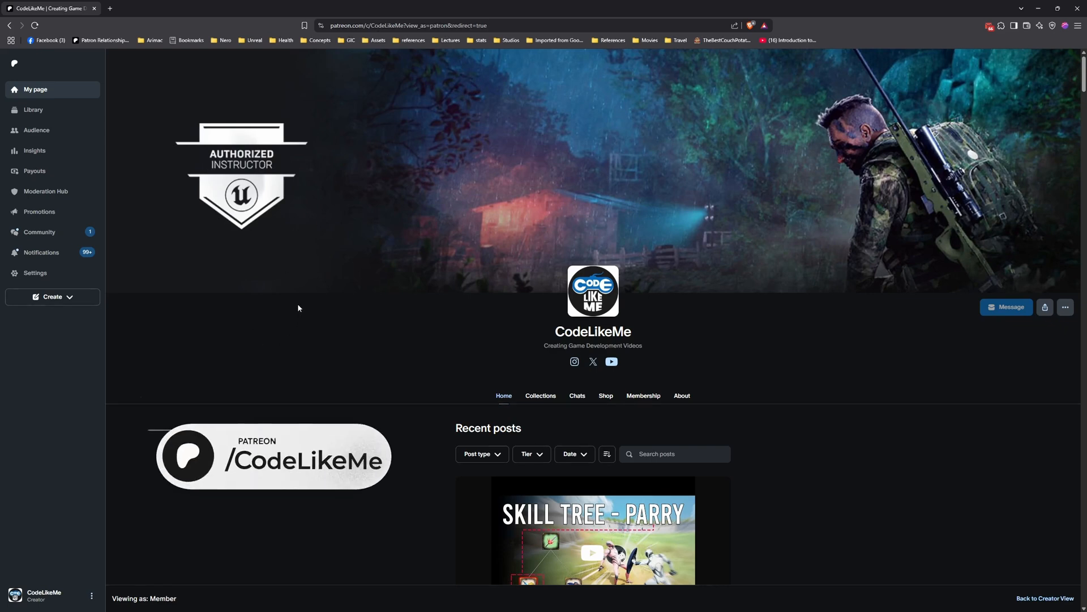
pyautogui.scroll(-3)
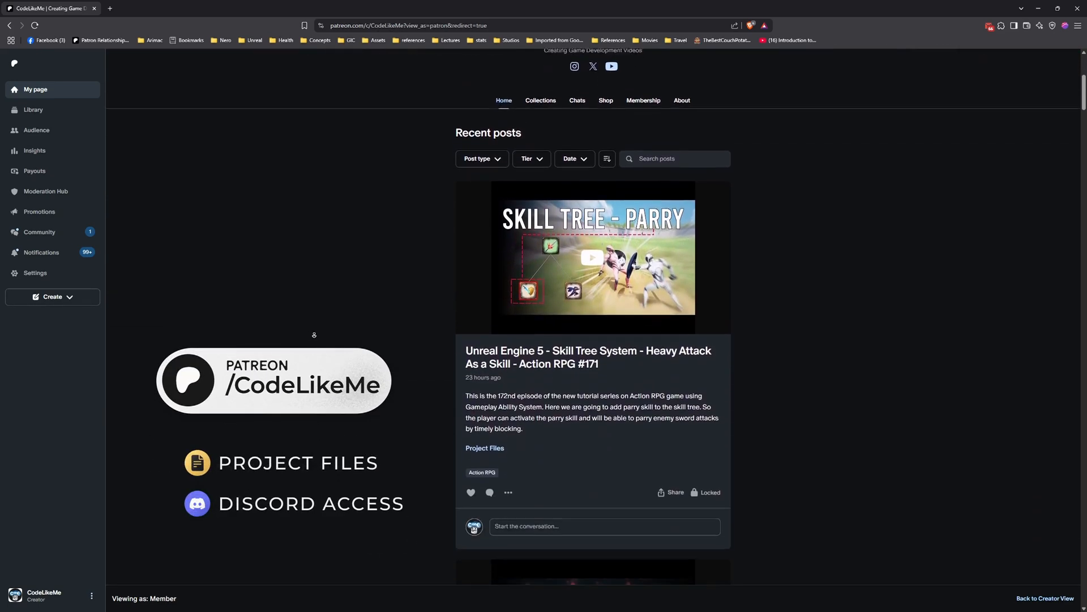
pyautogui.scroll(-3)
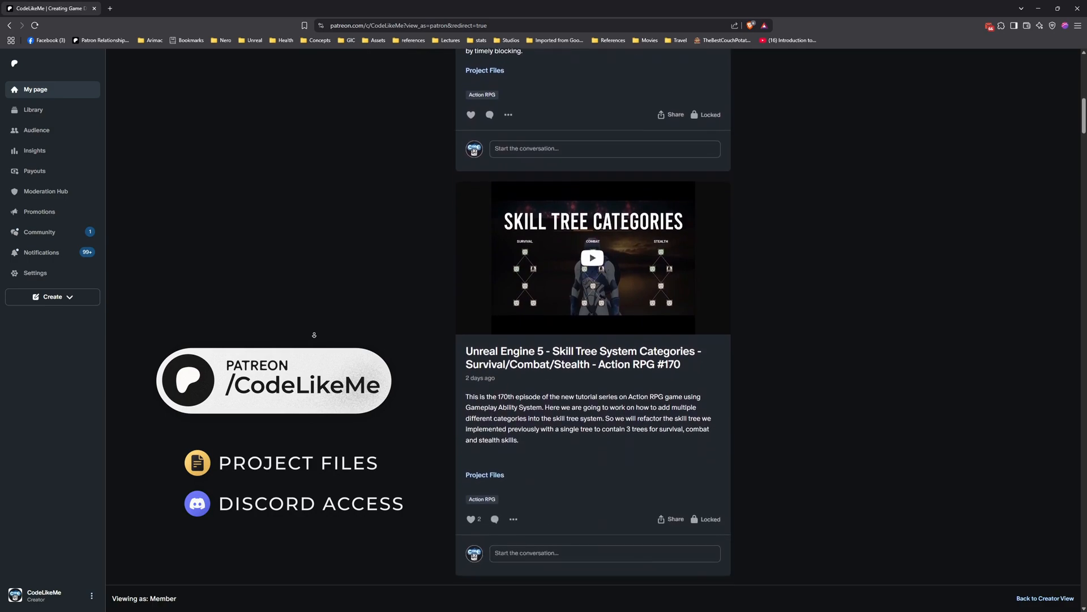
pyautogui.scroll(-3)
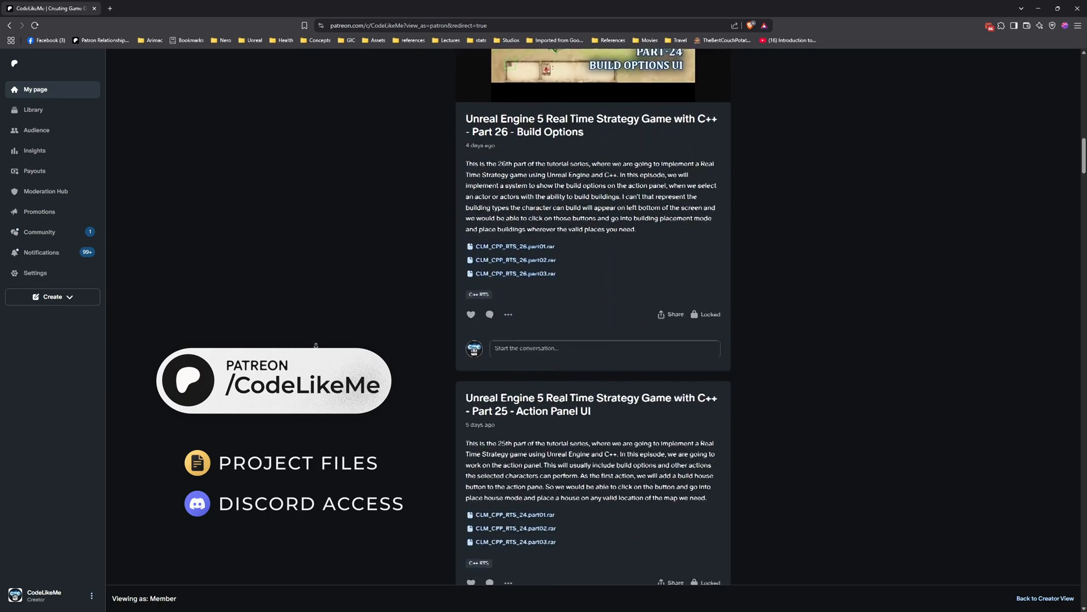
pyautogui.scroll(-3)
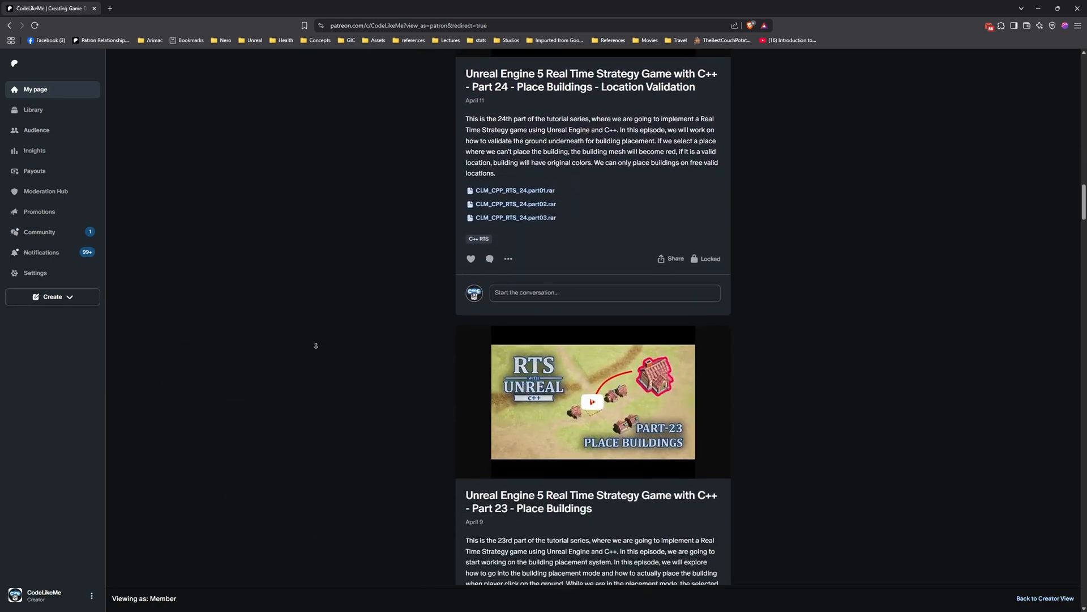
pyautogui.scroll(-3)
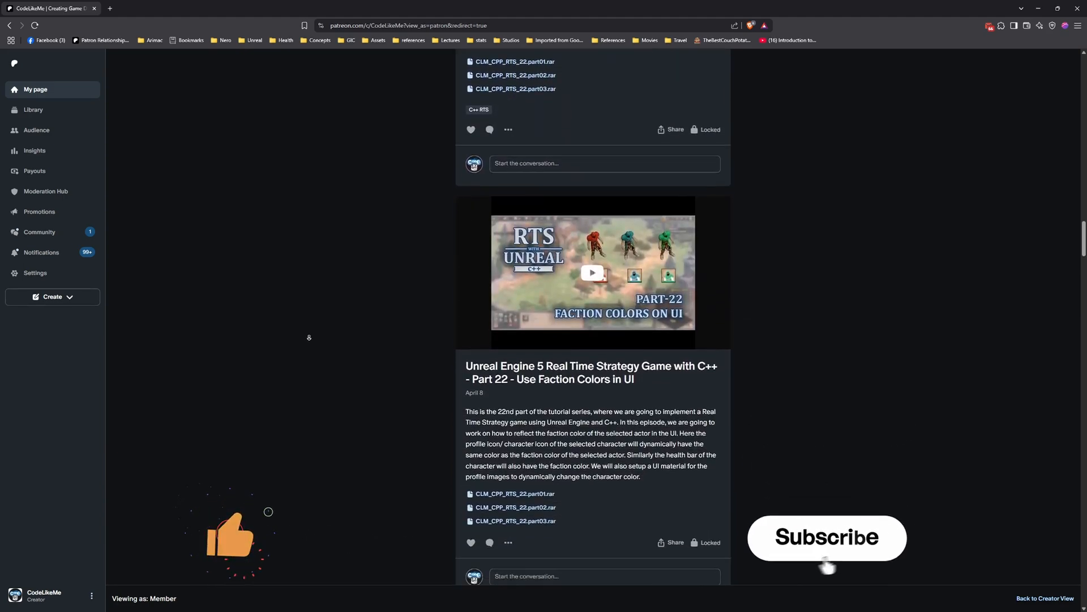